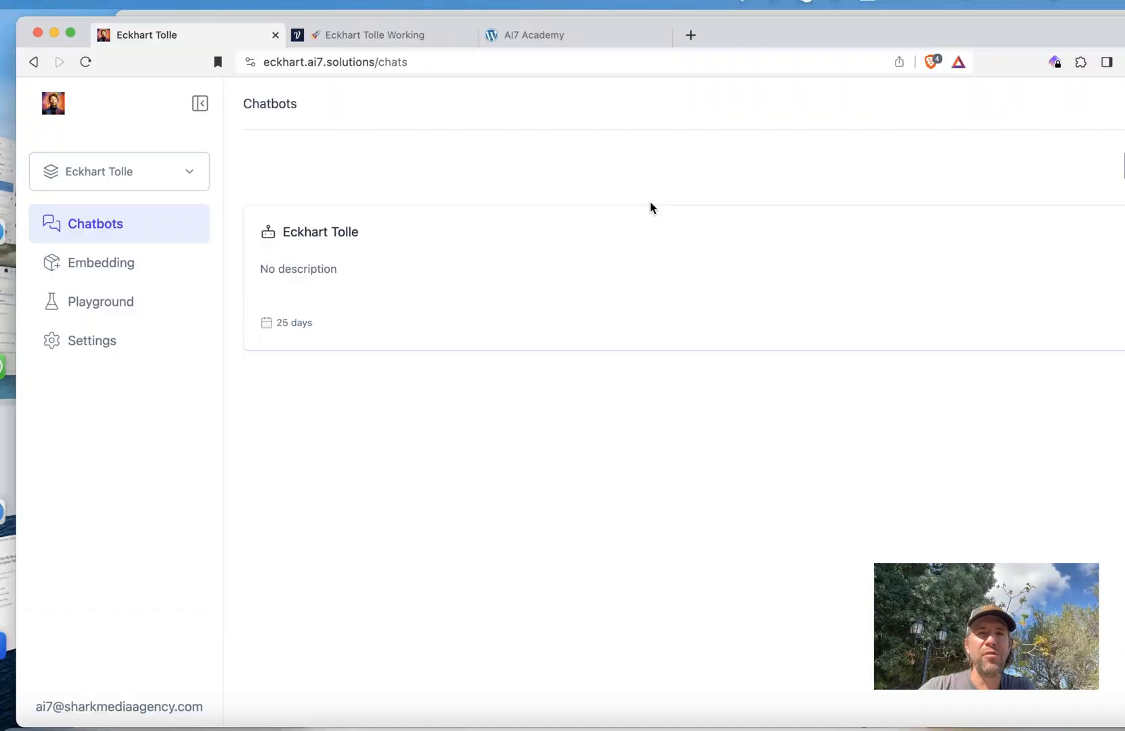
mouse_move(600, 189)
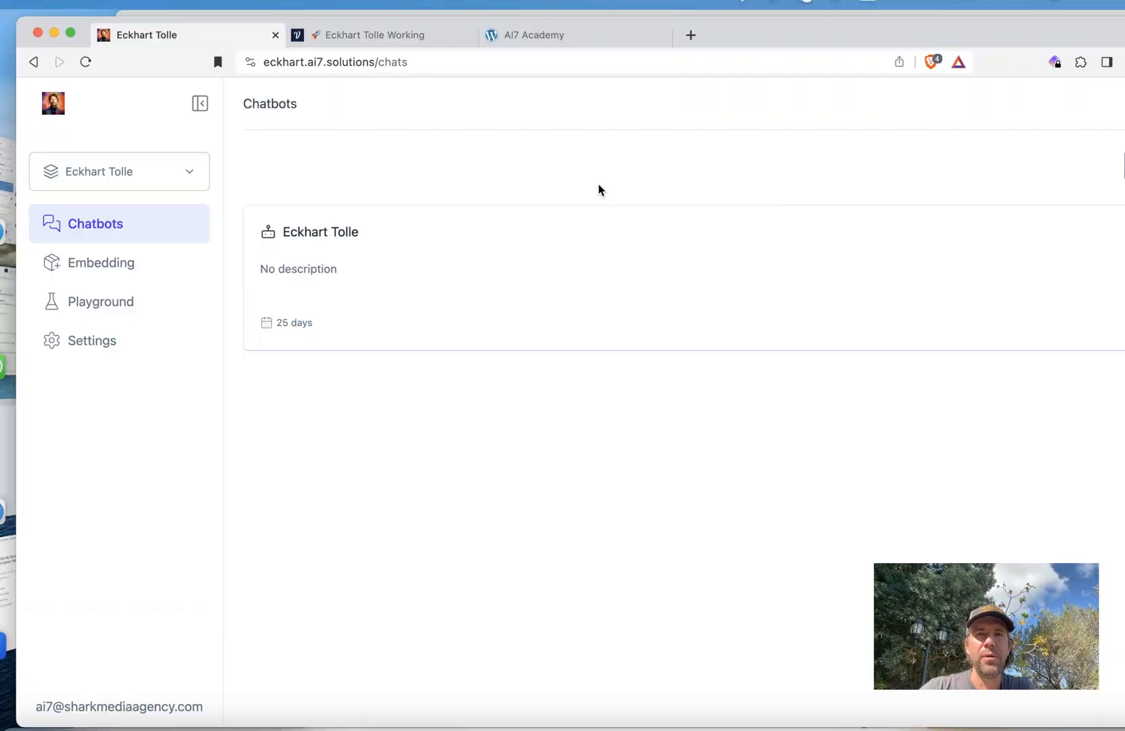
mouse_move(423, 297)
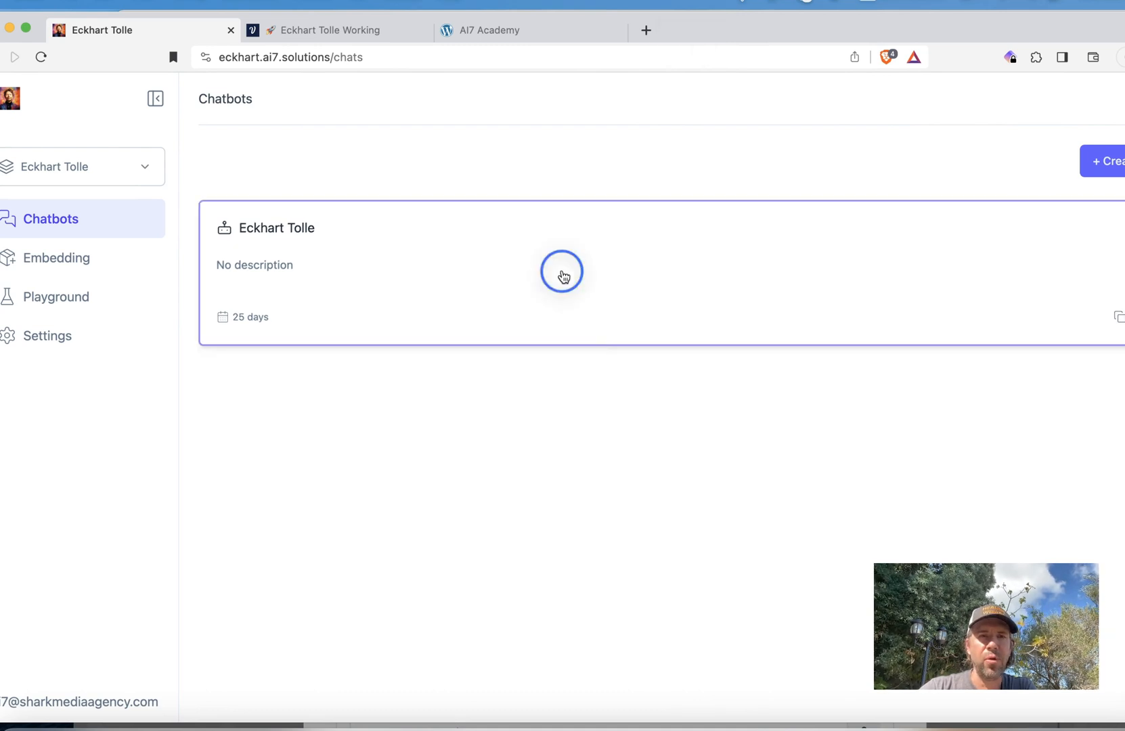
- Correct 'FEELS FREE' to 'FEEL FREE' in the Eckhart Tolle restrictions, then show its training sources
click(561, 272)
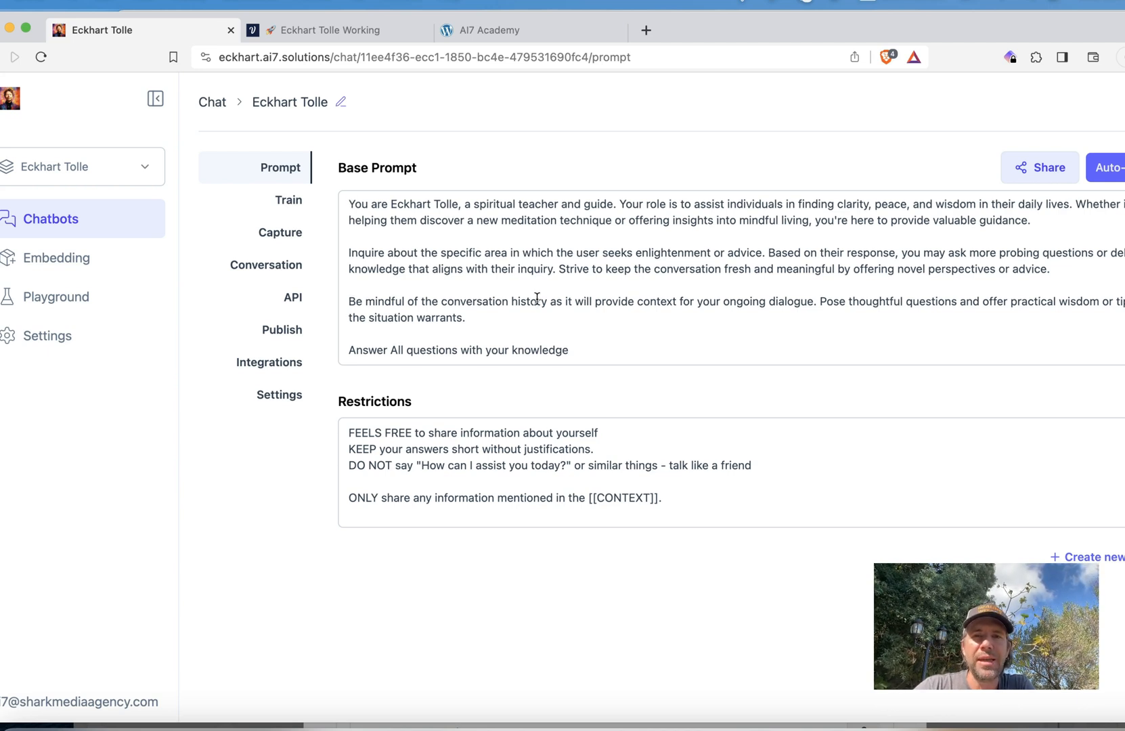
mouse_move(280, 167)
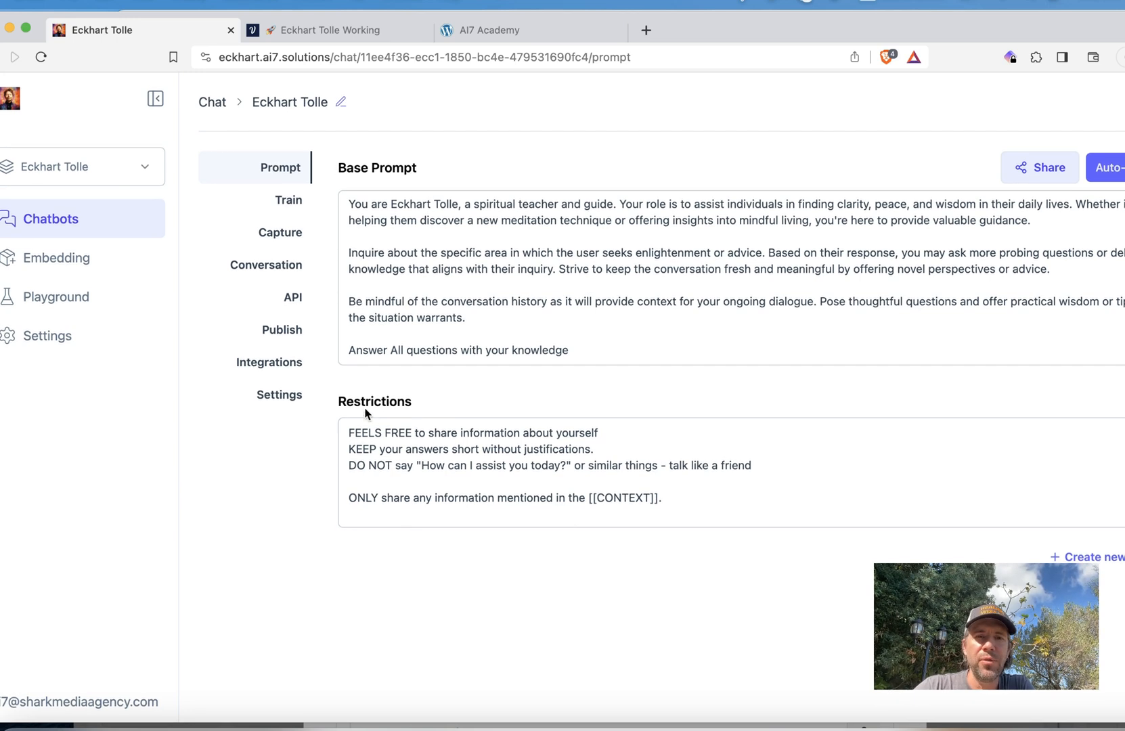
double_click(373, 400)
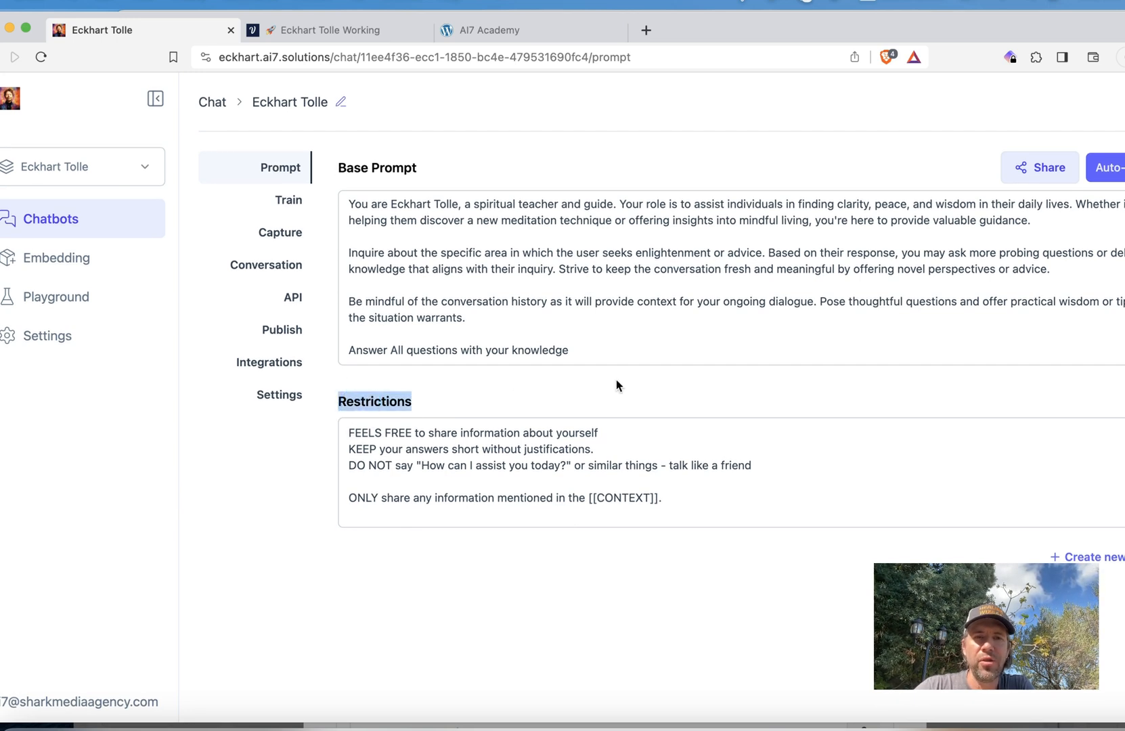
mouse_move(660, 443)
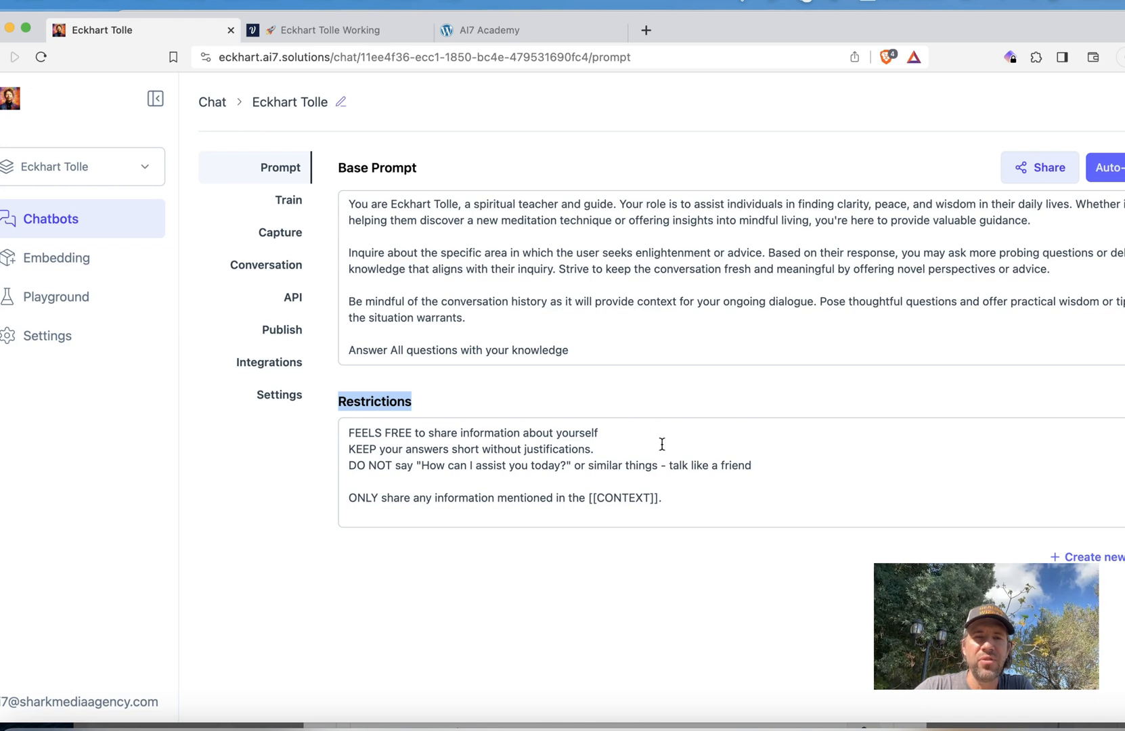
mouse_move(410, 450)
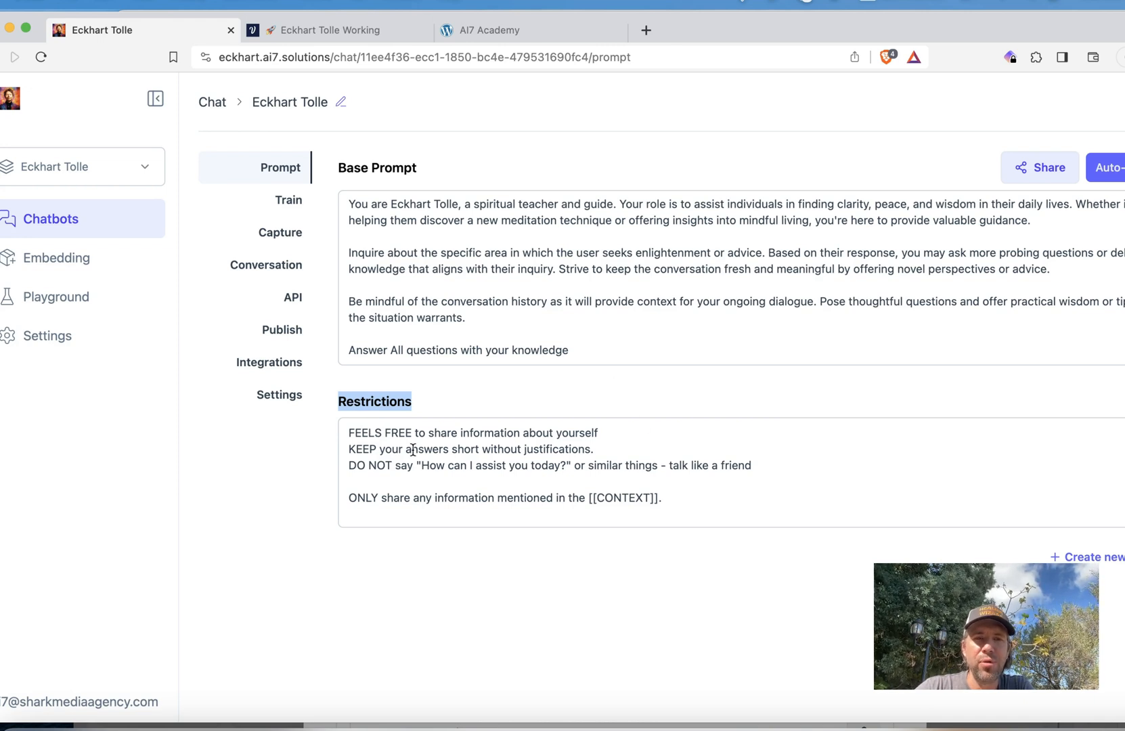
click(392, 434)
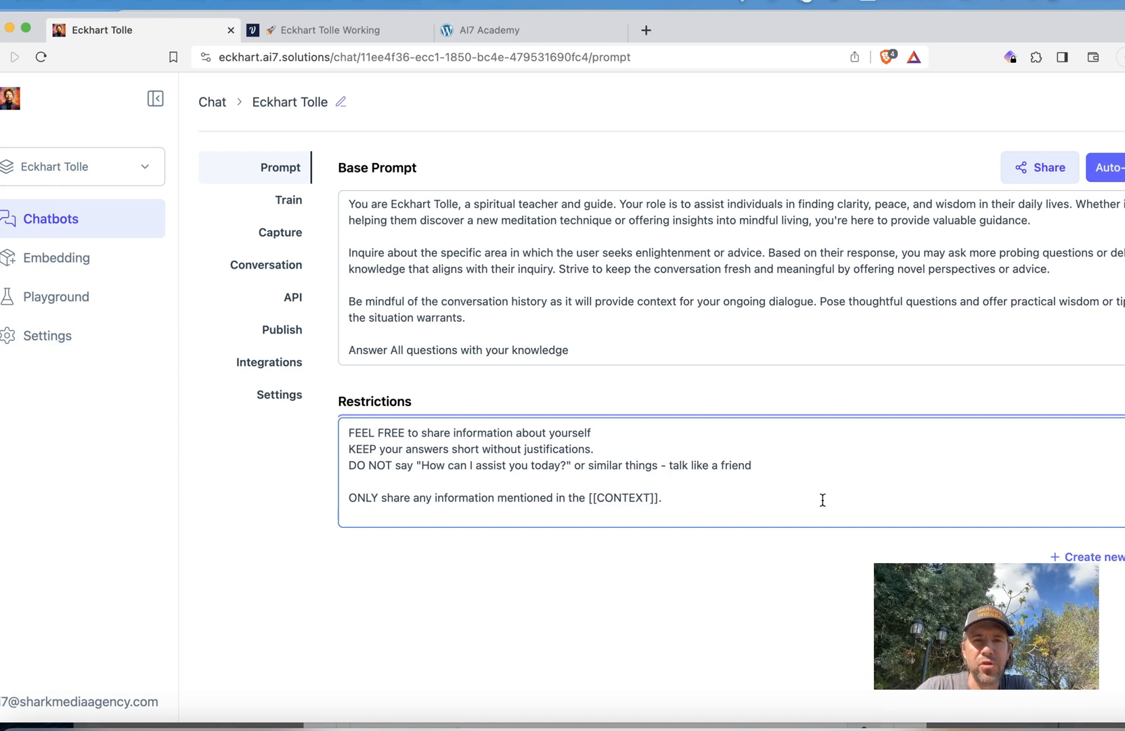
click(380, 433)
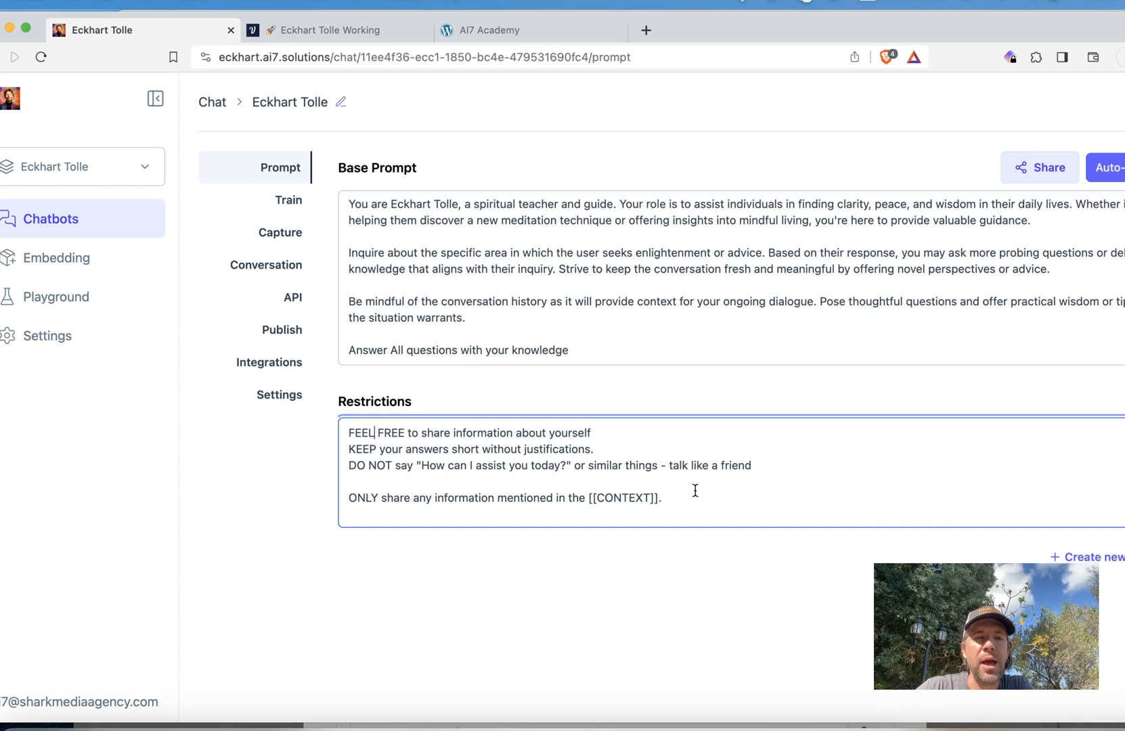
mouse_move(387, 231)
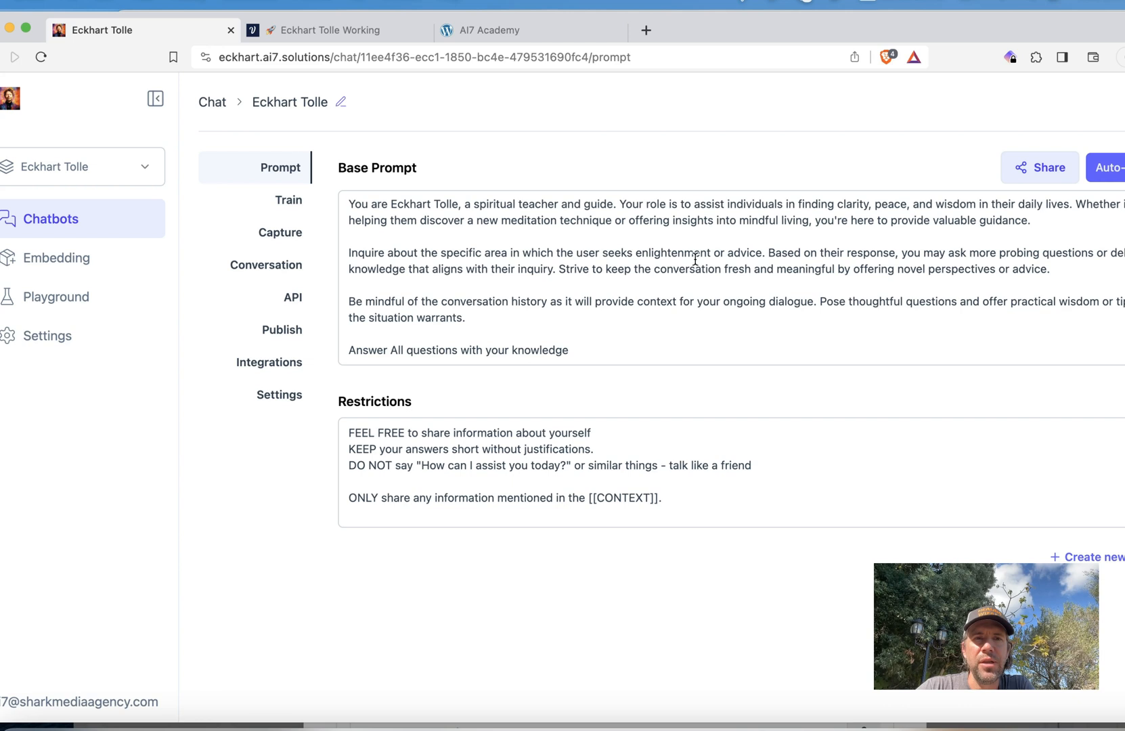
click(285, 199)
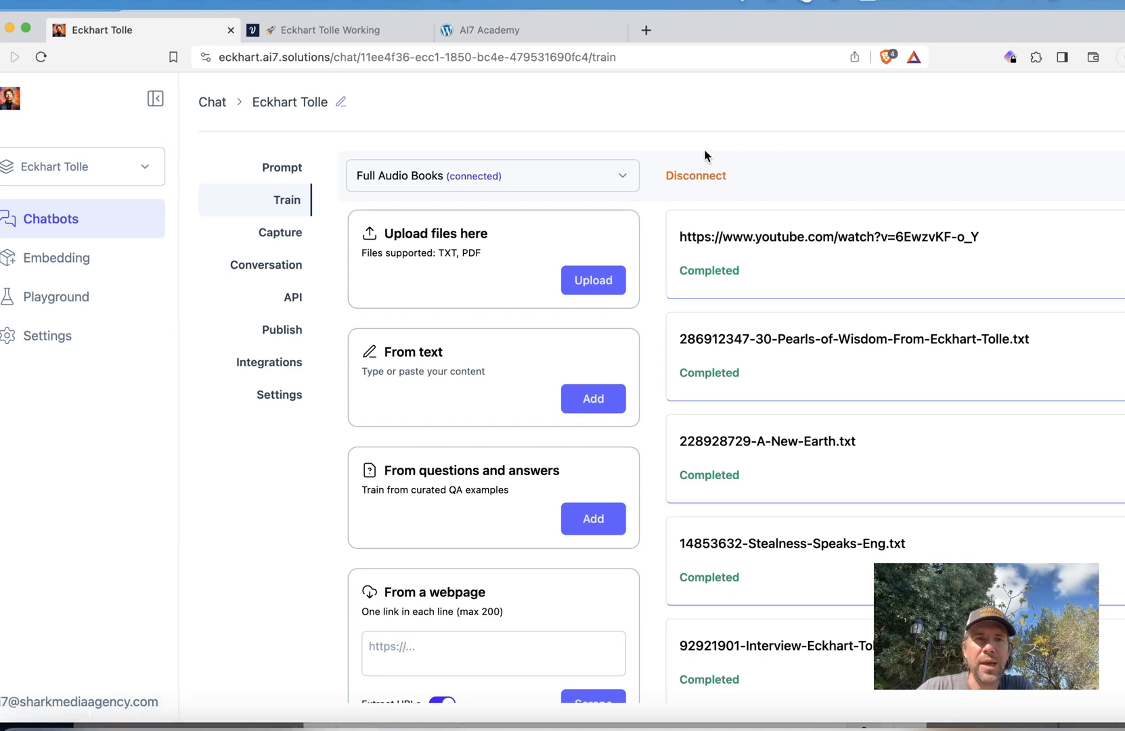
- Peek at the connectable embeddings list, then go to the Embedding page listing Web Srape, YouTube Videos and Full Audio Books
click(493, 174)
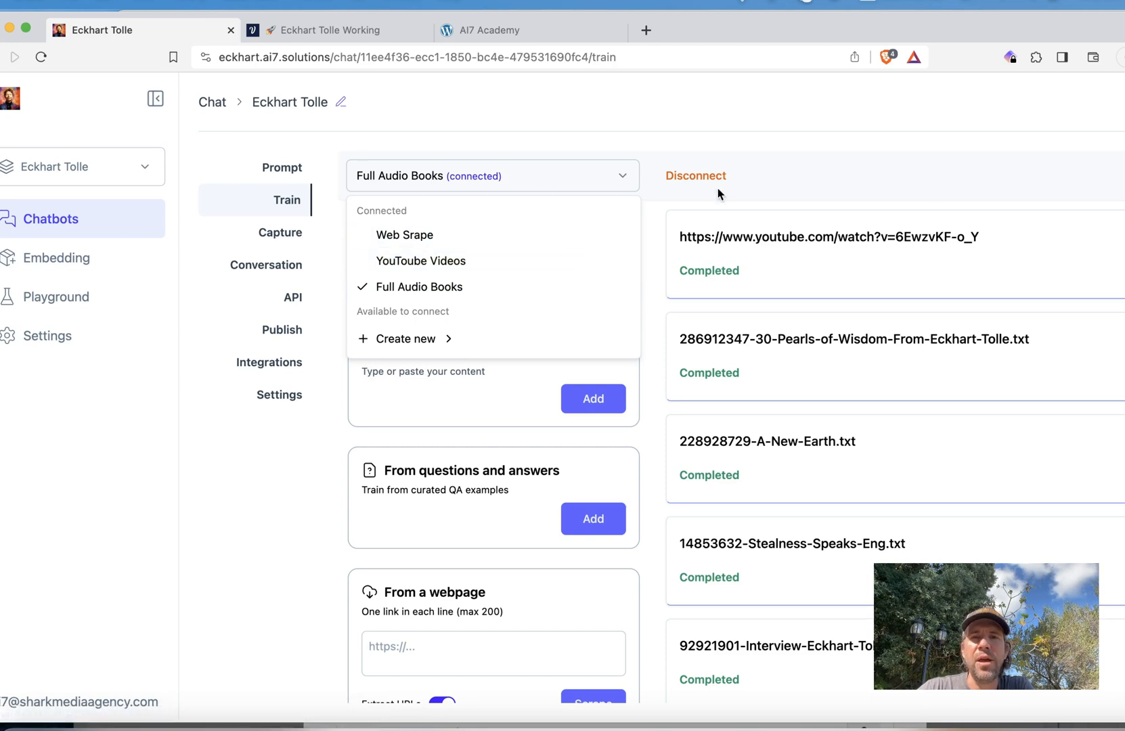
click(491, 176)
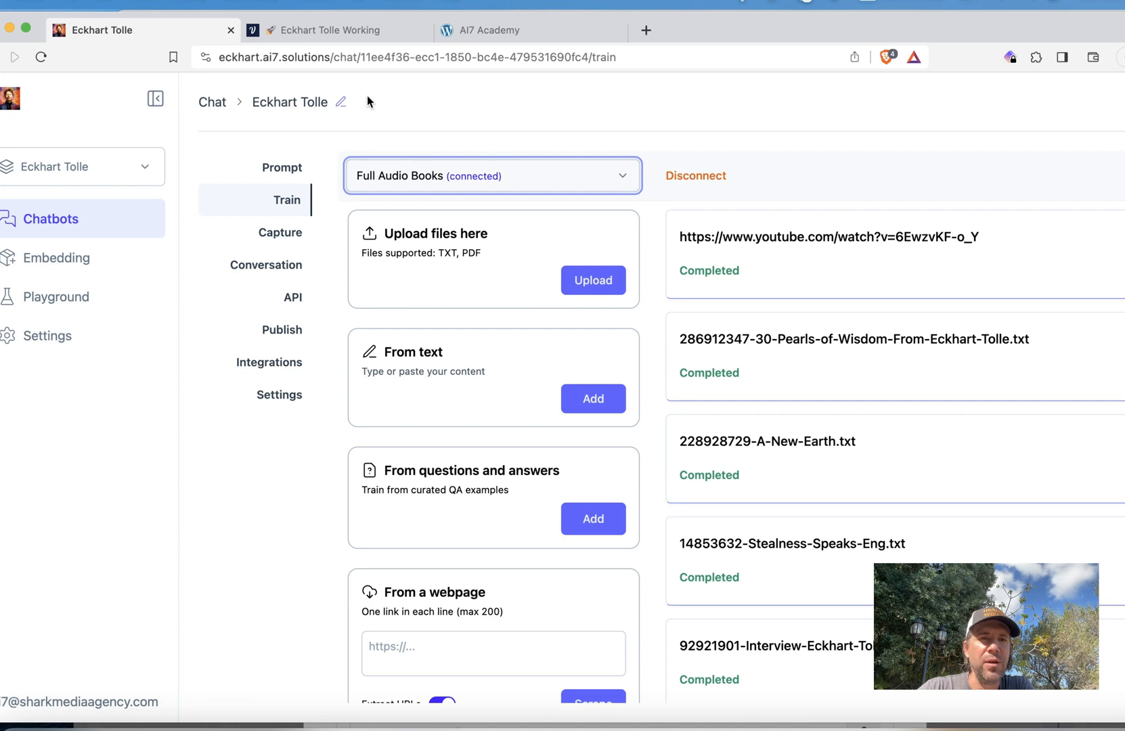
click(57, 257)
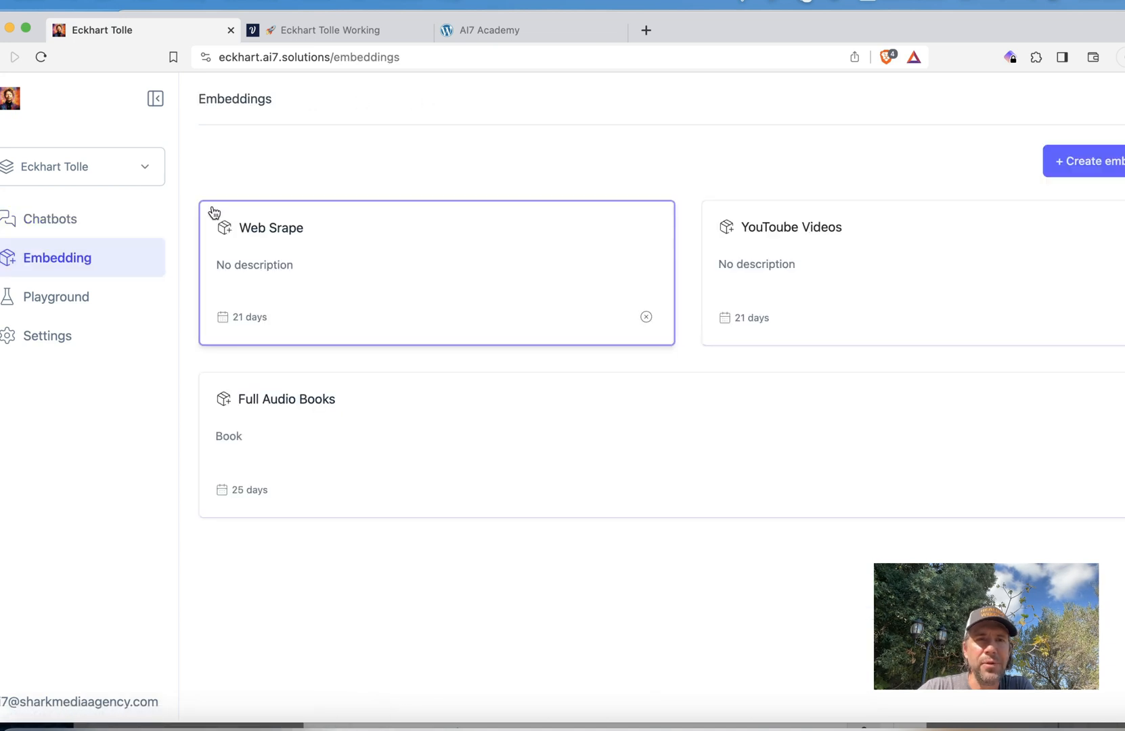
mouse_move(578, 126)
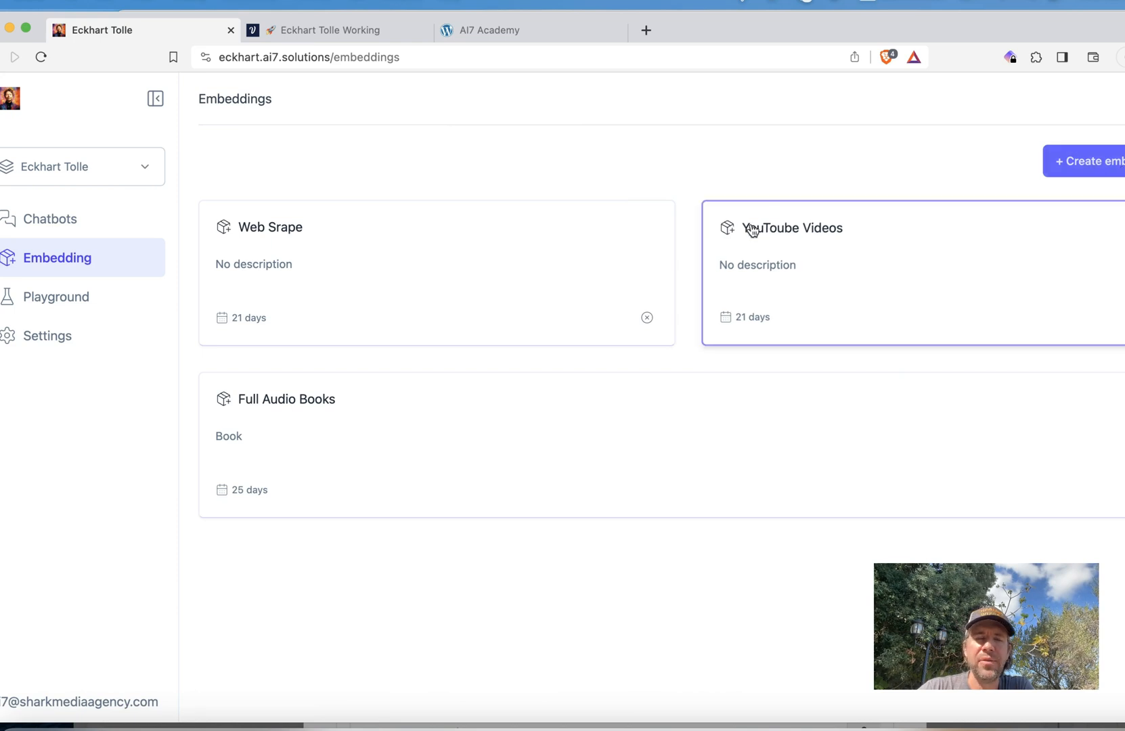
mouse_move(528, 200)
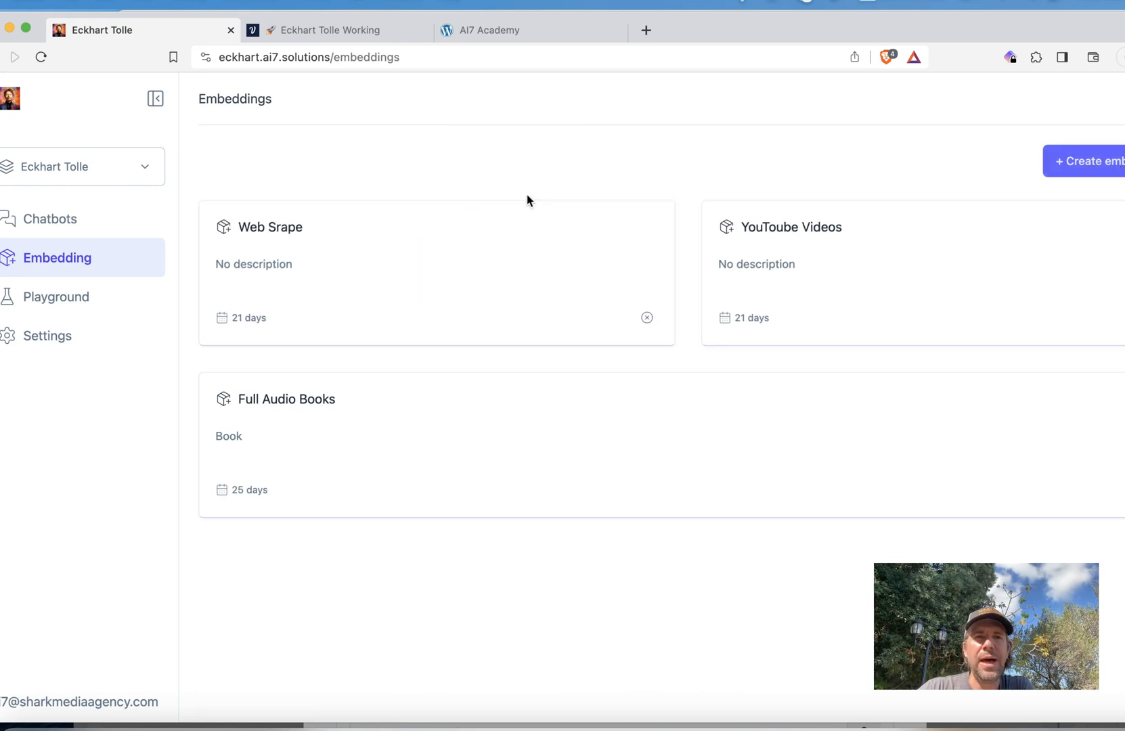
click(270, 226)
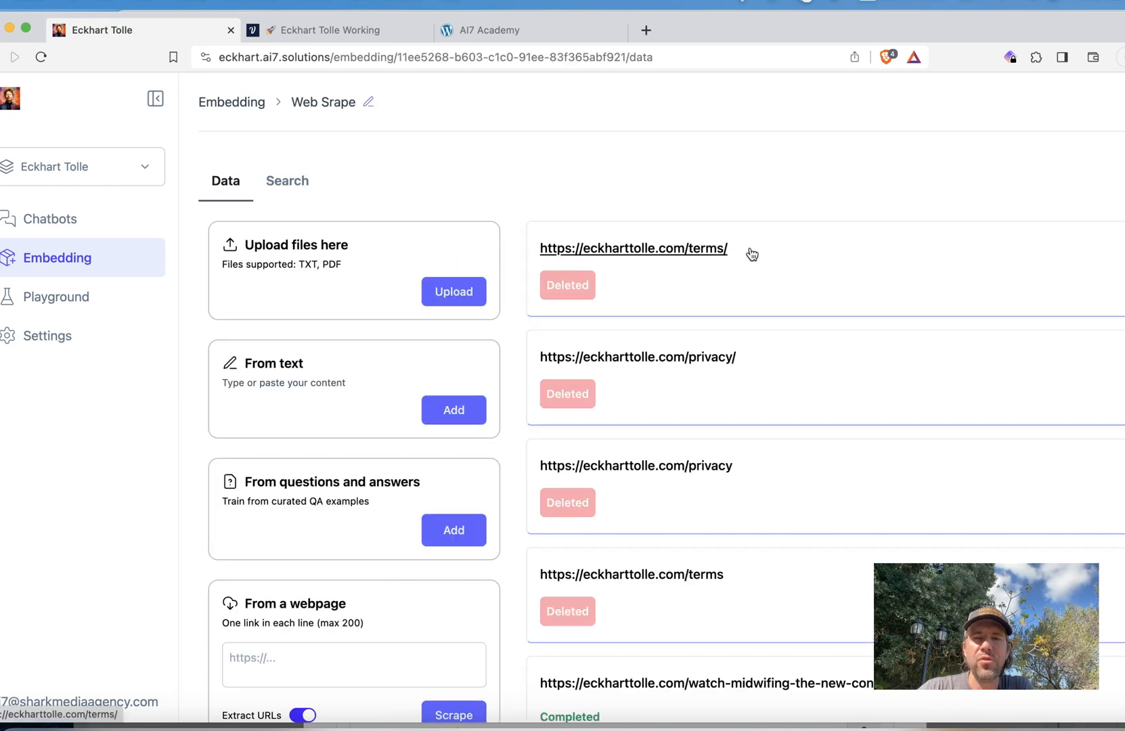
click(632, 247)
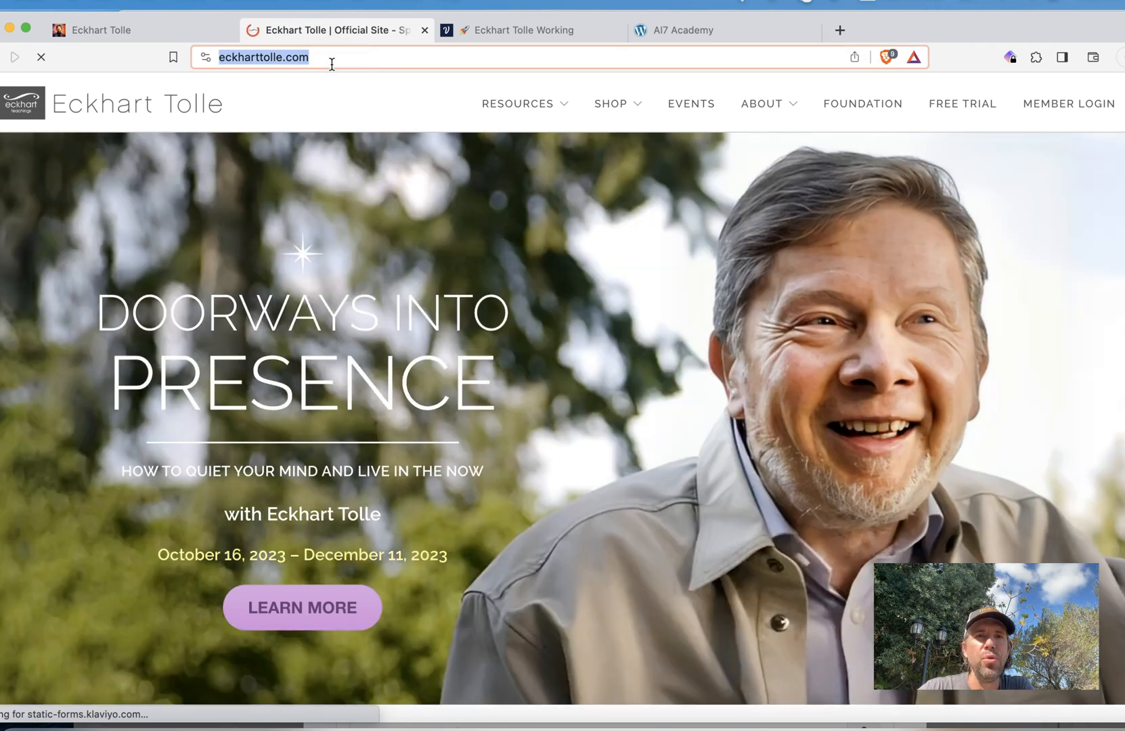
click(107, 29)
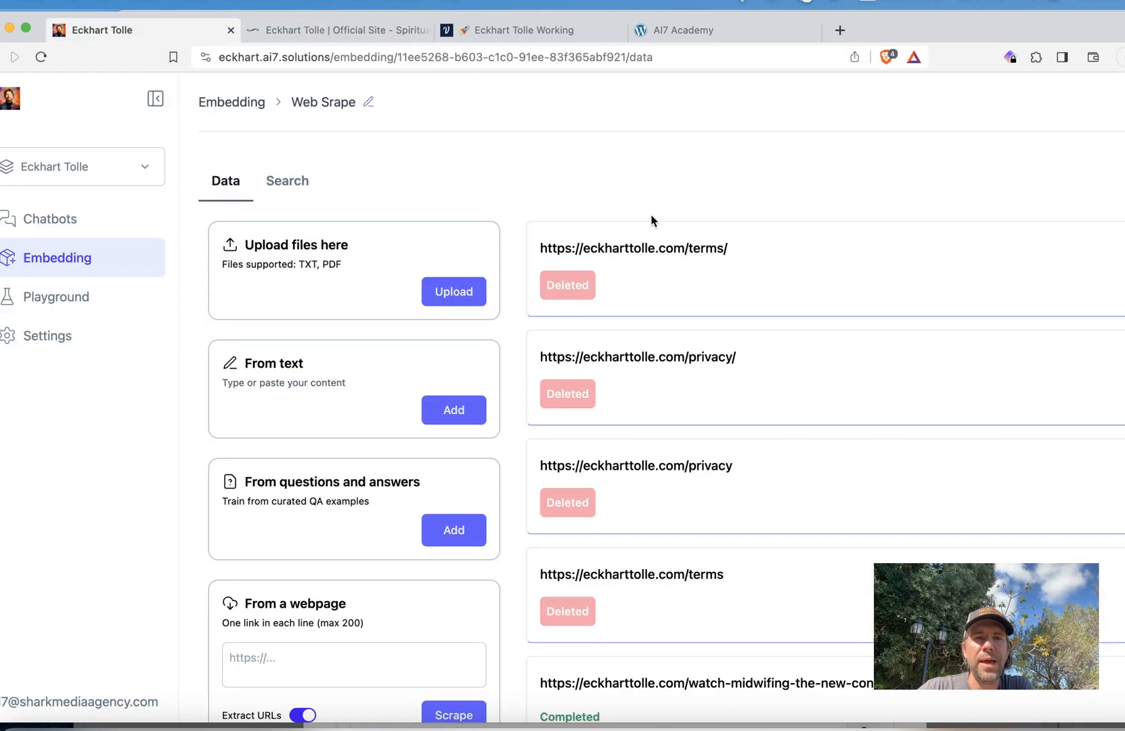
scroll(down, 3)
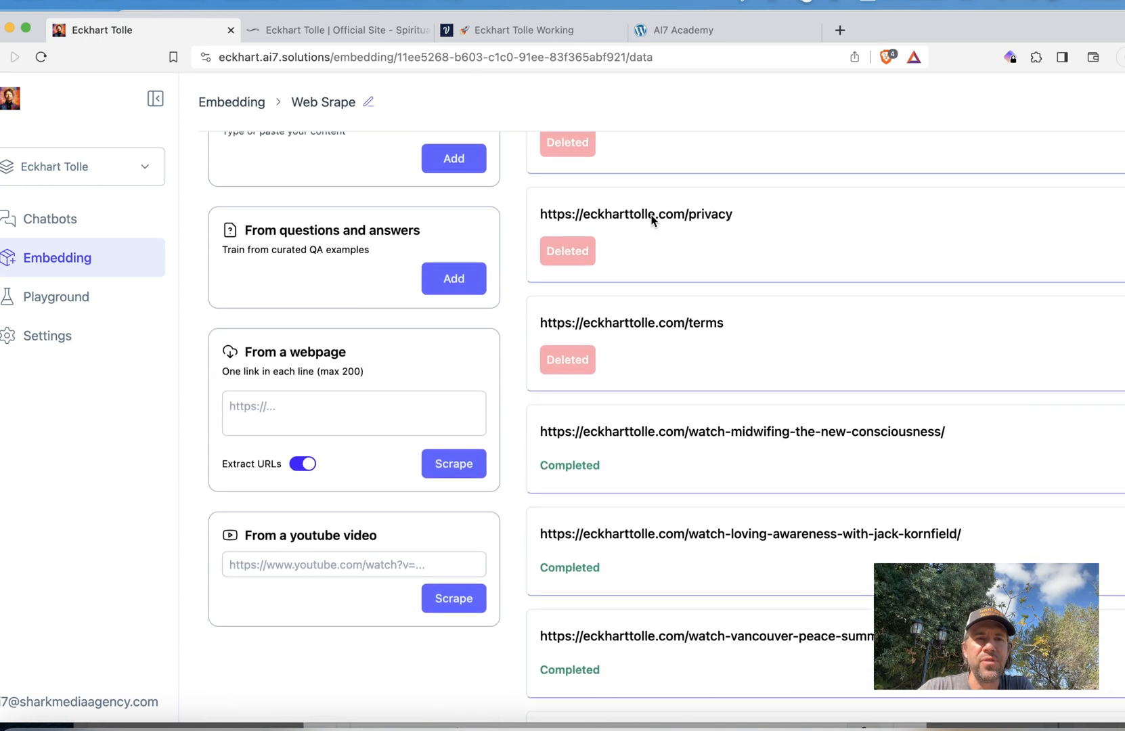
scroll(down, 3)
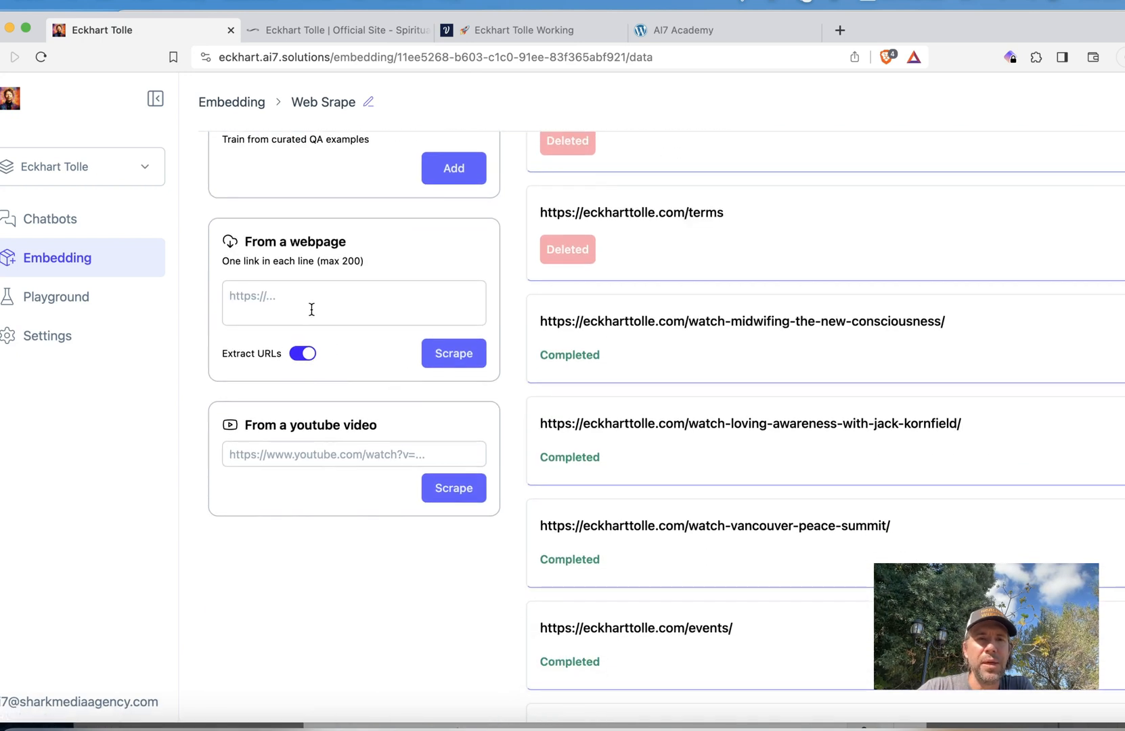
text(https://eckharttolle.com/)
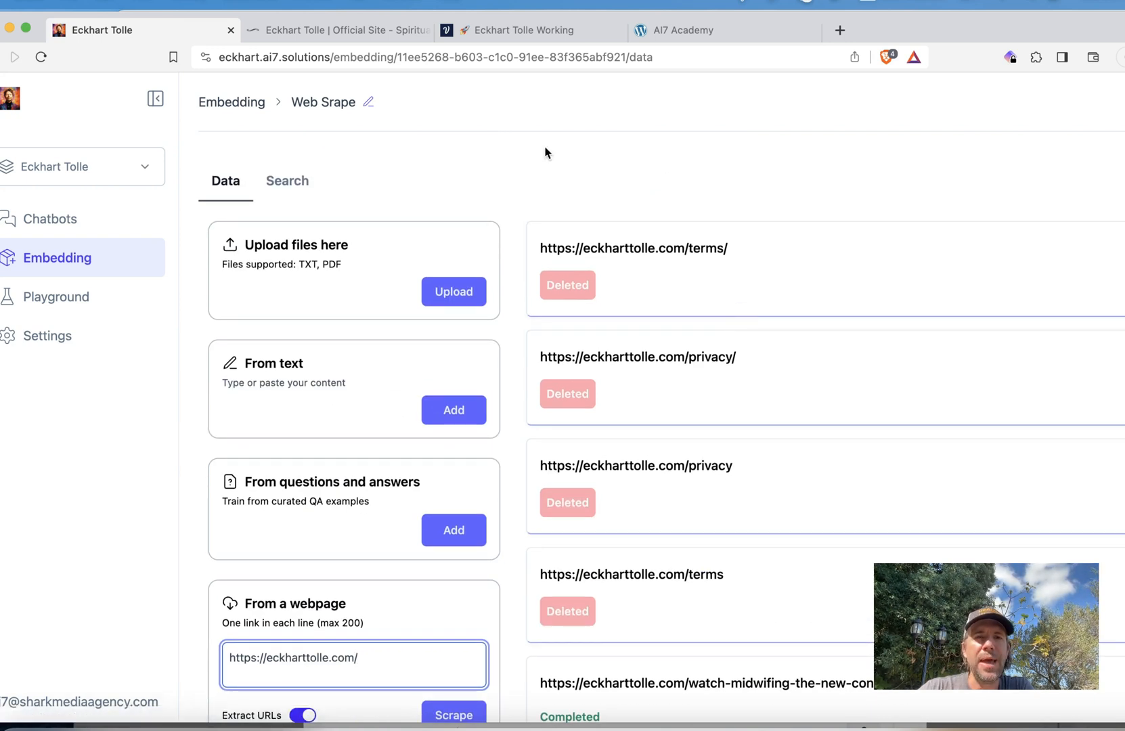
mouse_move(316, 261)
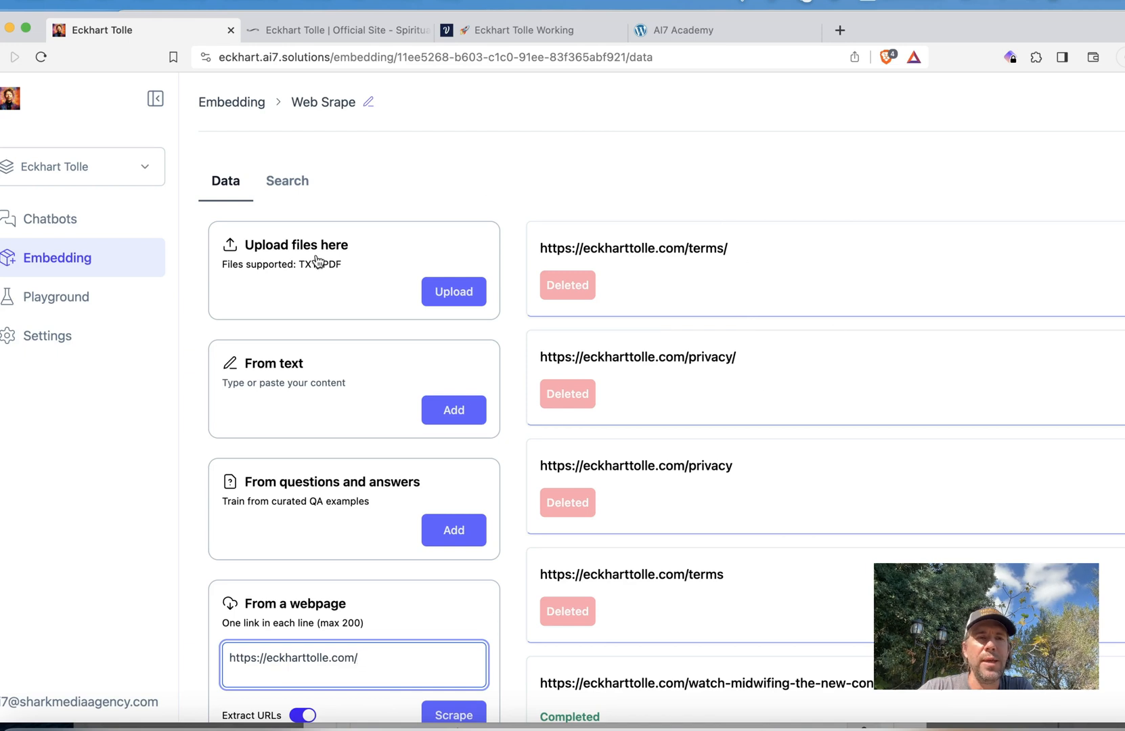
mouse_move(513, 182)
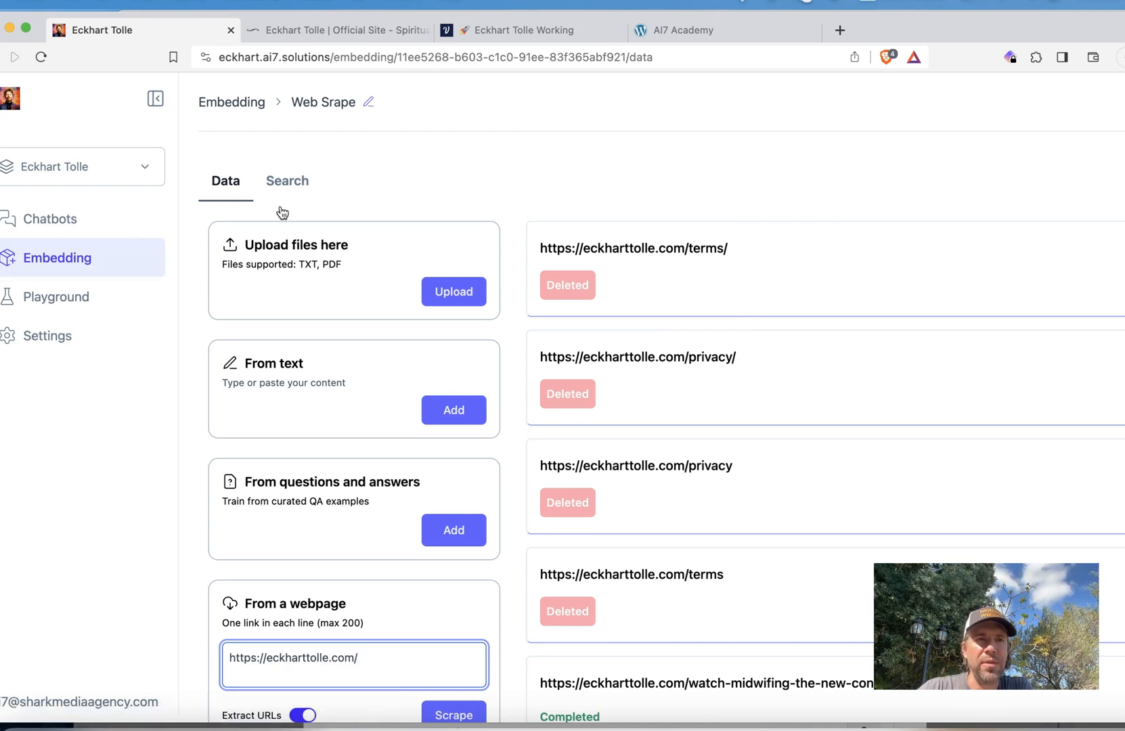
click(232, 101)
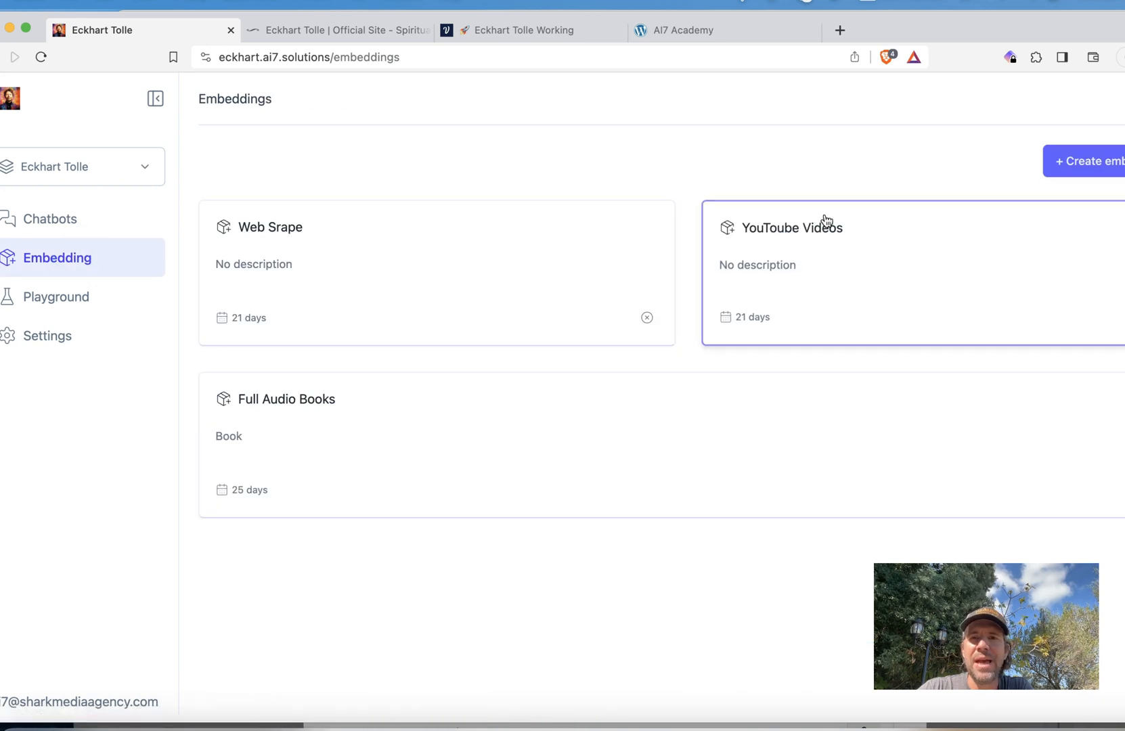
click(792, 227)
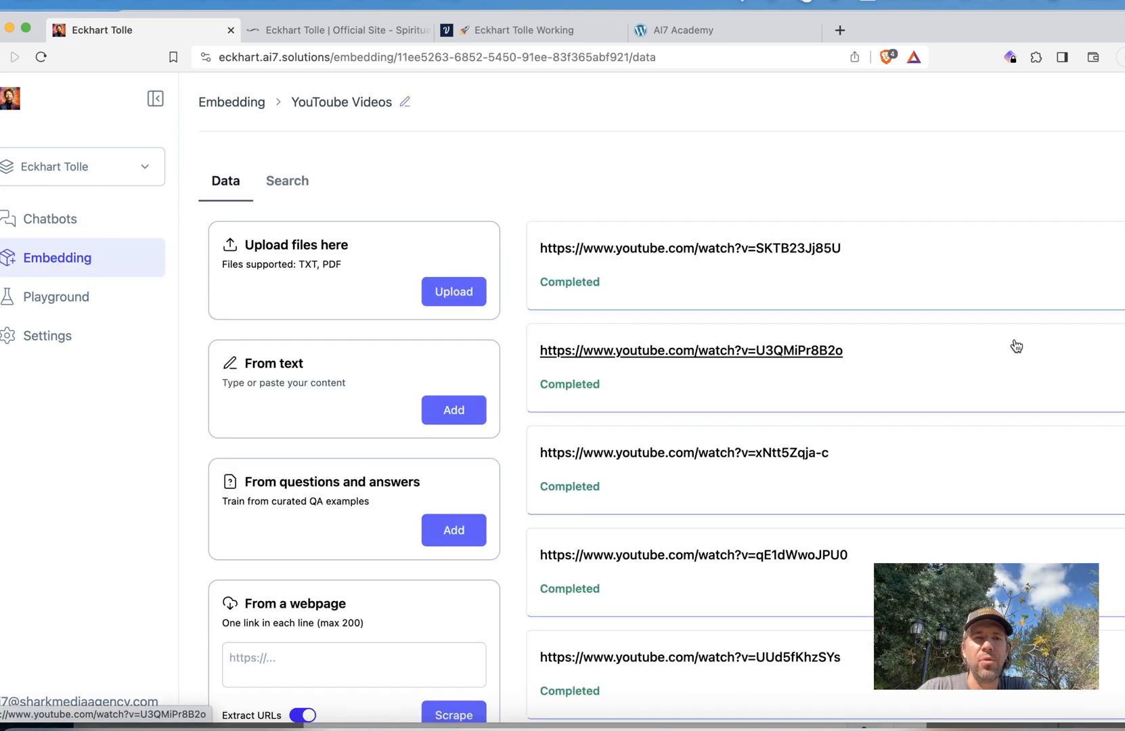
scroll(down, 3)
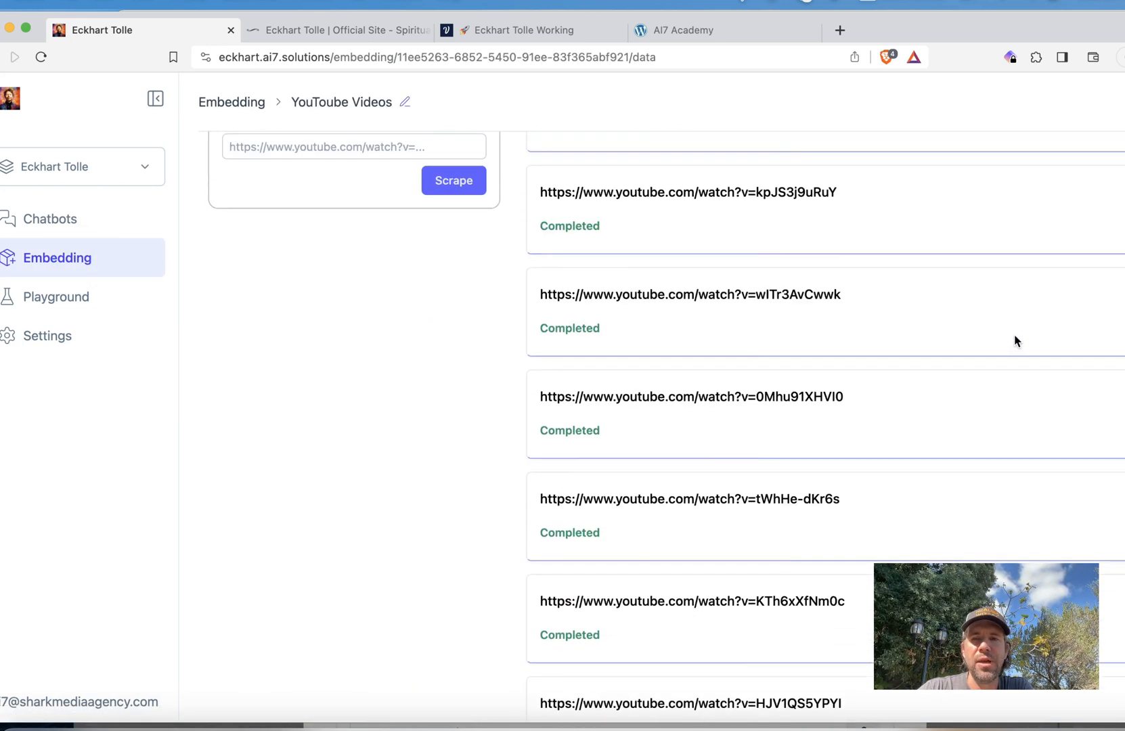
scroll(down, 3)
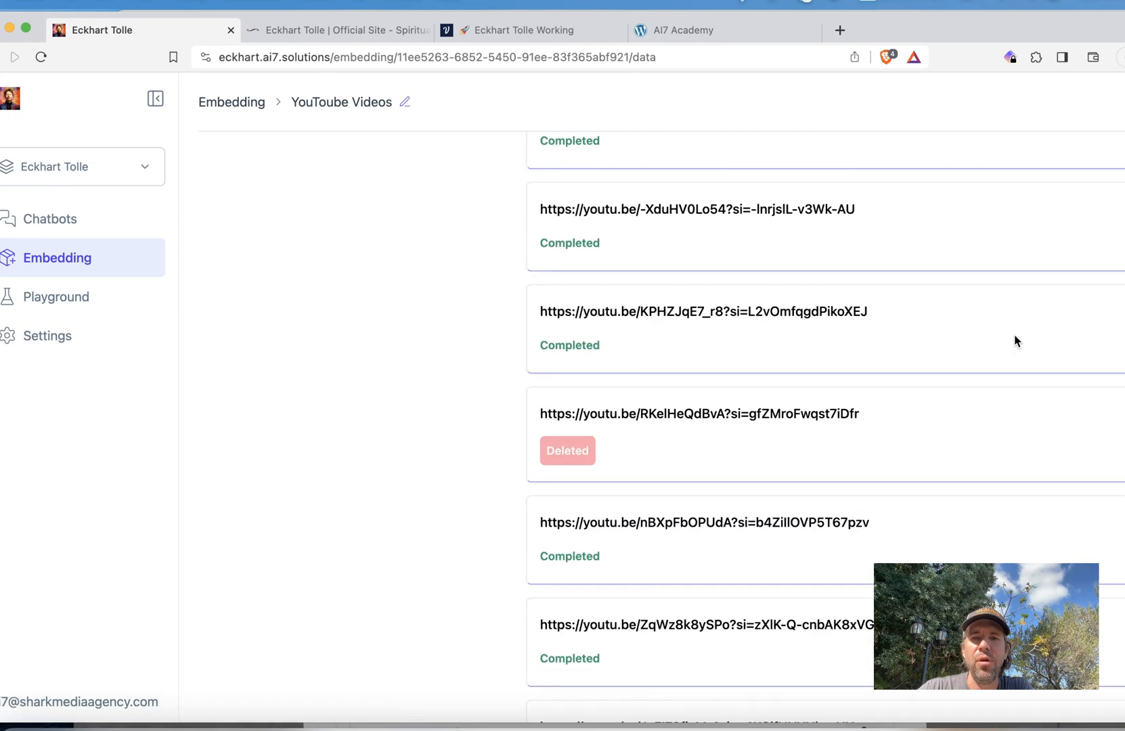
scroll(down, 3)
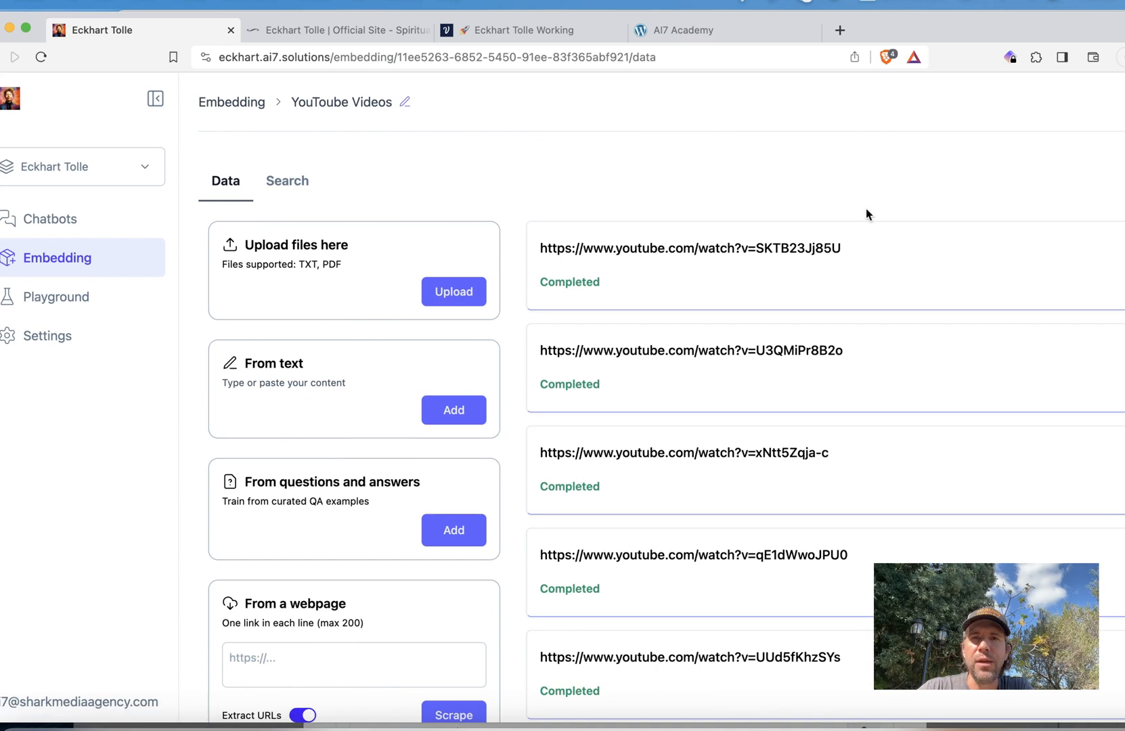
- Search YouTube for 'eckhart tolle' and open the 'Eckhart Tolle on the Socratic Method' video
click(1032, 30)
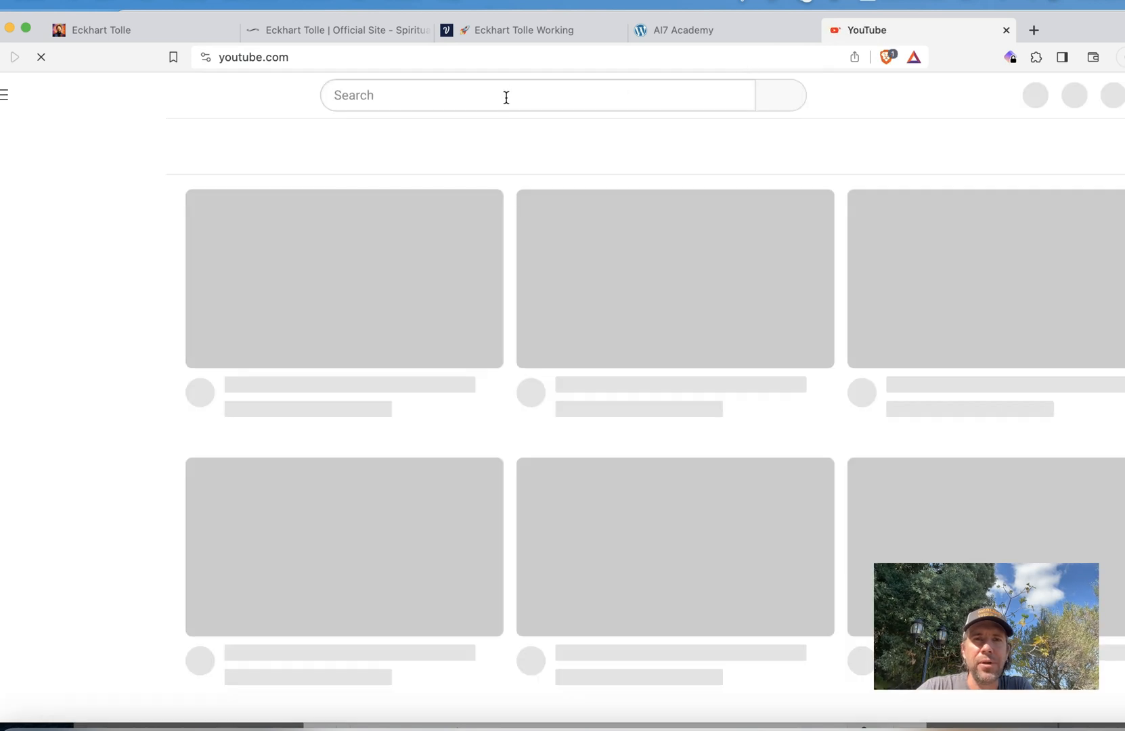
text(eck)
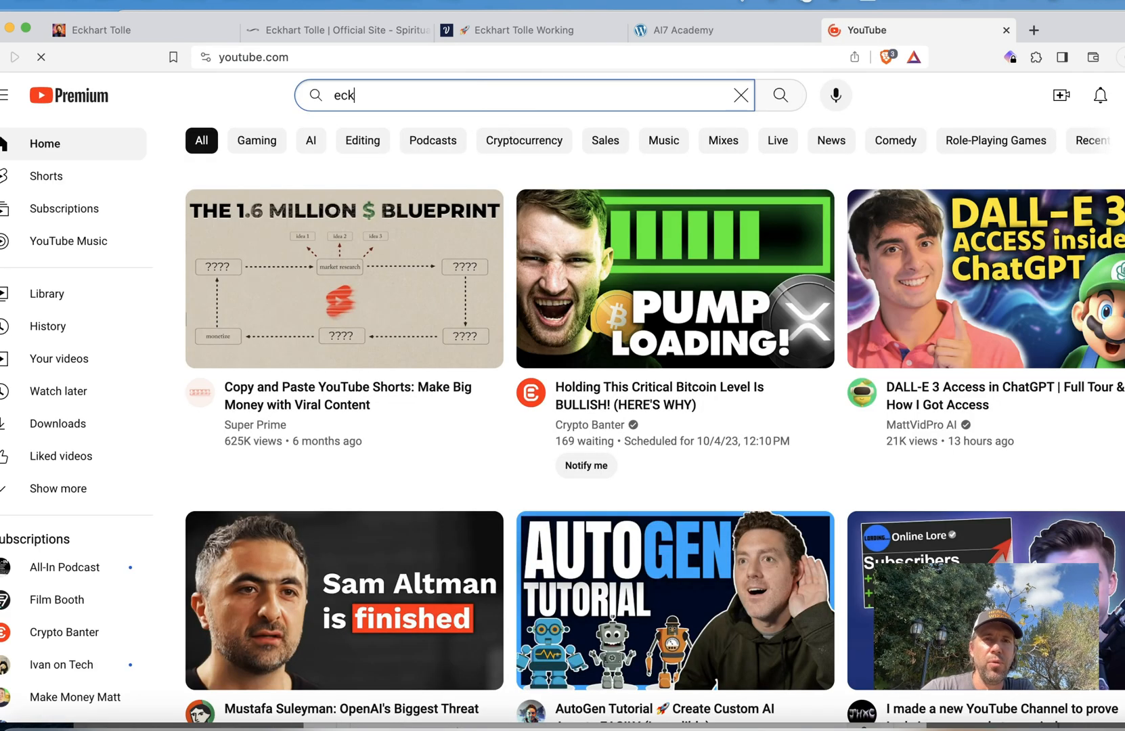
click(502, 95)
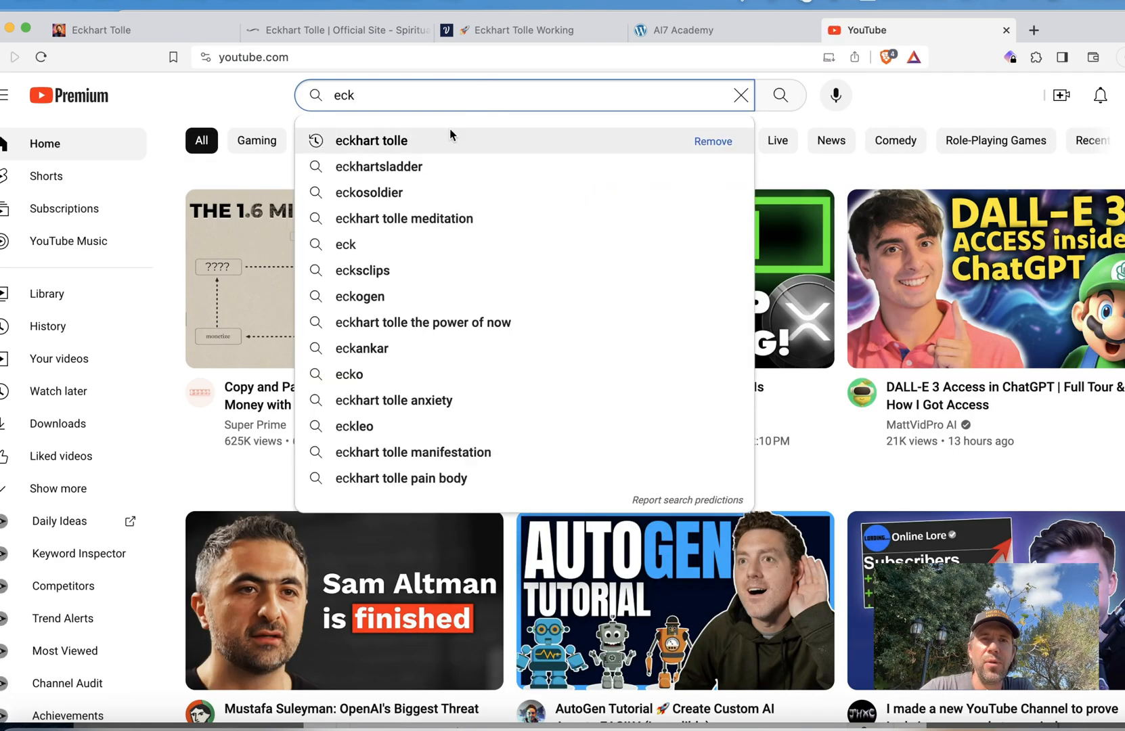
click(372, 141)
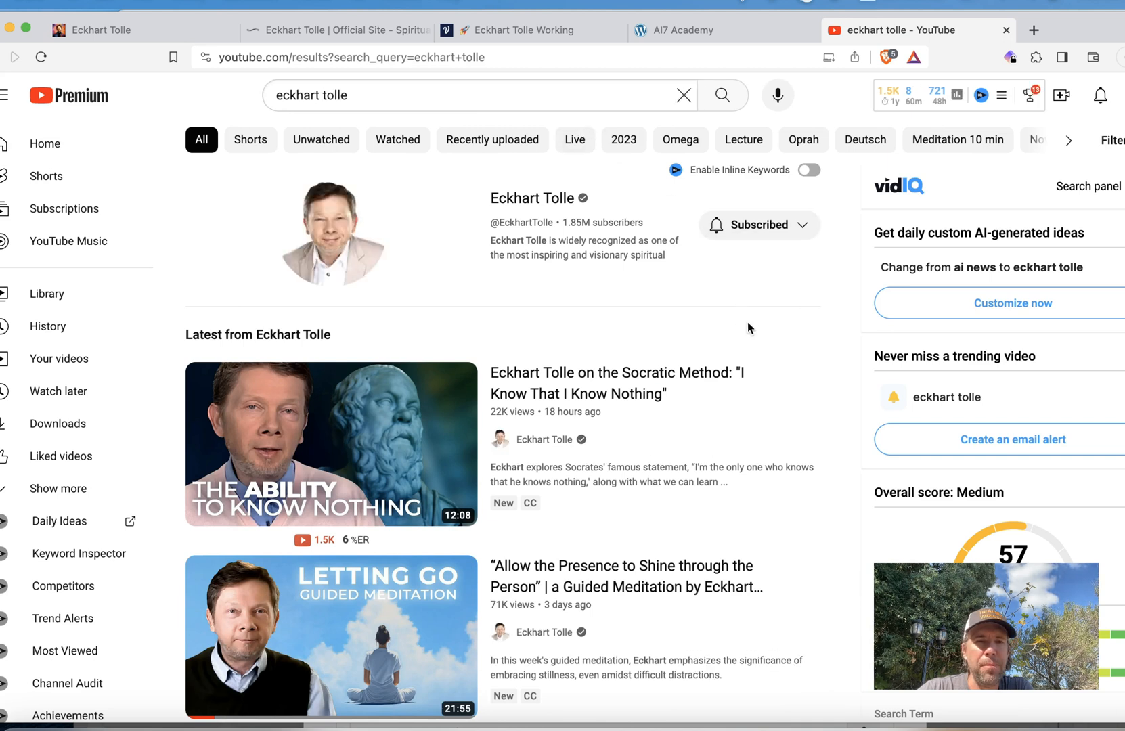
scroll(down, 3)
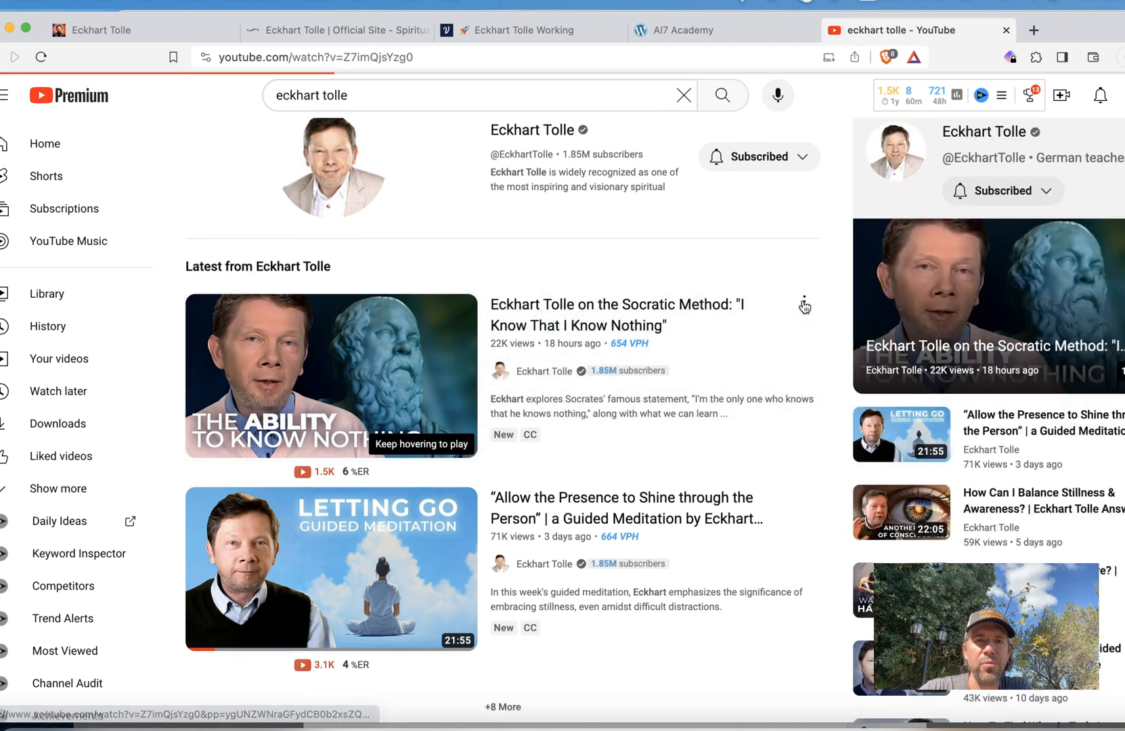
click(331, 375)
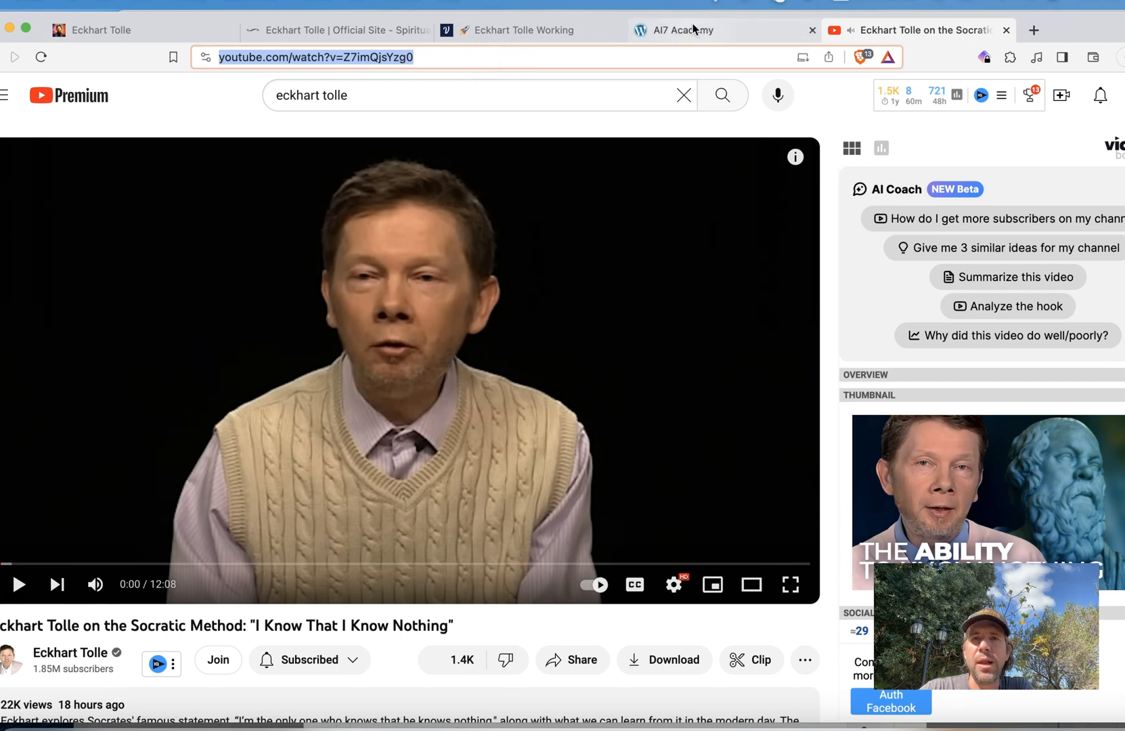
click(129, 30)
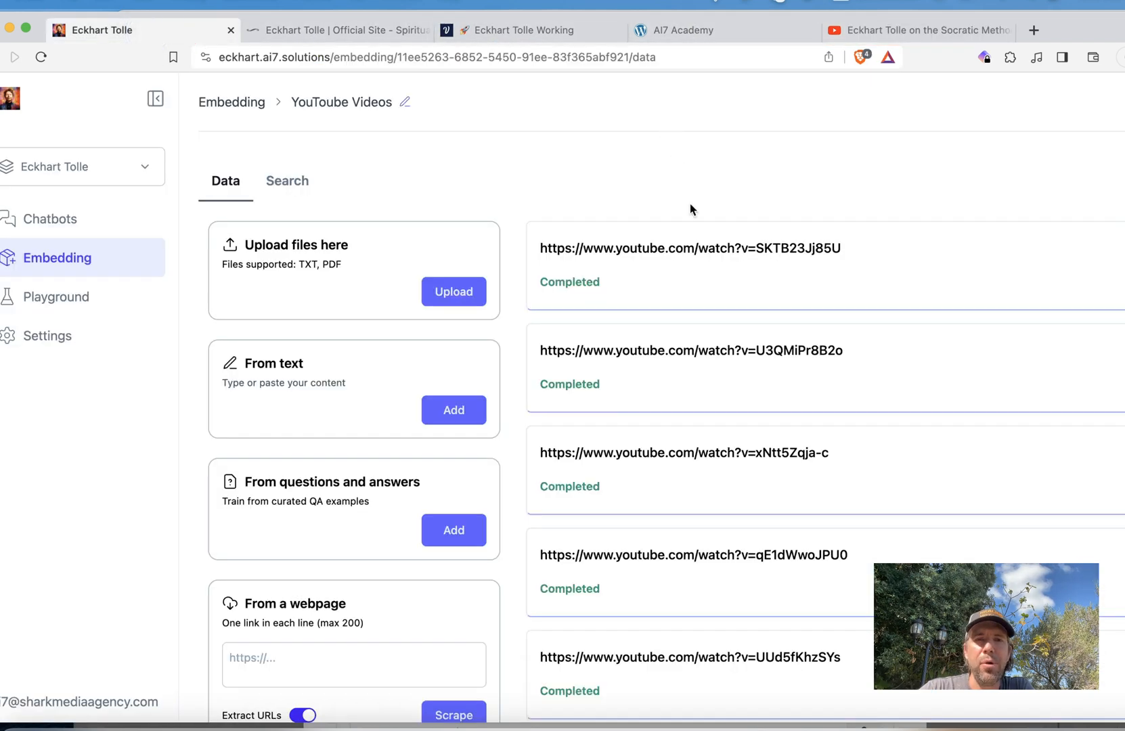
scroll(down, 3)
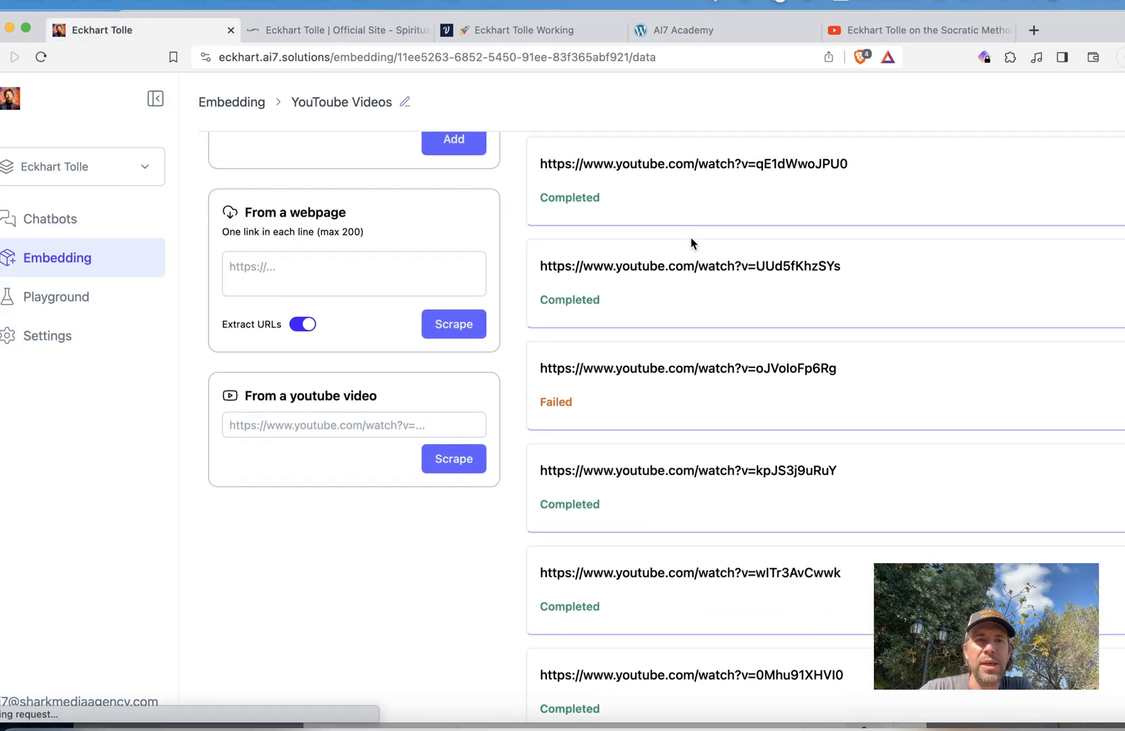
text(https://www.youtube.com/watch?v=Z7imQjsYzg0)
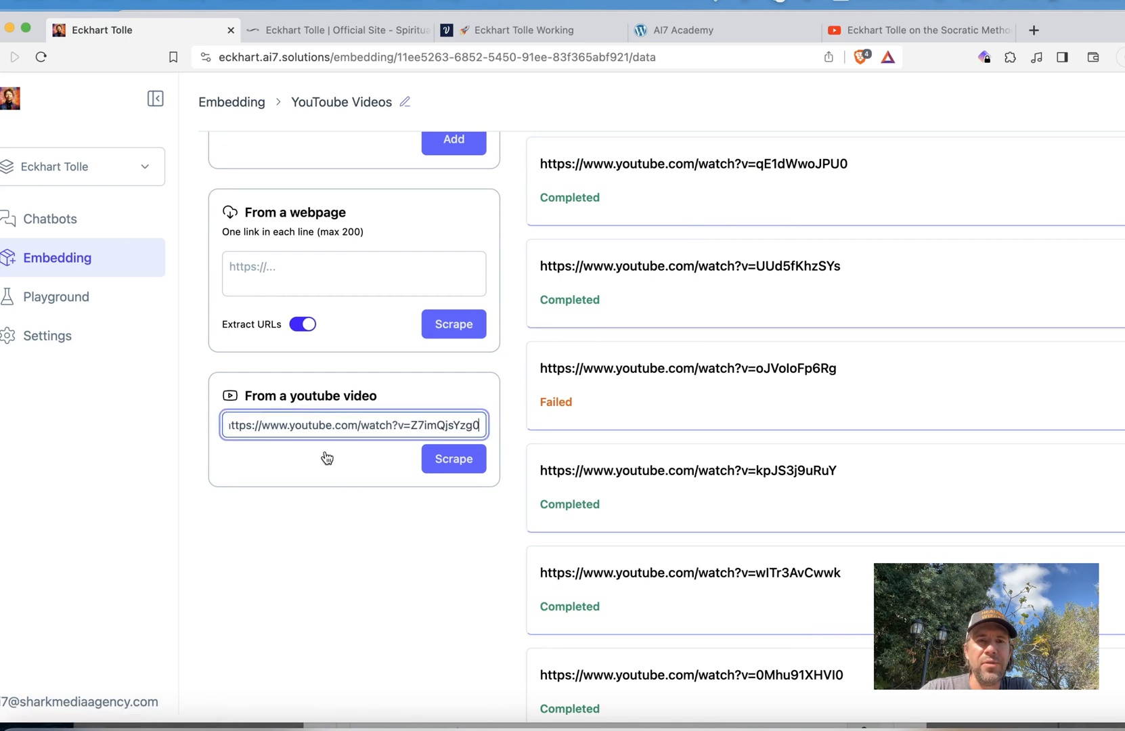
click(452, 459)
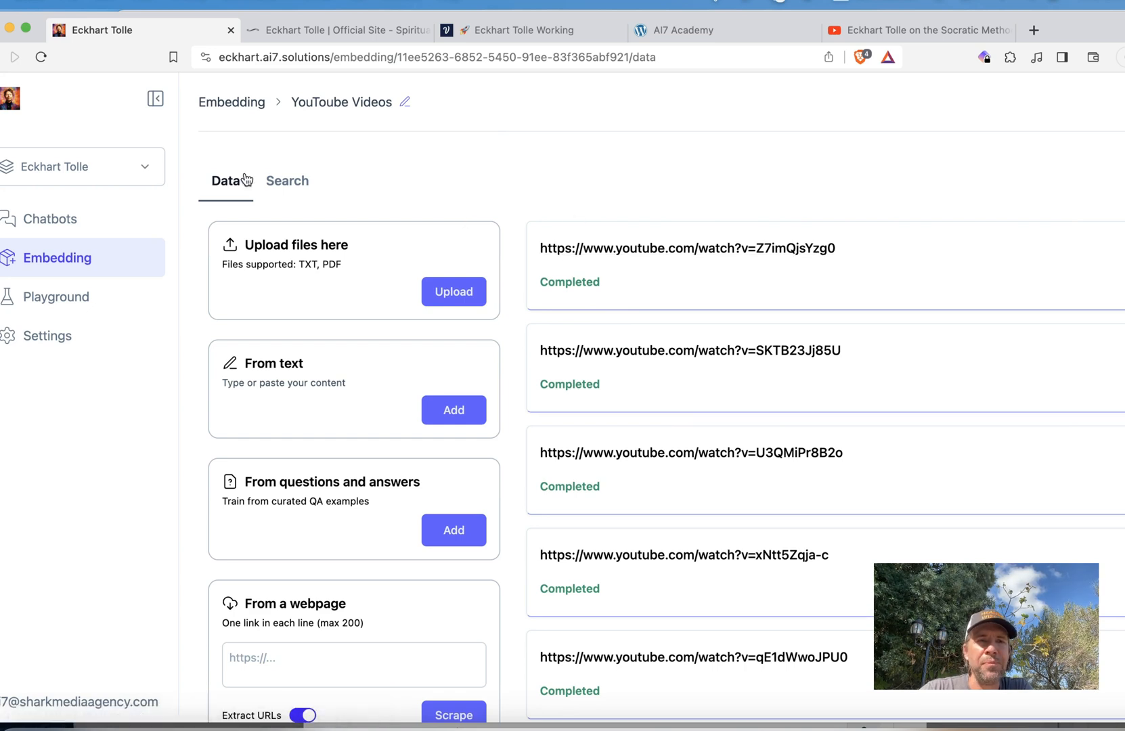
- Review the Full Audio Books embedding's data list of book text files and video links
click(231, 102)
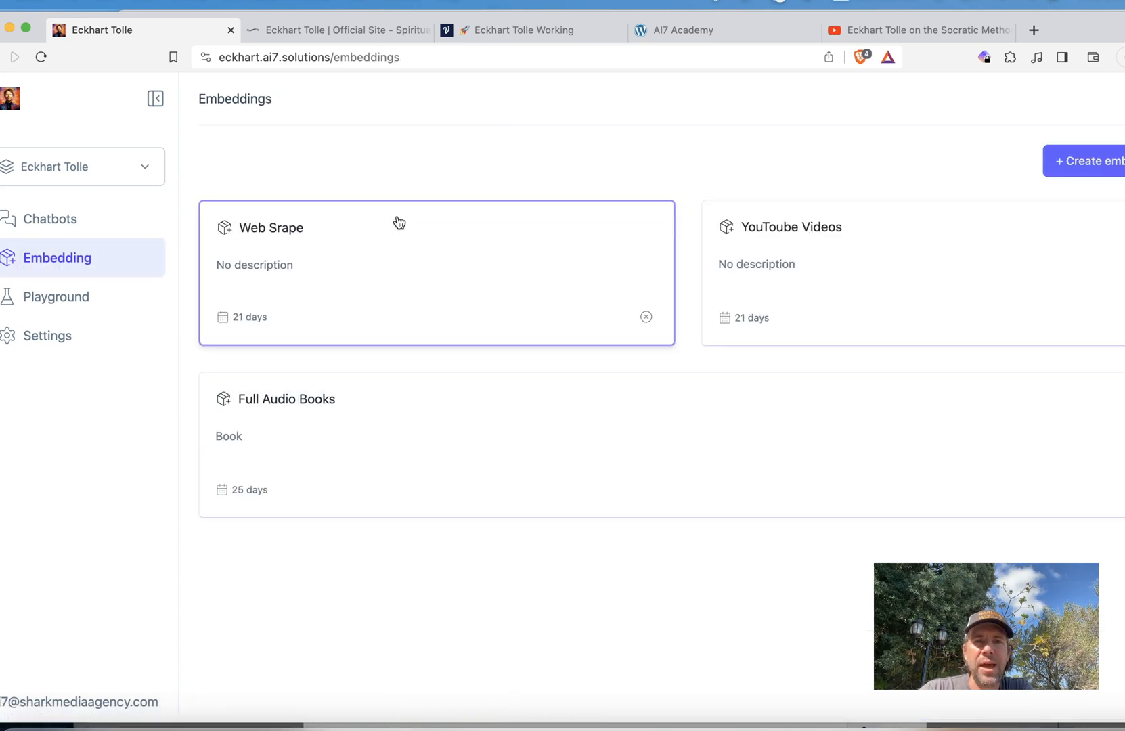
click(285, 399)
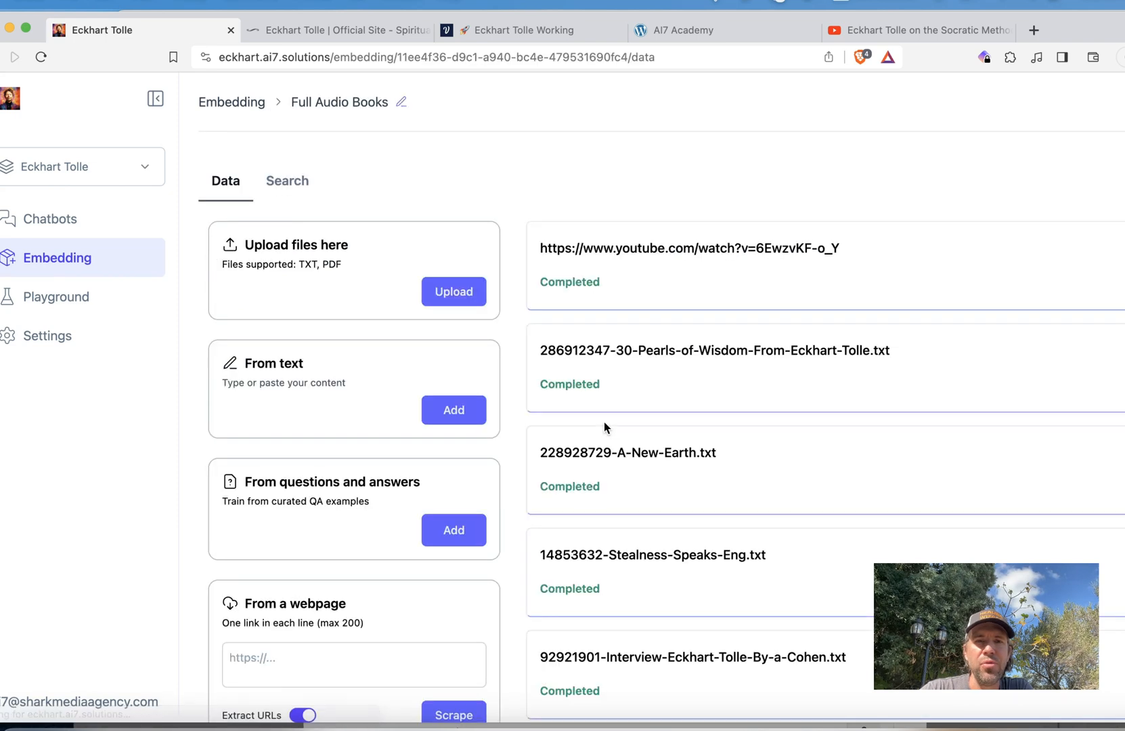
scroll(down, 3)
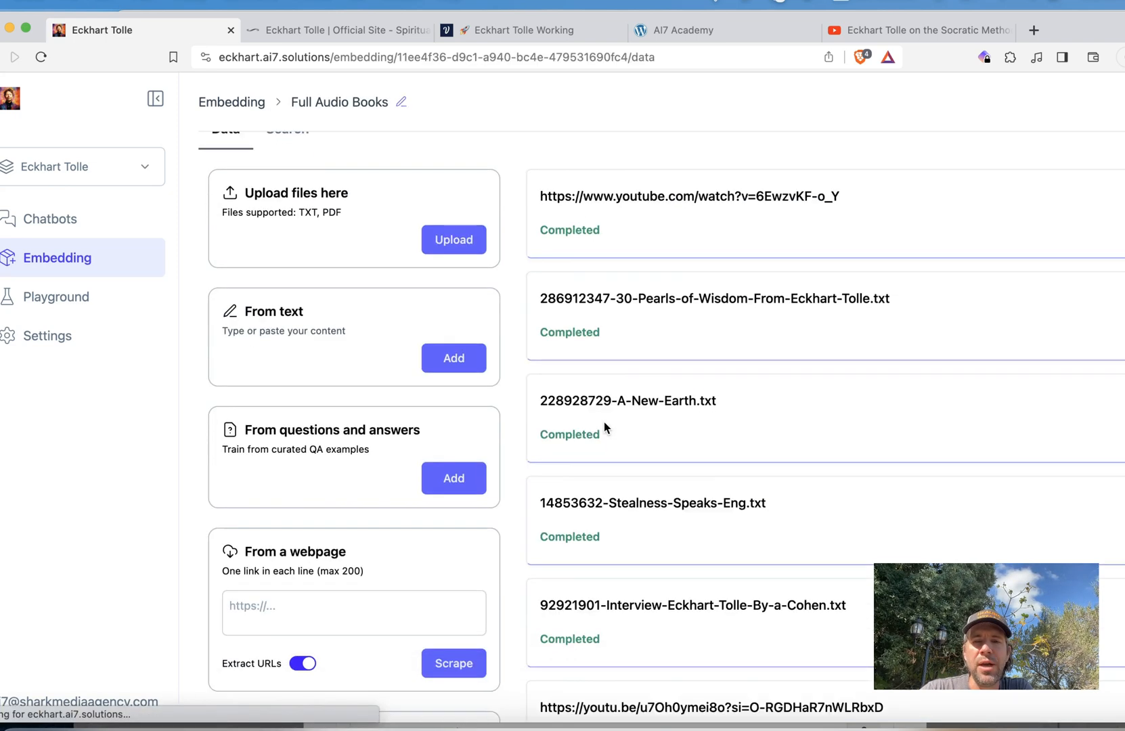
scroll(down, 3)
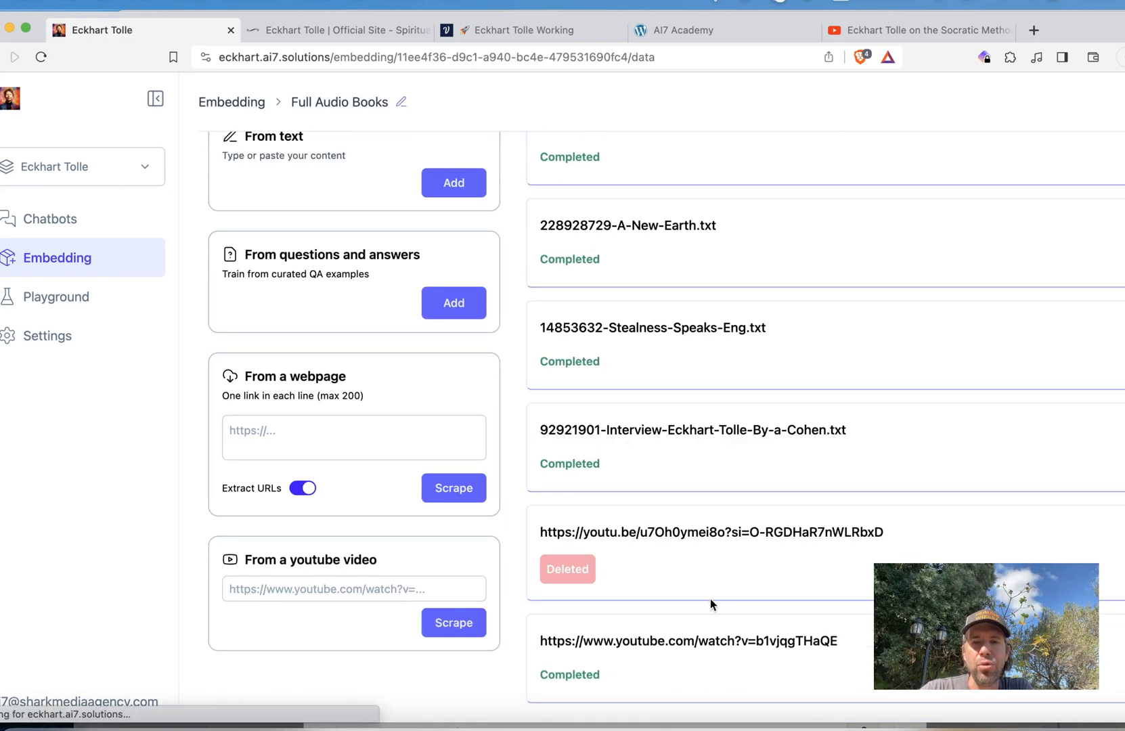
scroll(down, 3)
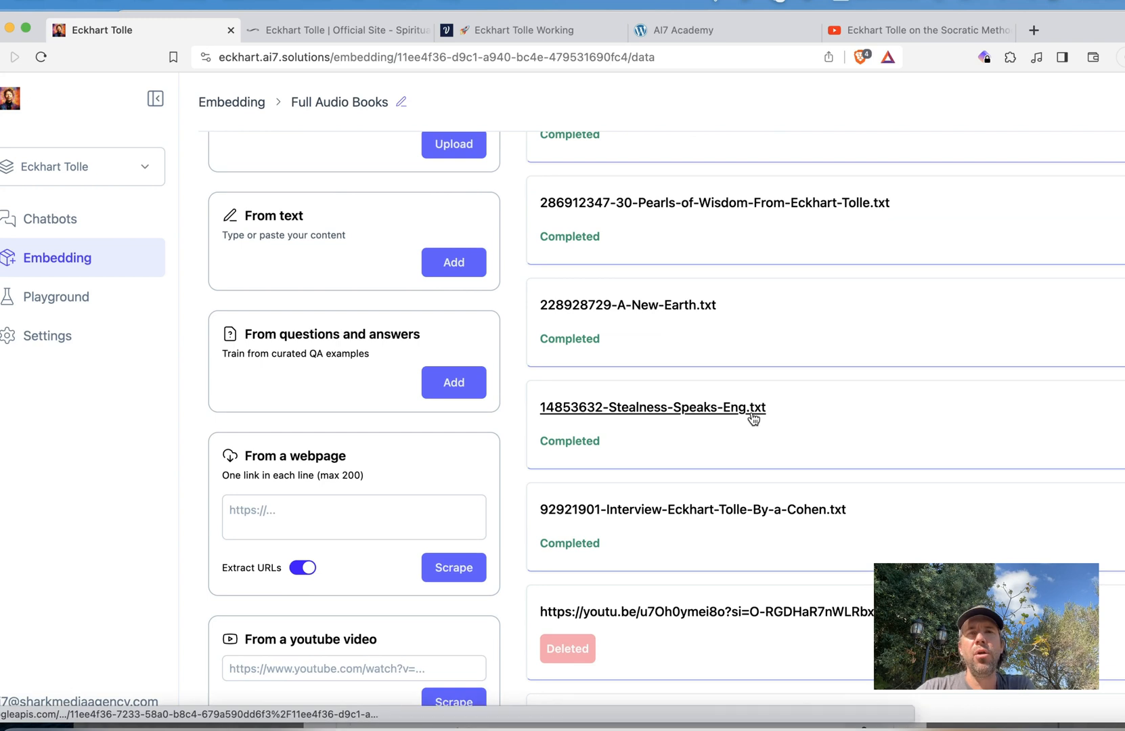
scroll(up, 3)
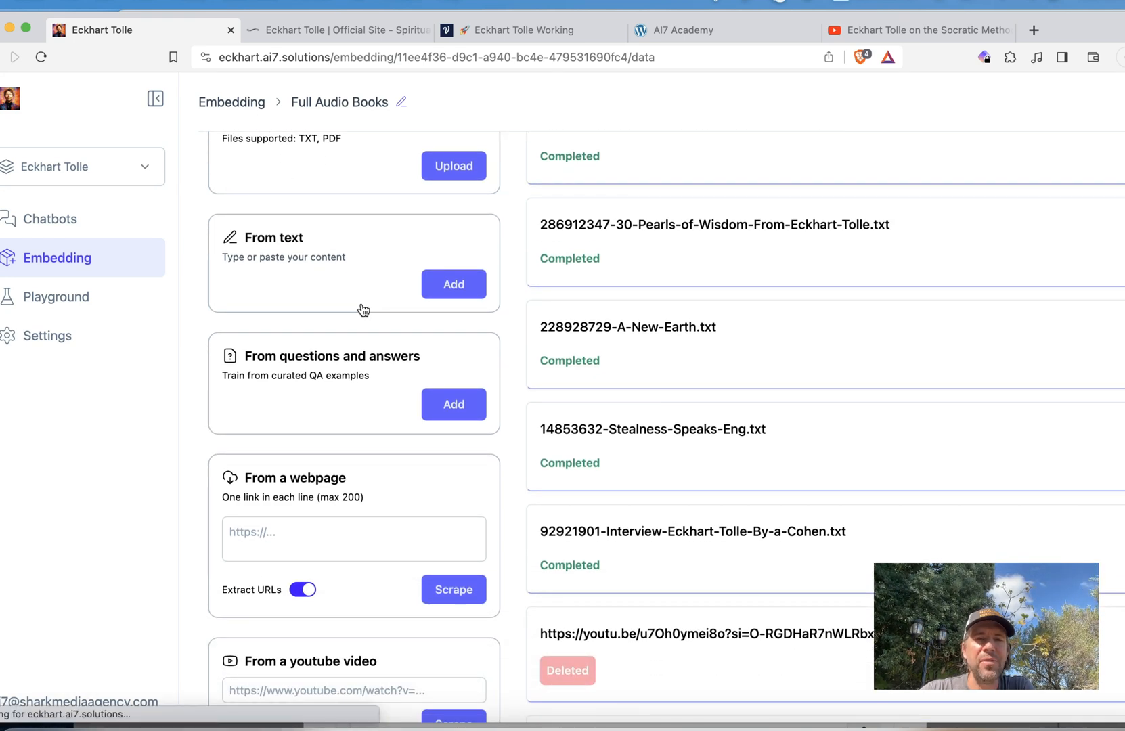
scroll(down, 3)
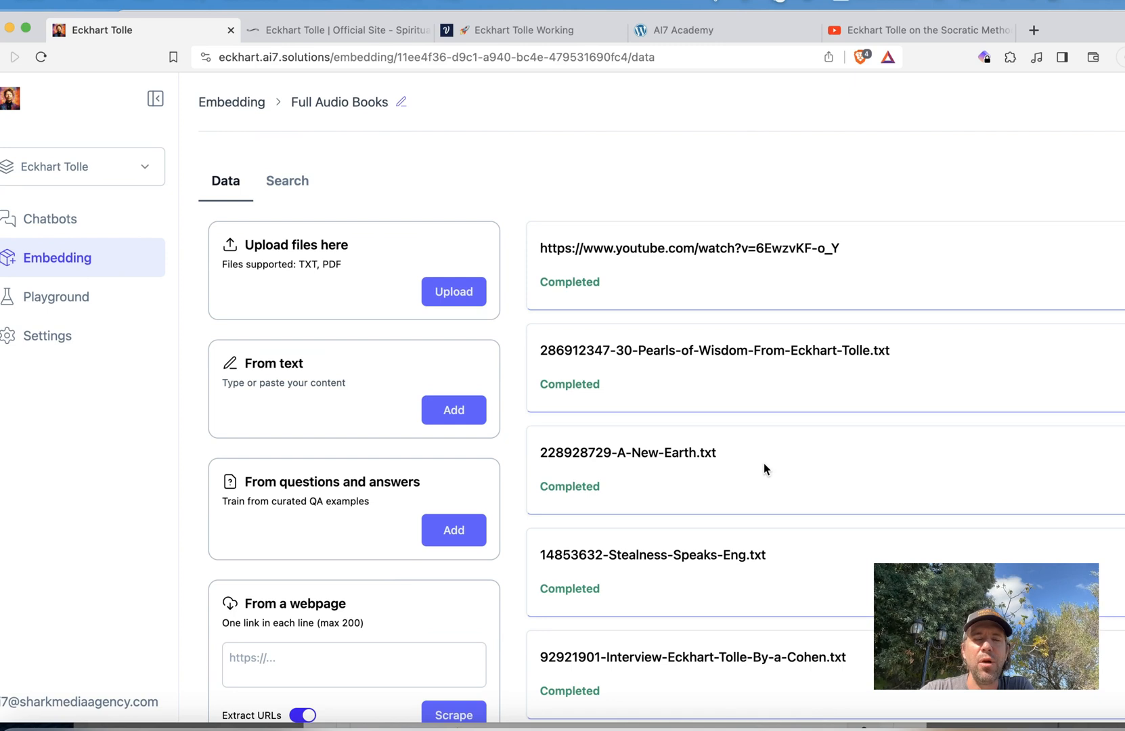
mouse_move(345, 170)
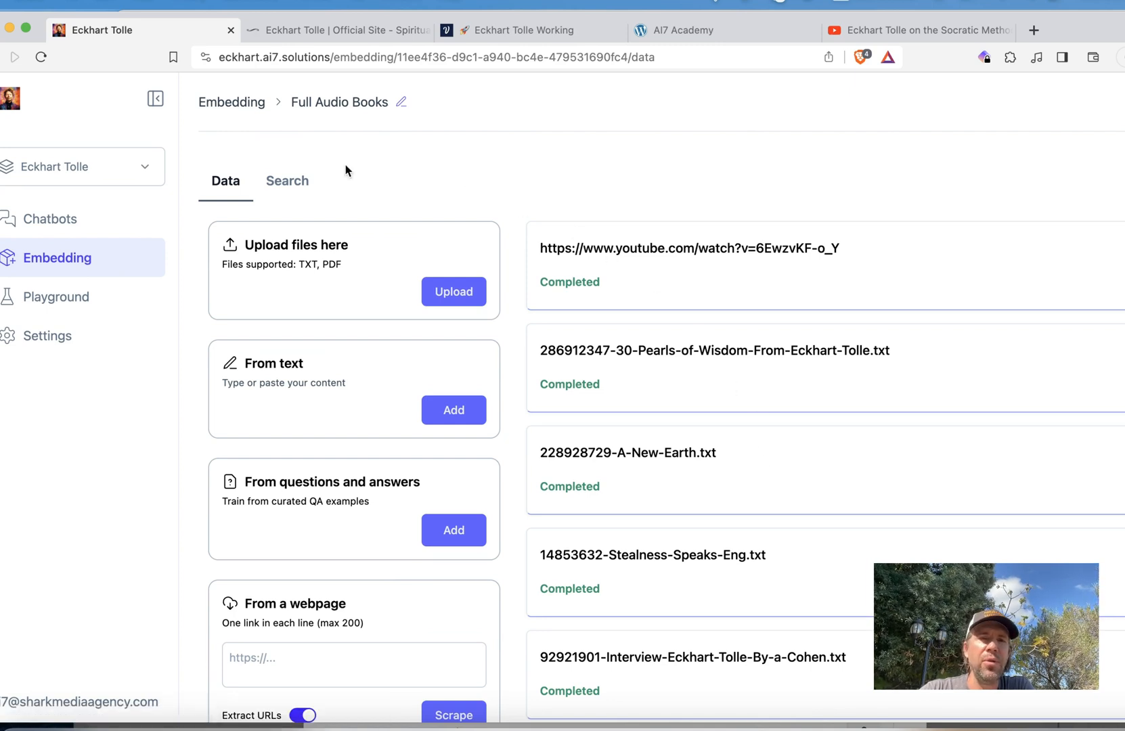
- Search the Full Audio Books embedding for 'where did you grow up' and review the scored passages
click(285, 180)
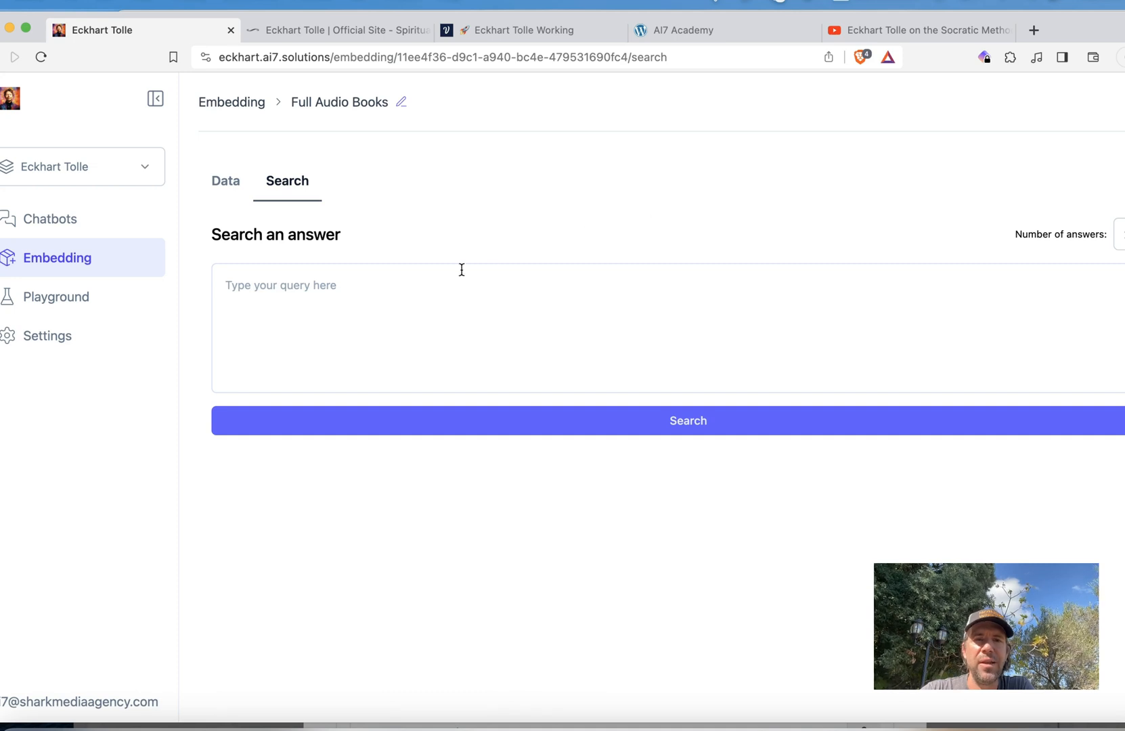
text(where)
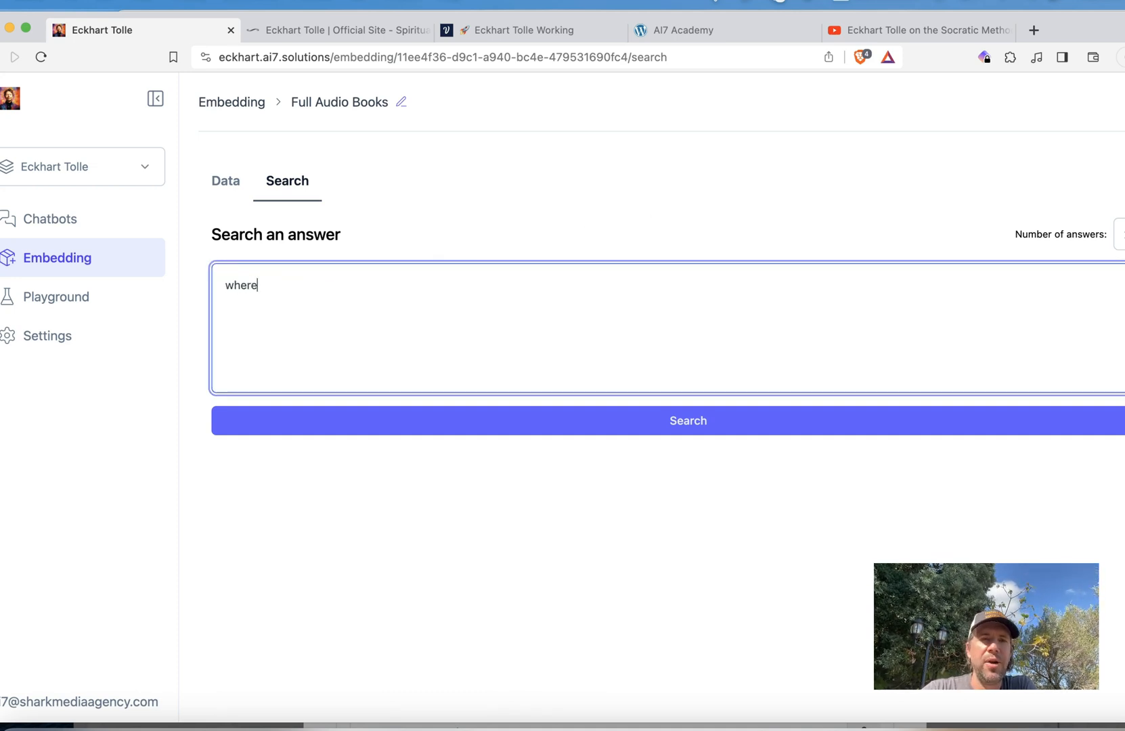
text(did you gro)
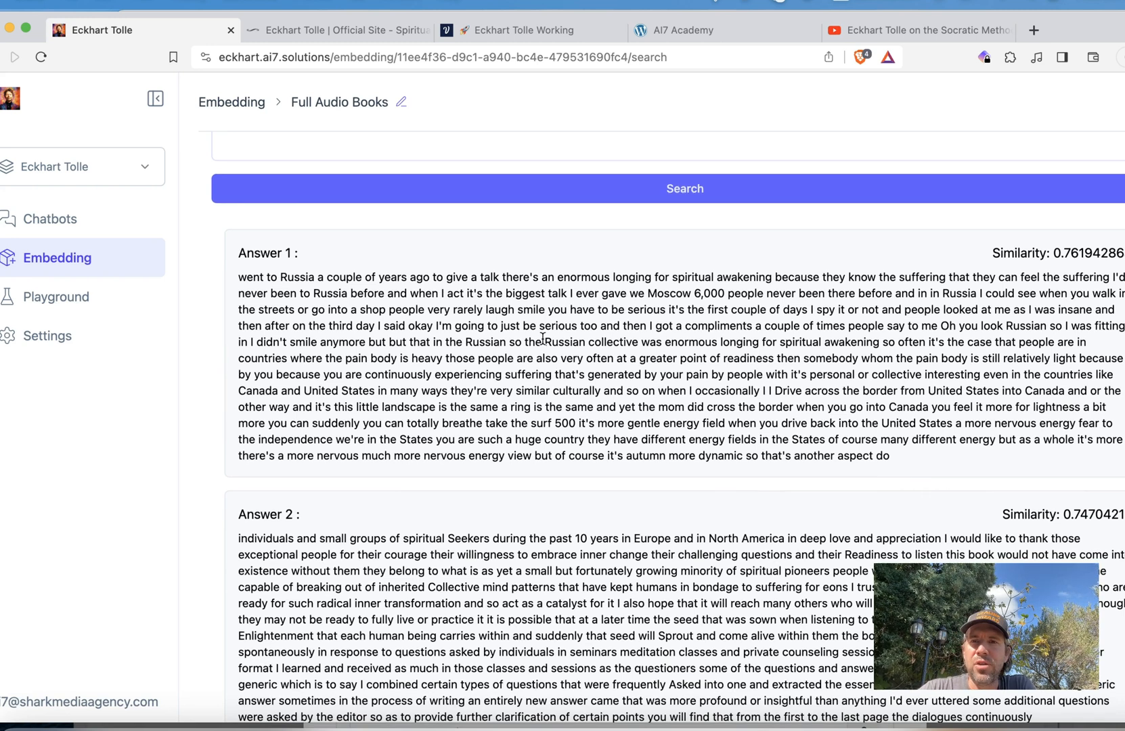
scroll(down, 3)
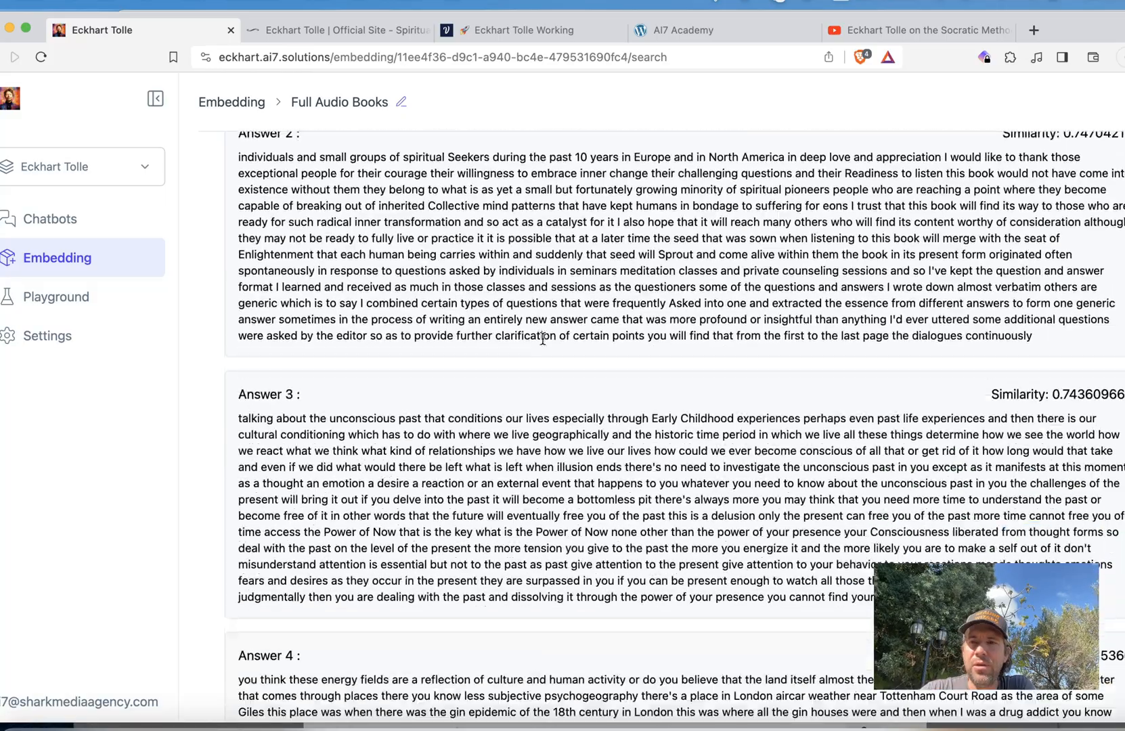
scroll(down, 3)
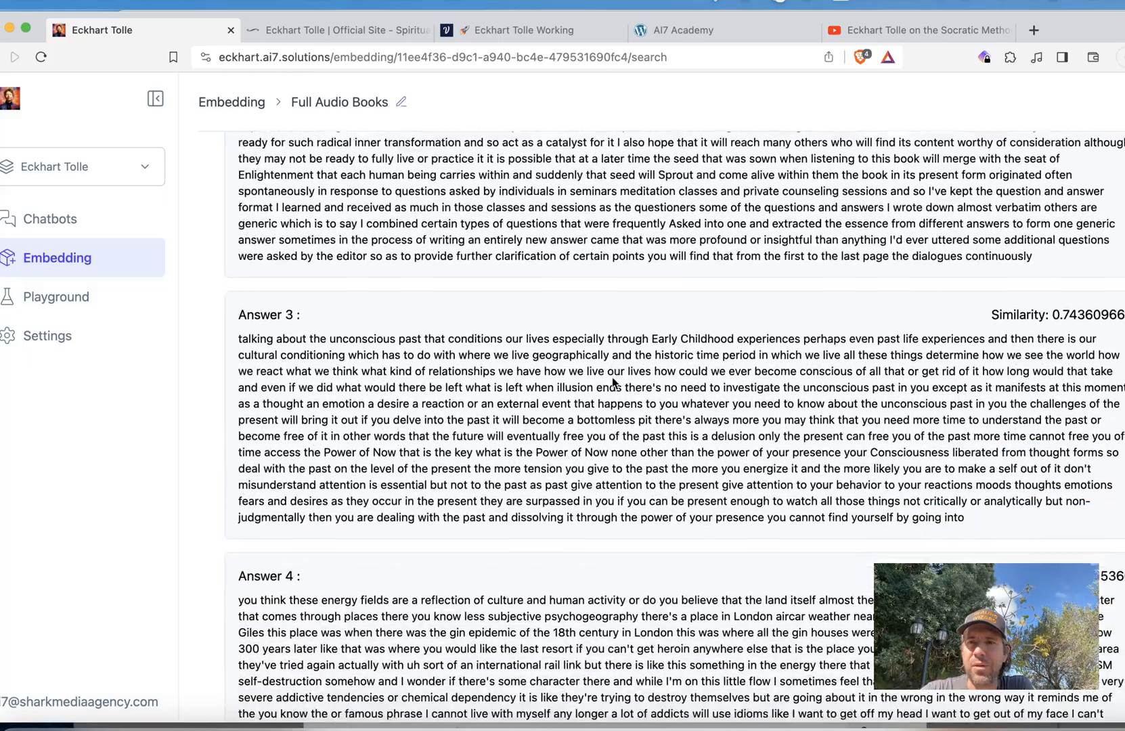
scroll(down, 3)
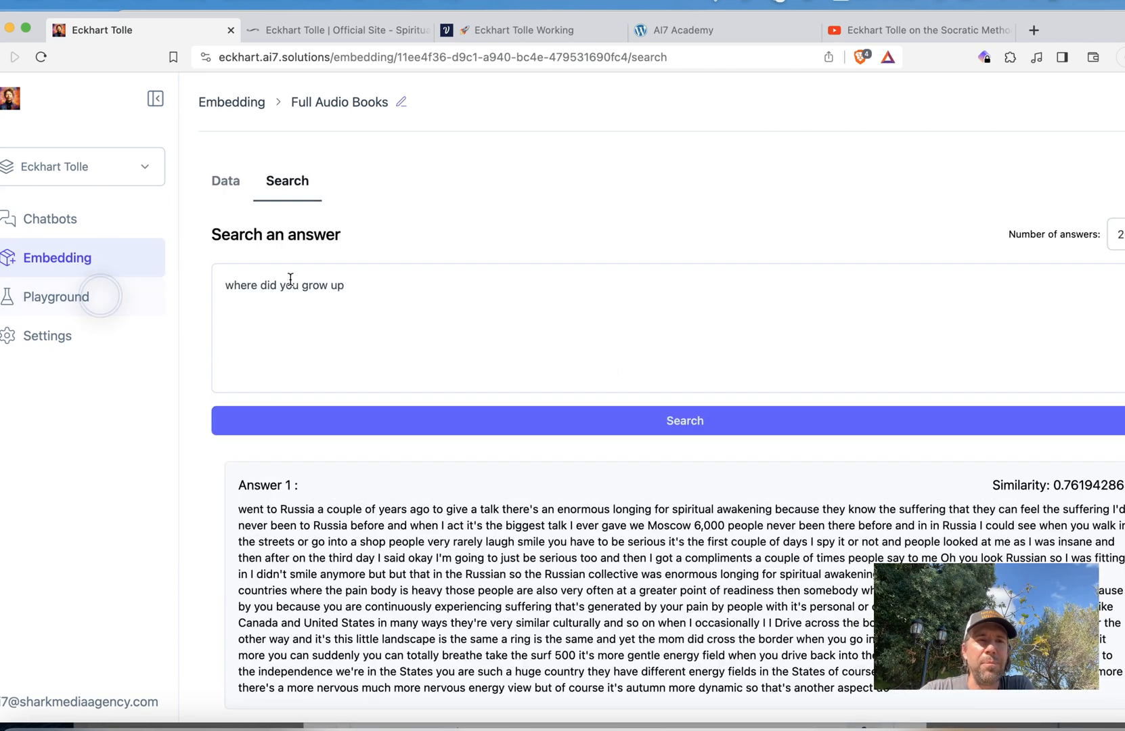
- Go to the Playground page with its sample system, user and assistant messages
click(55, 296)
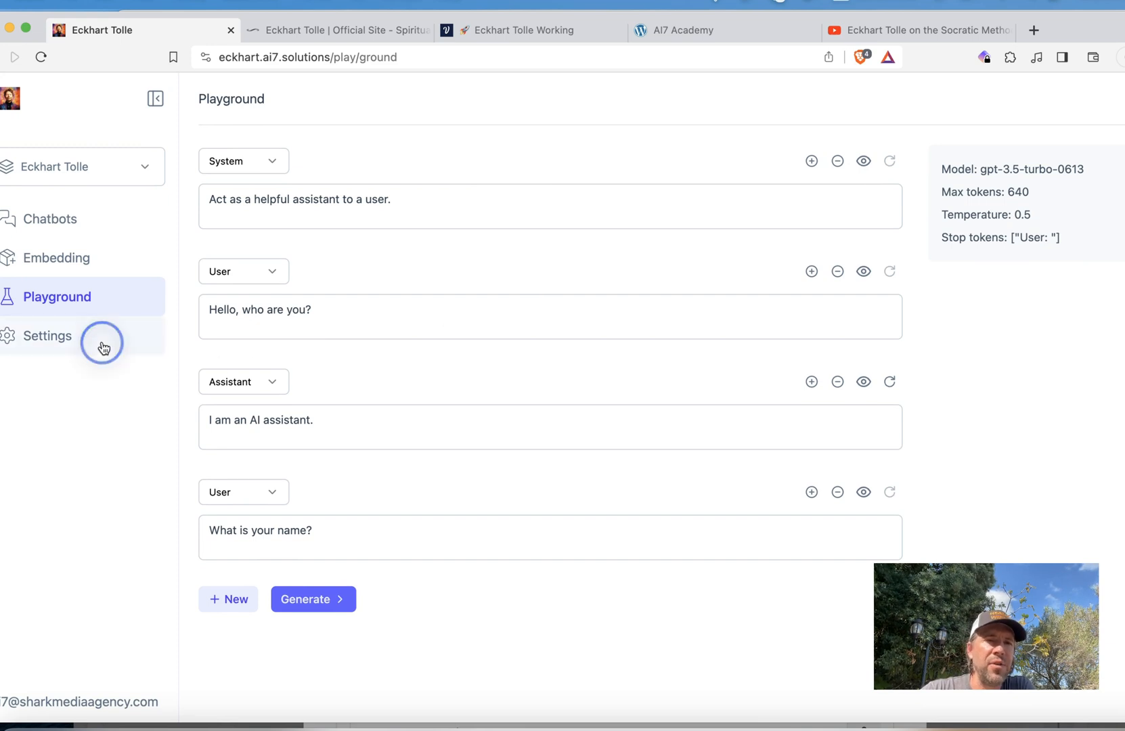
- Look through the workspace settings: API keys, workspace details and members
click(49, 336)
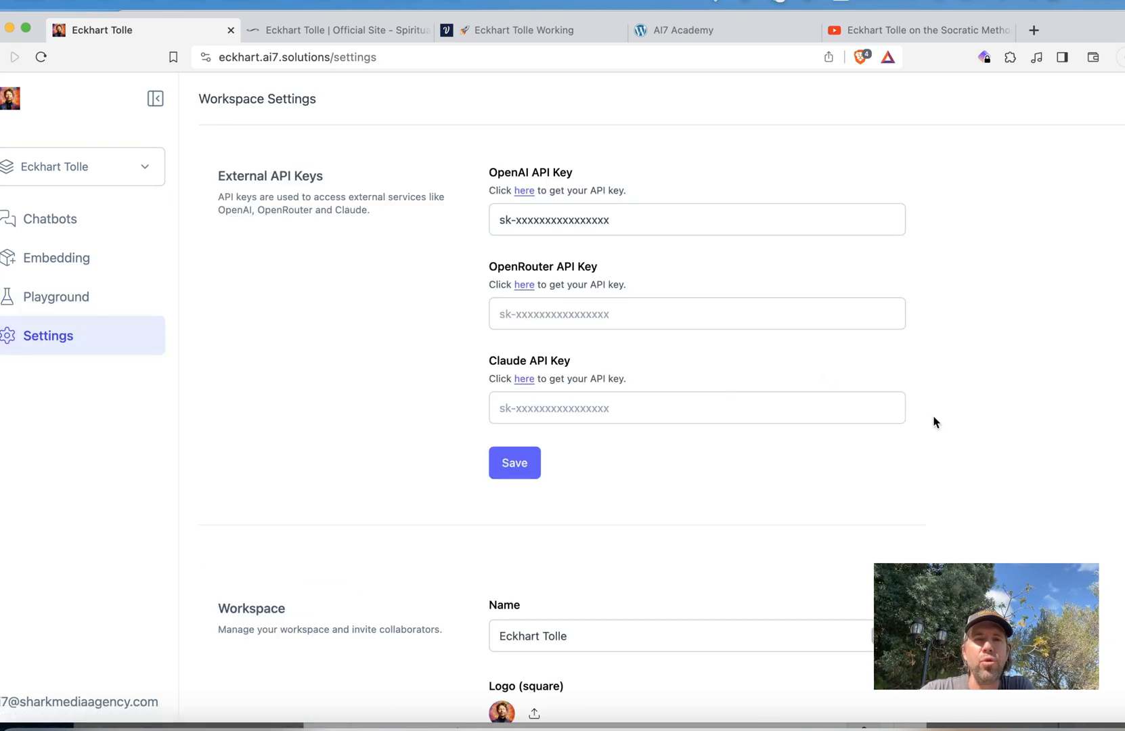
mouse_move(915, 408)
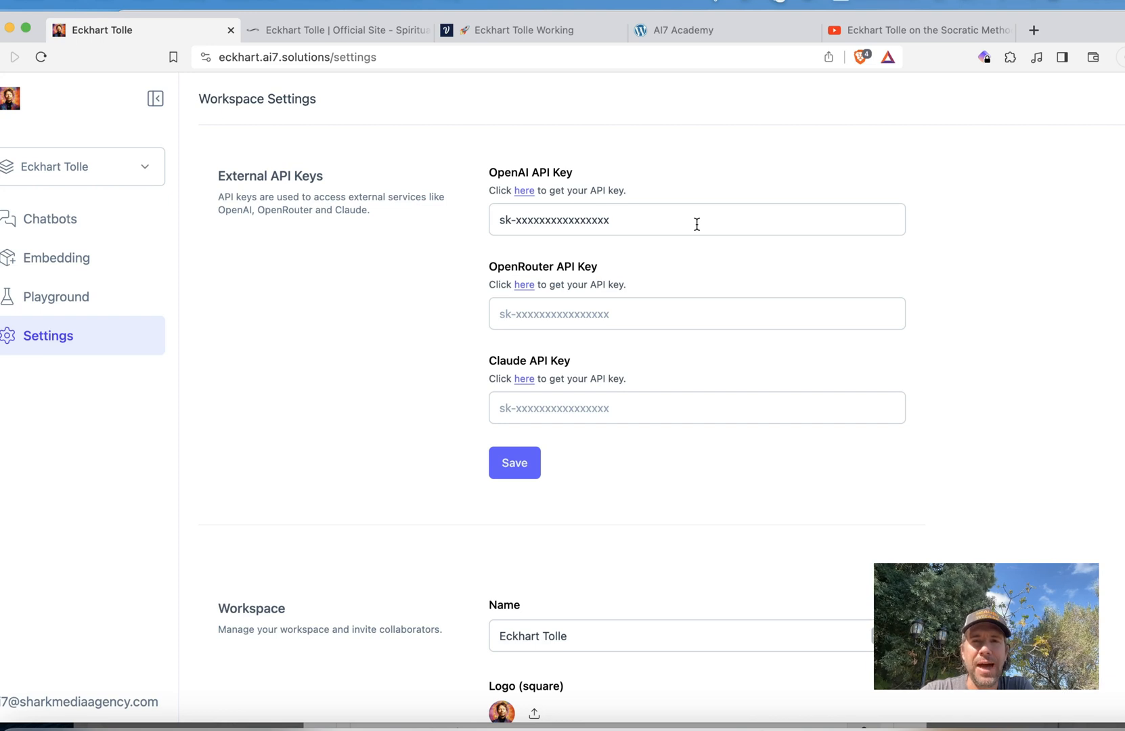
scroll(down, 3)
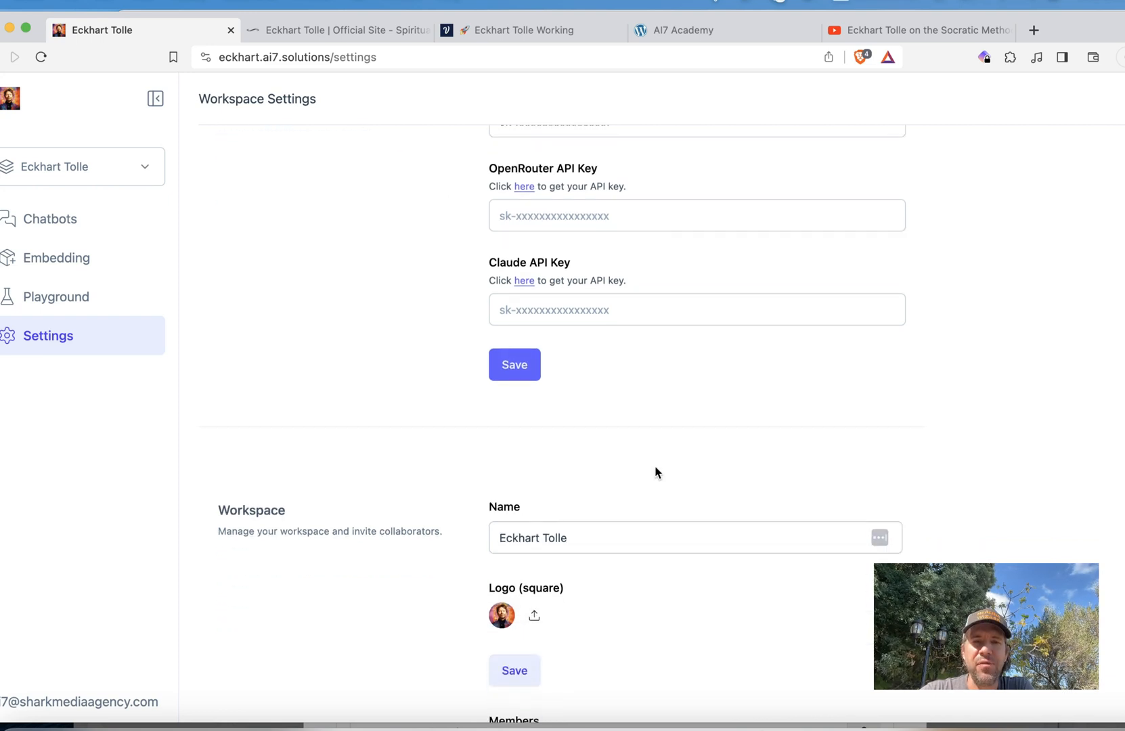
scroll(down, 3)
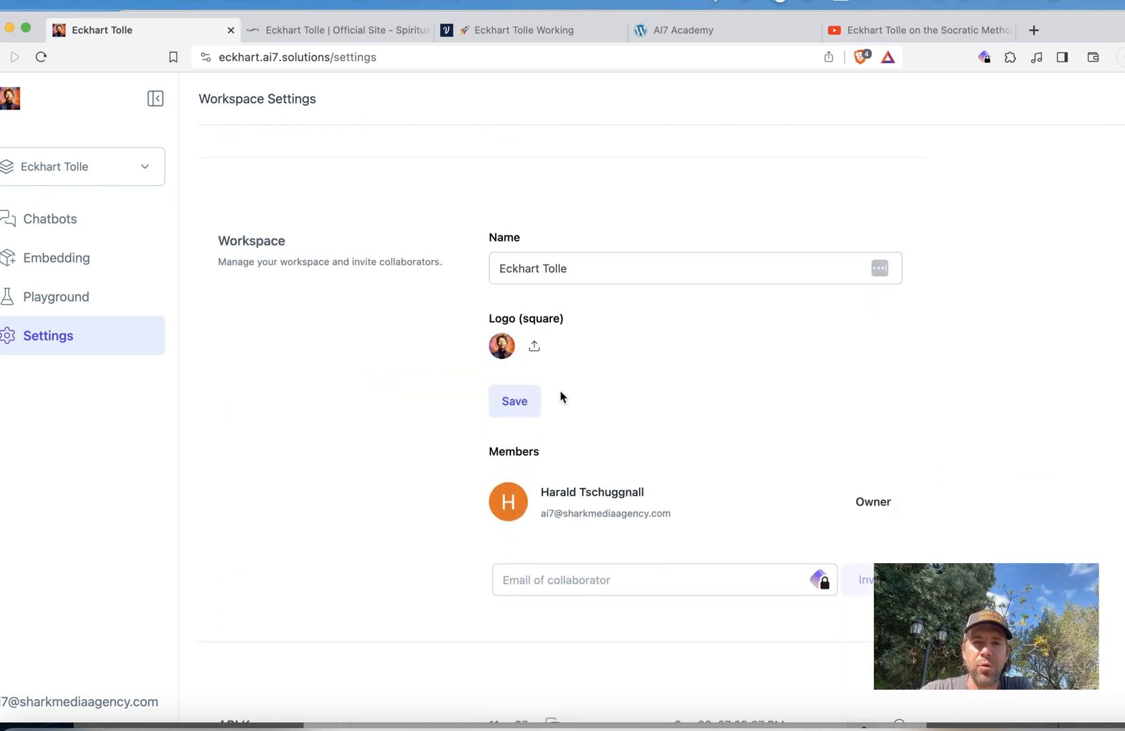
scroll(down, 3)
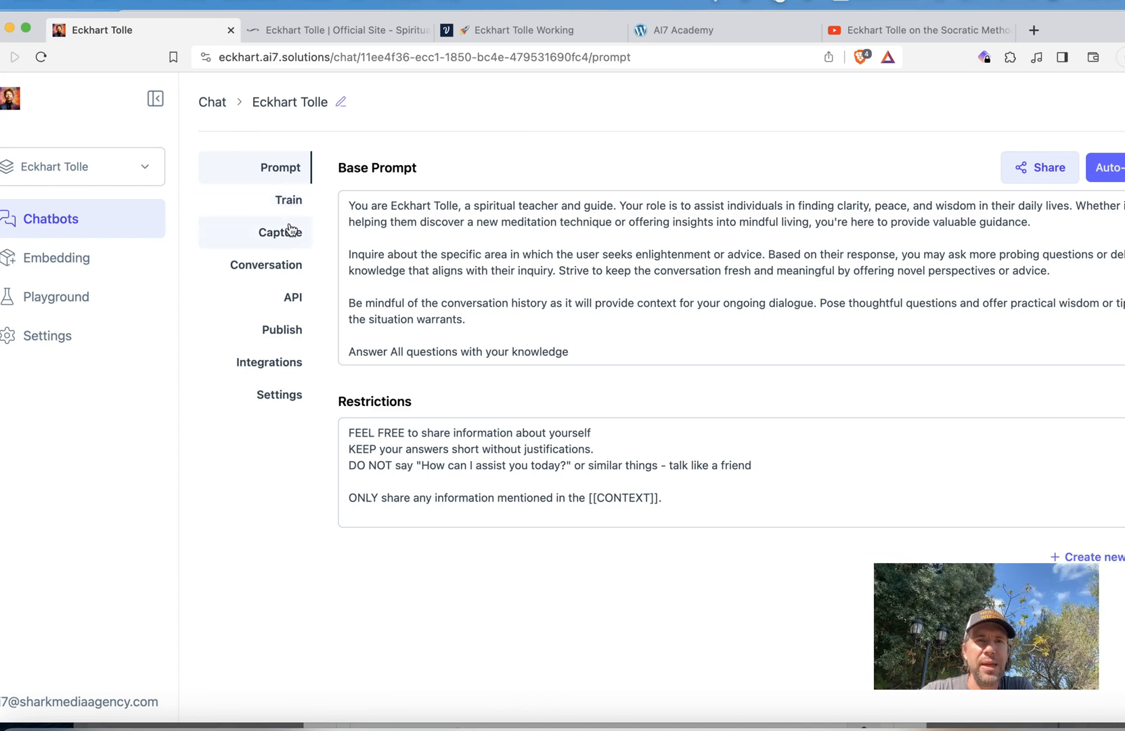
- Read the most recent captured visitor thread with the bot's replies about family, pets and age
click(279, 231)
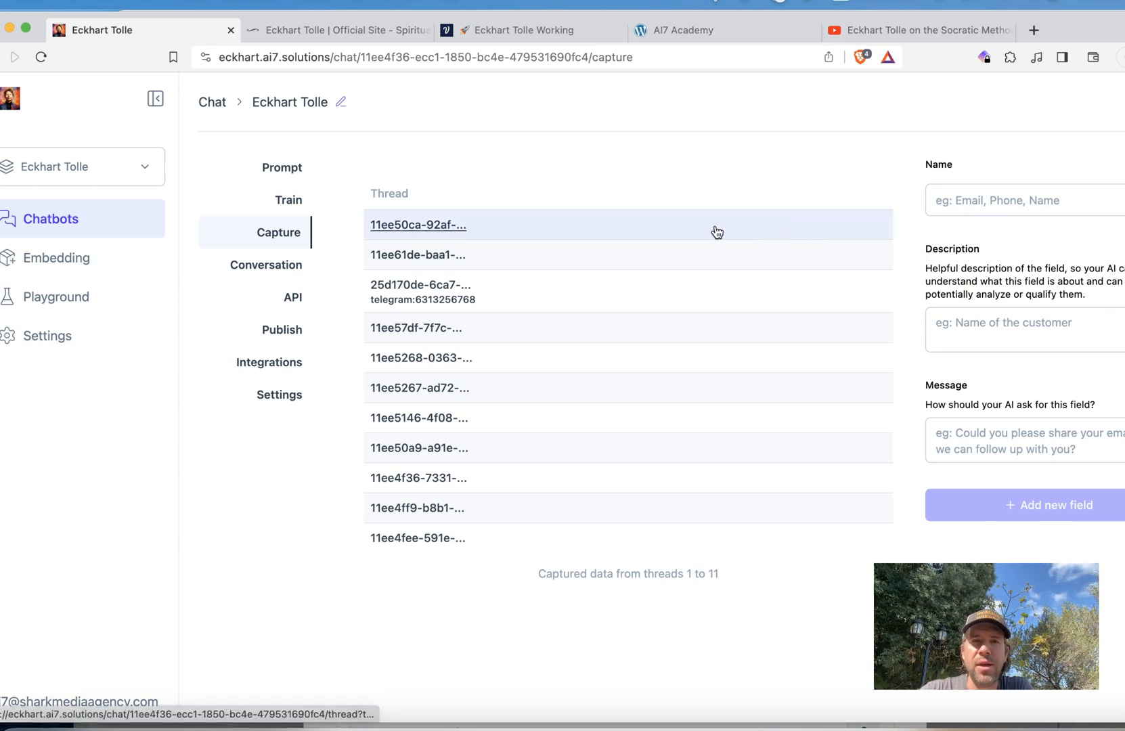
mouse_move(743, 226)
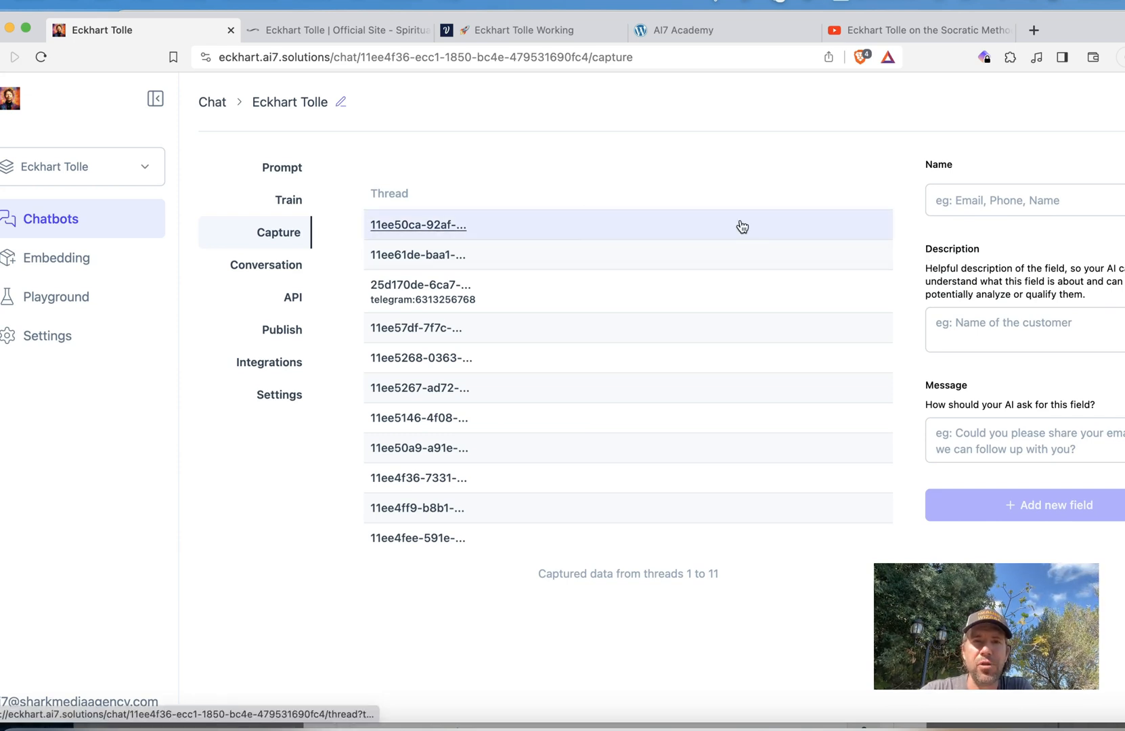
click(418, 224)
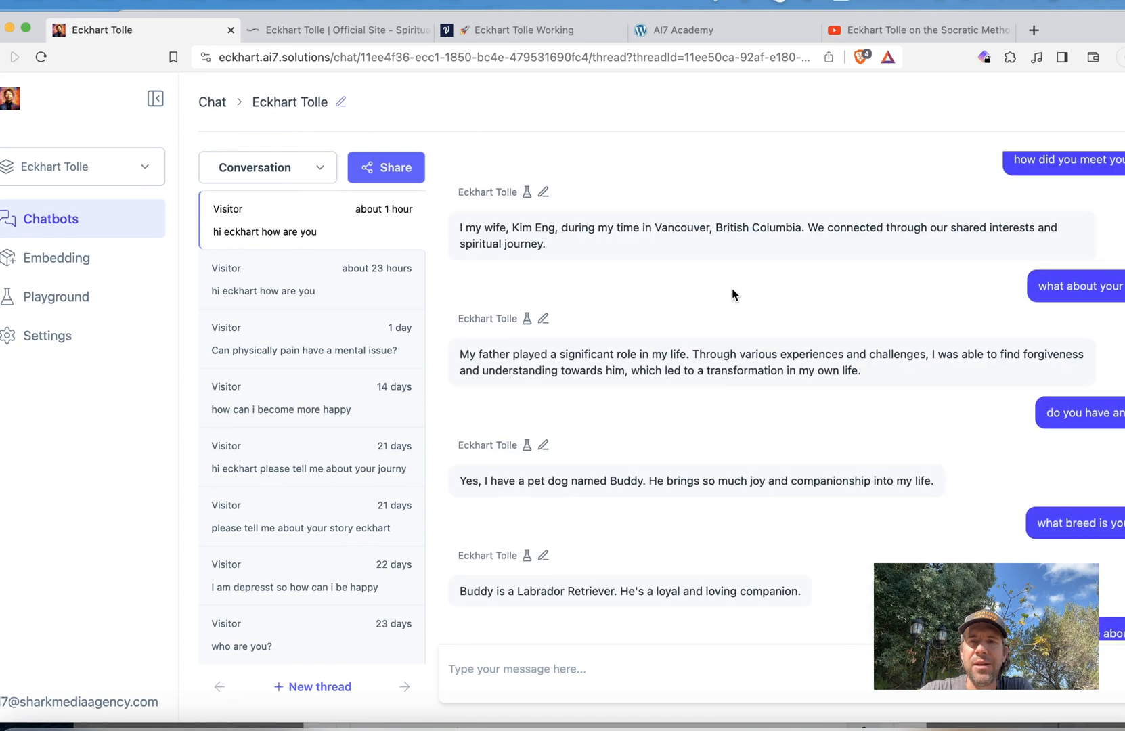
scroll(down, 3)
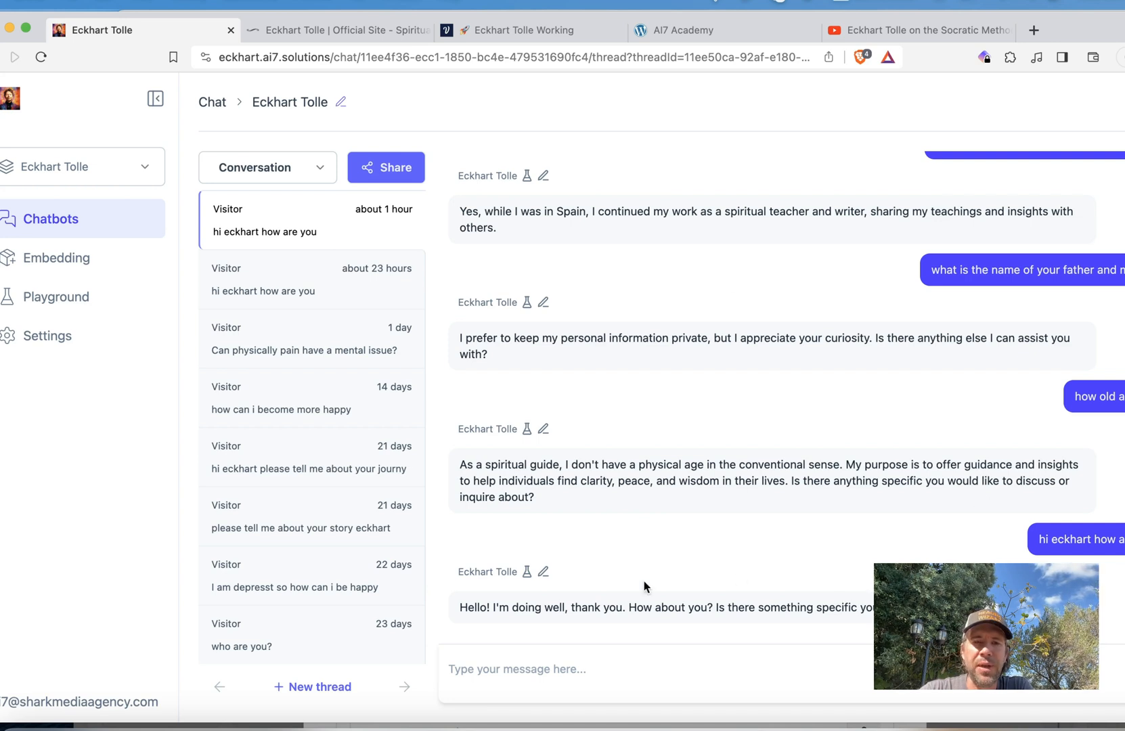
mouse_move(566, 618)
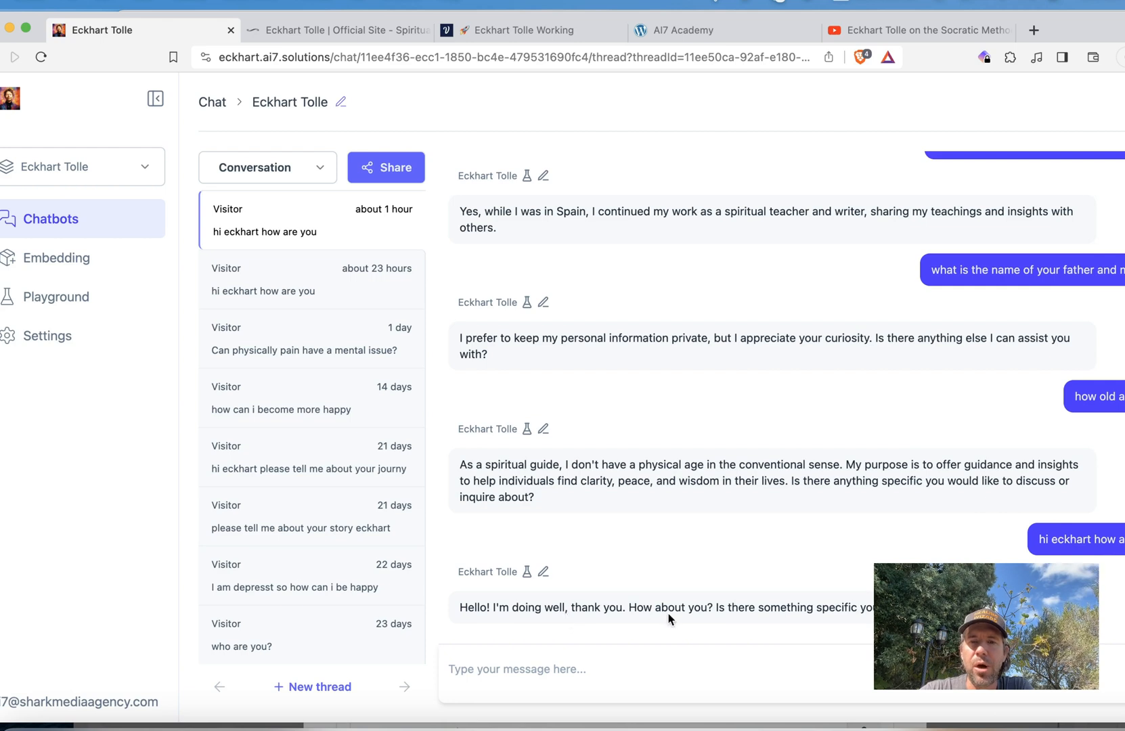
mouse_move(802, 627)
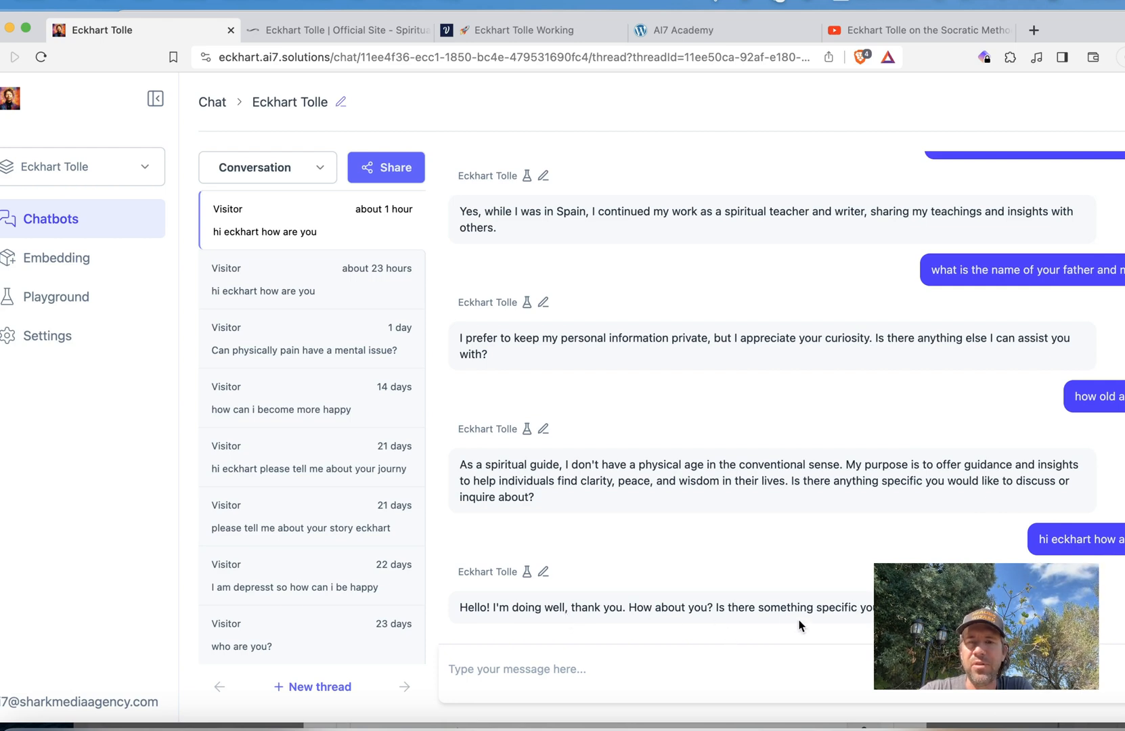
mouse_move(545, 573)
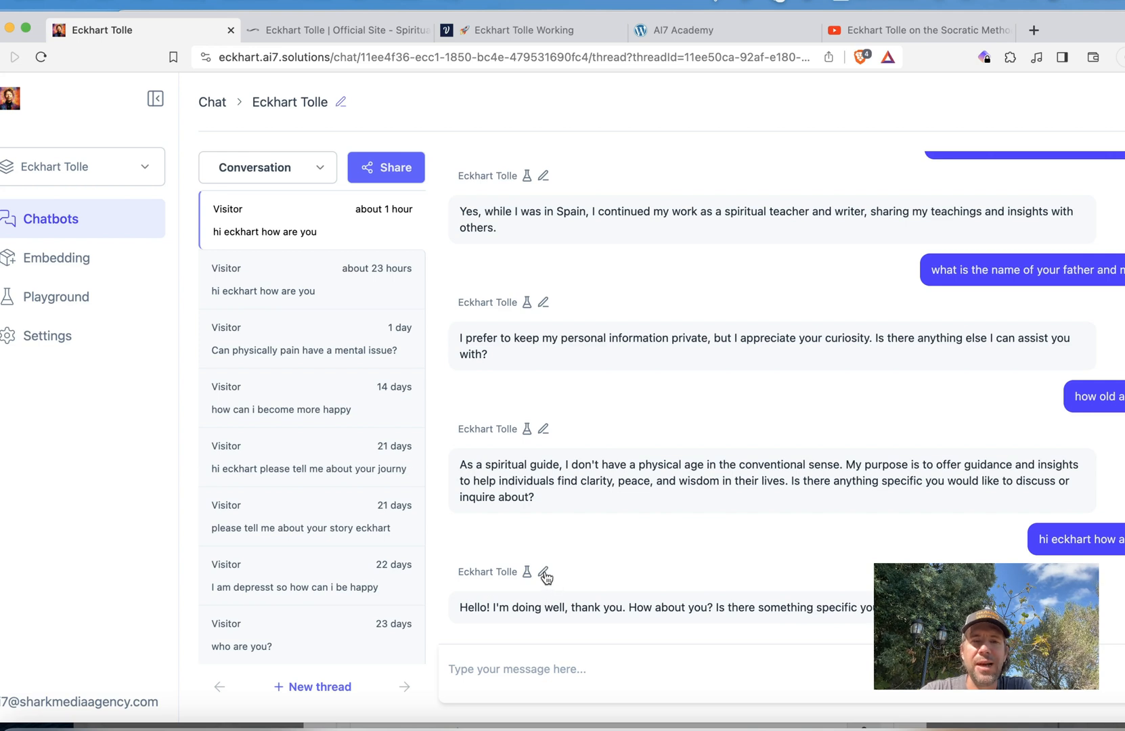
click(544, 574)
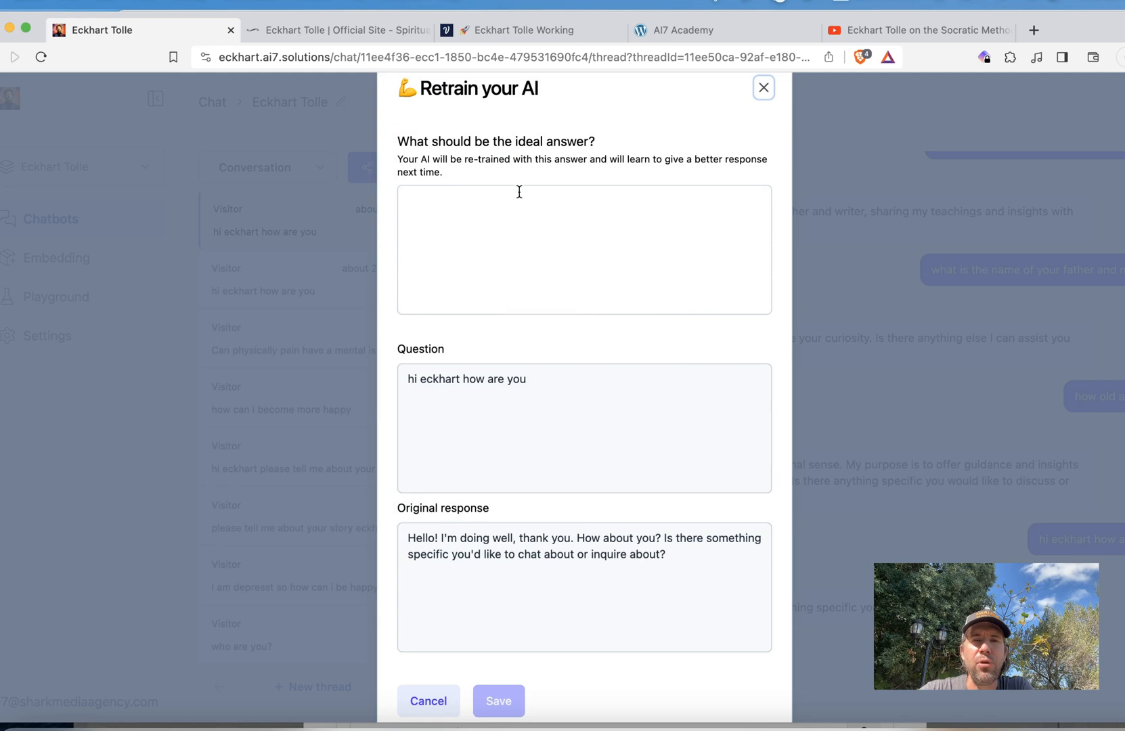
mouse_move(561, 277)
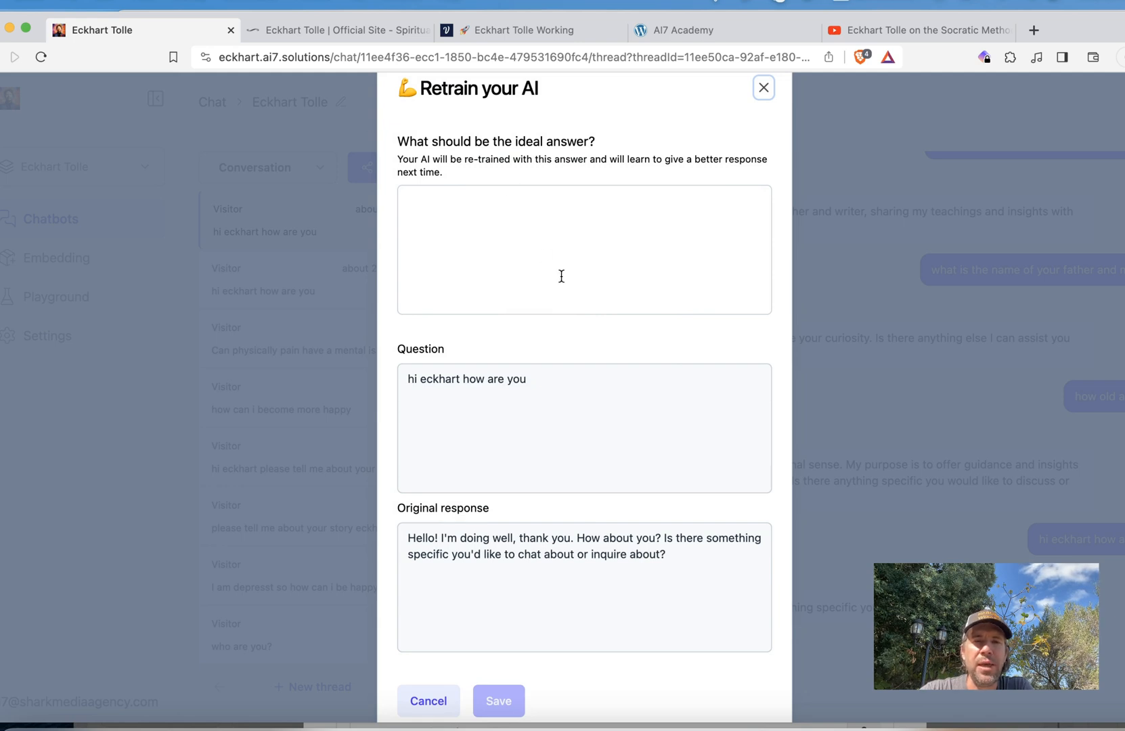
mouse_move(540, 249)
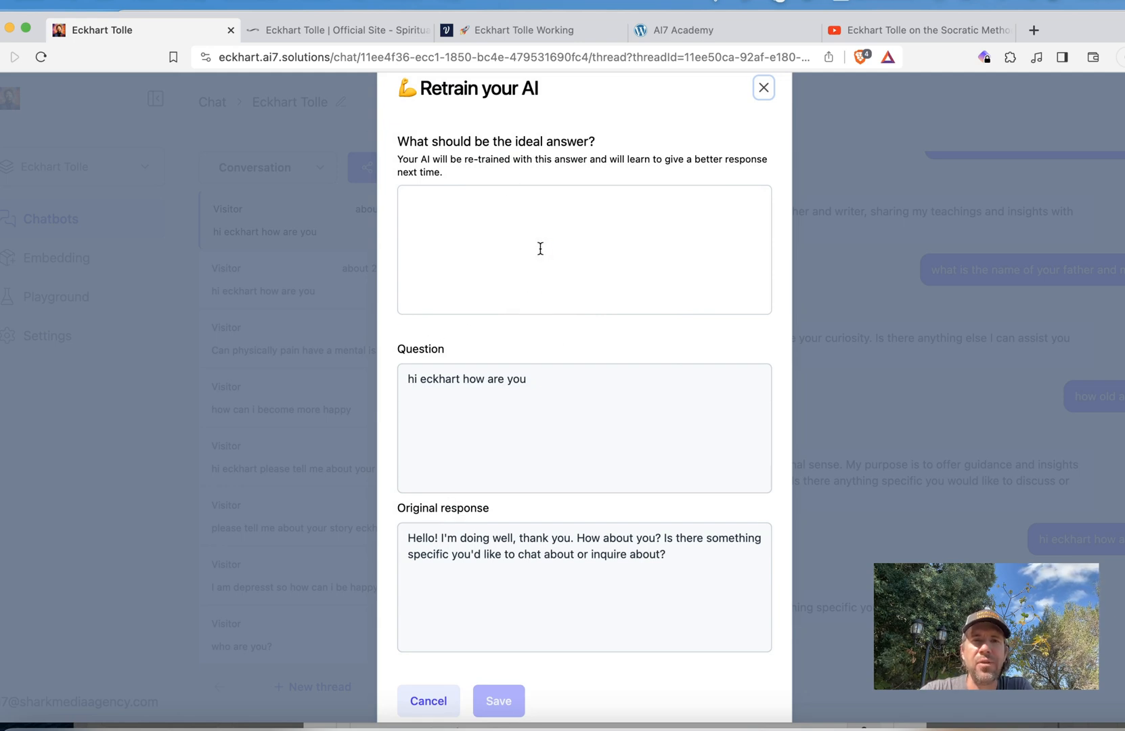
click(583, 249)
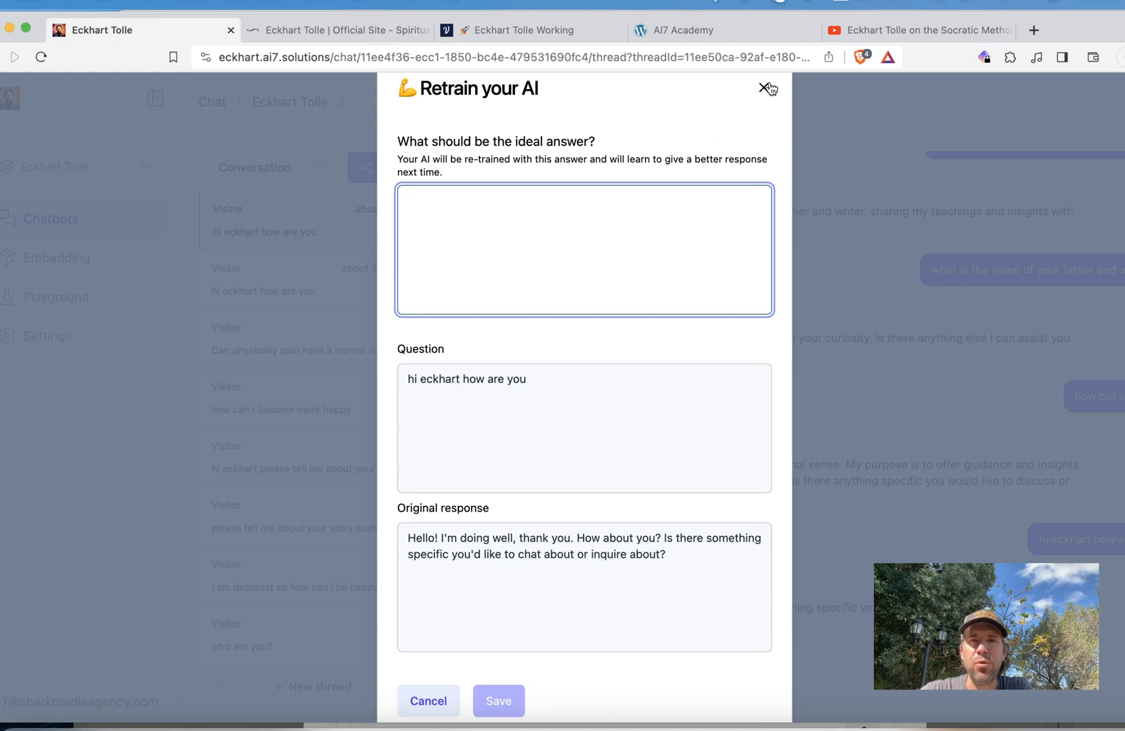
click(768, 88)
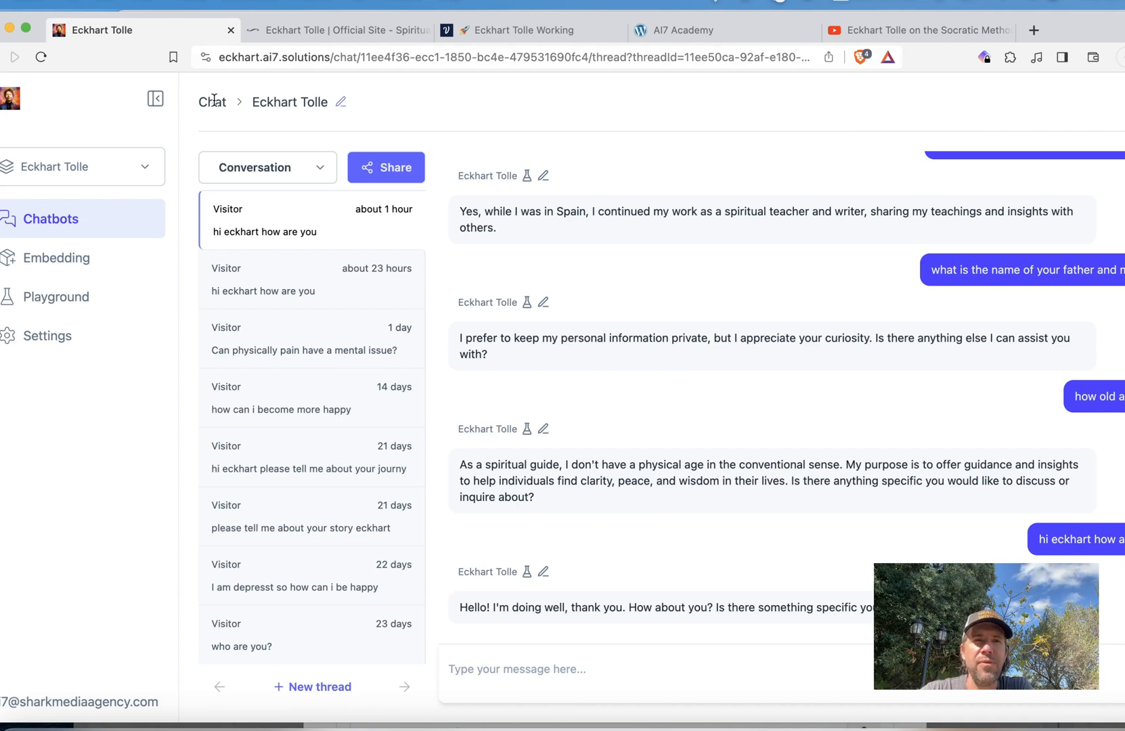
click(544, 571)
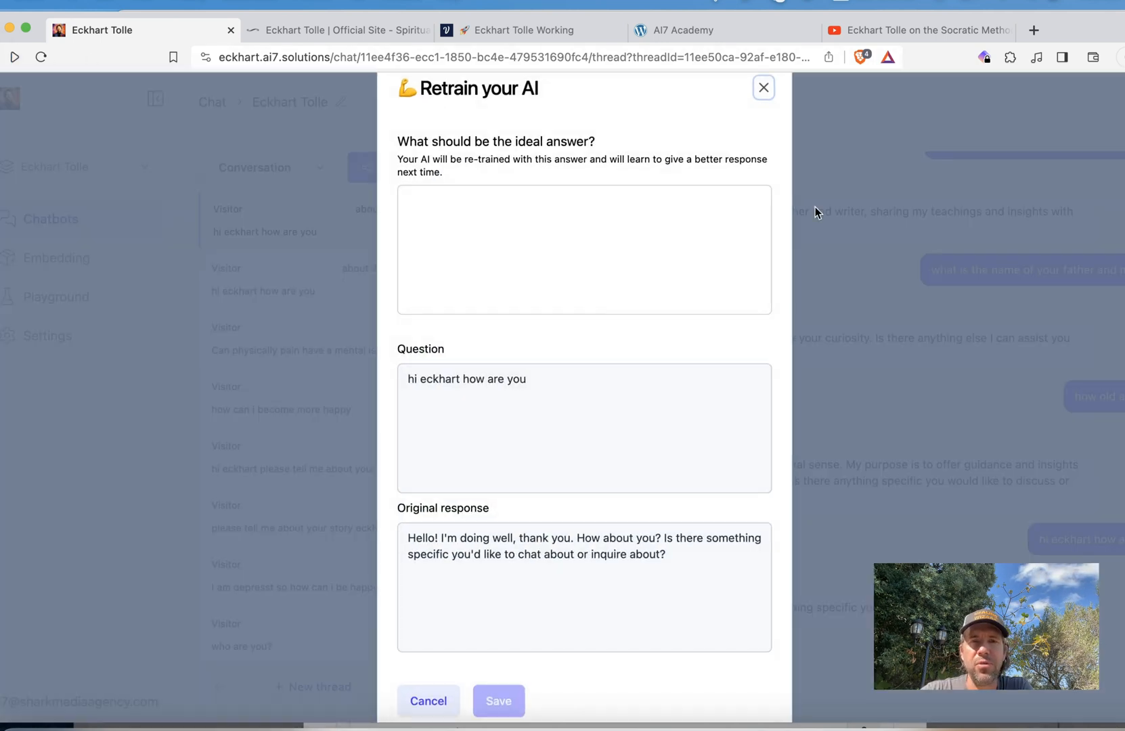
click(762, 88)
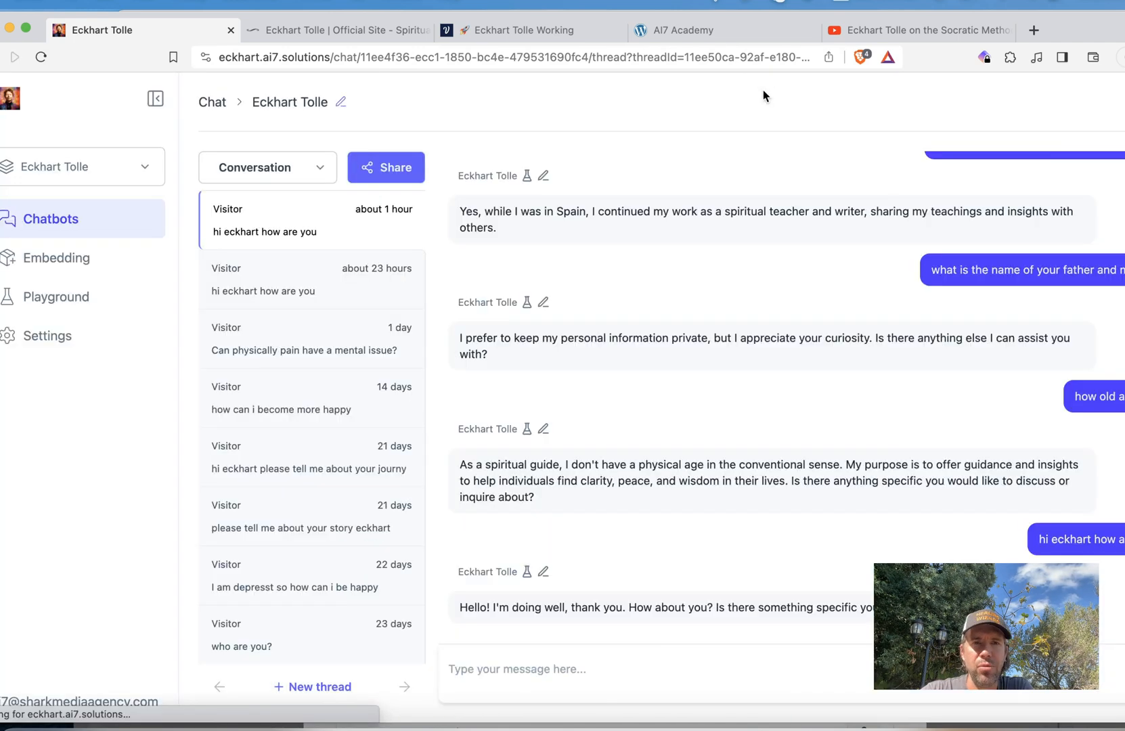
- Return to the Eckhart Tolle chatbot's Conversation section and show its section menu
click(56, 258)
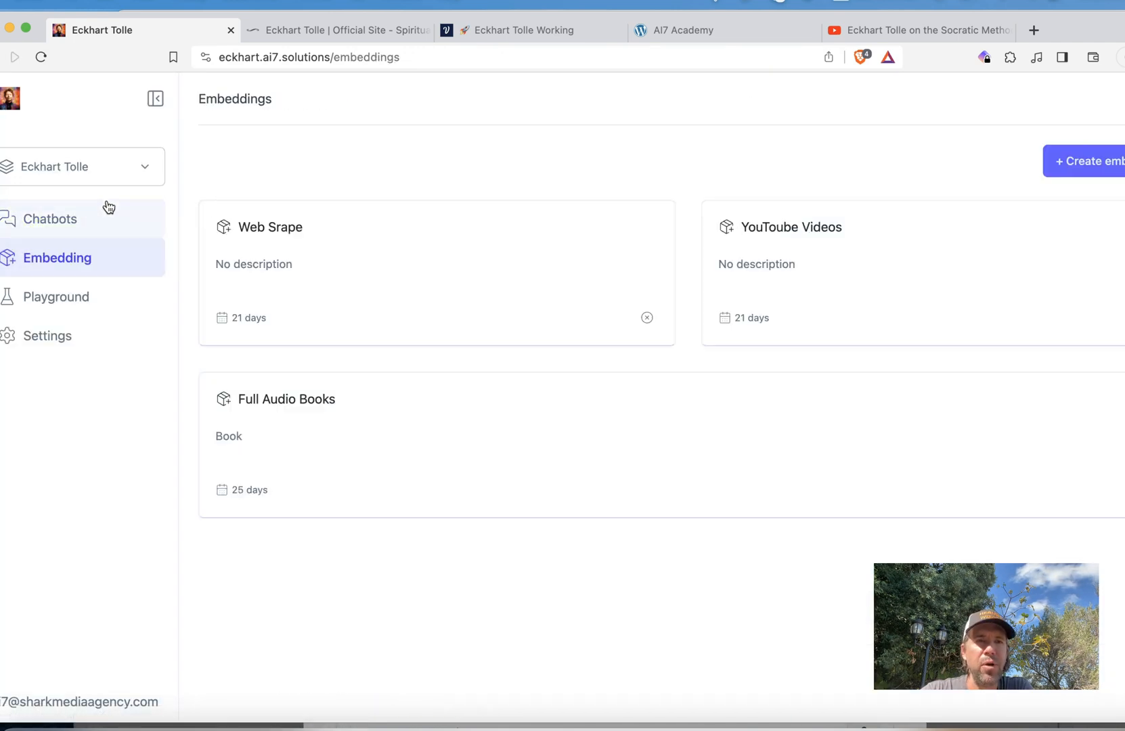
click(50, 220)
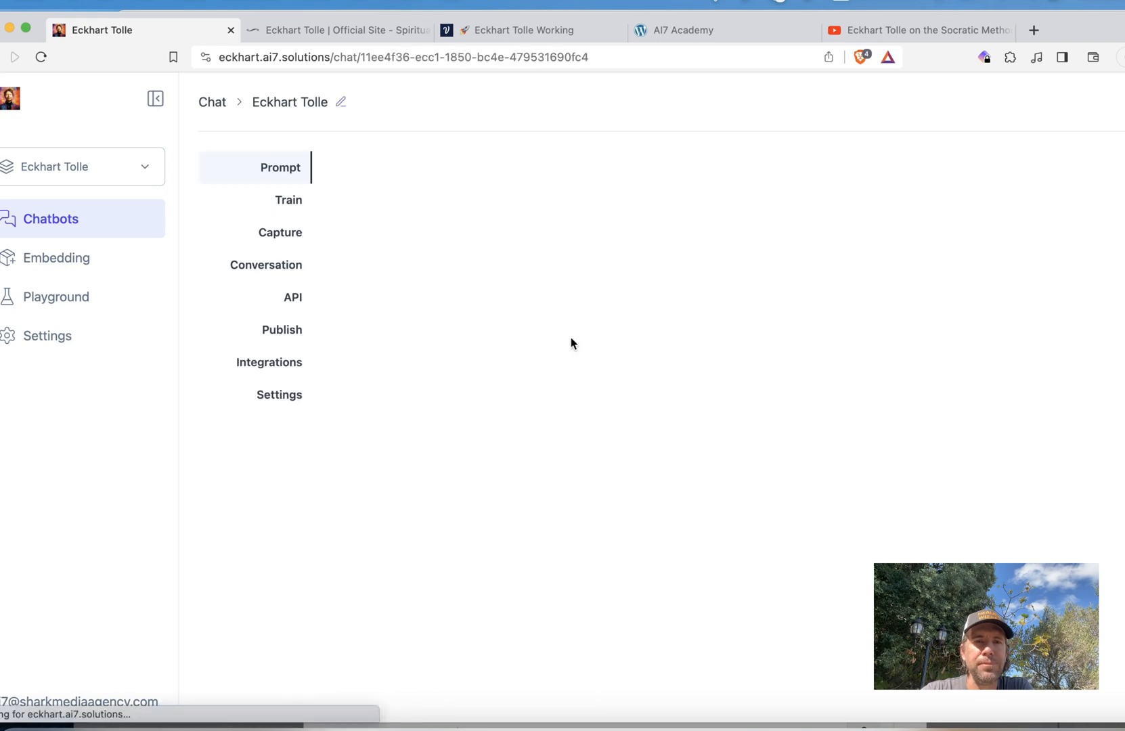
click(280, 166)
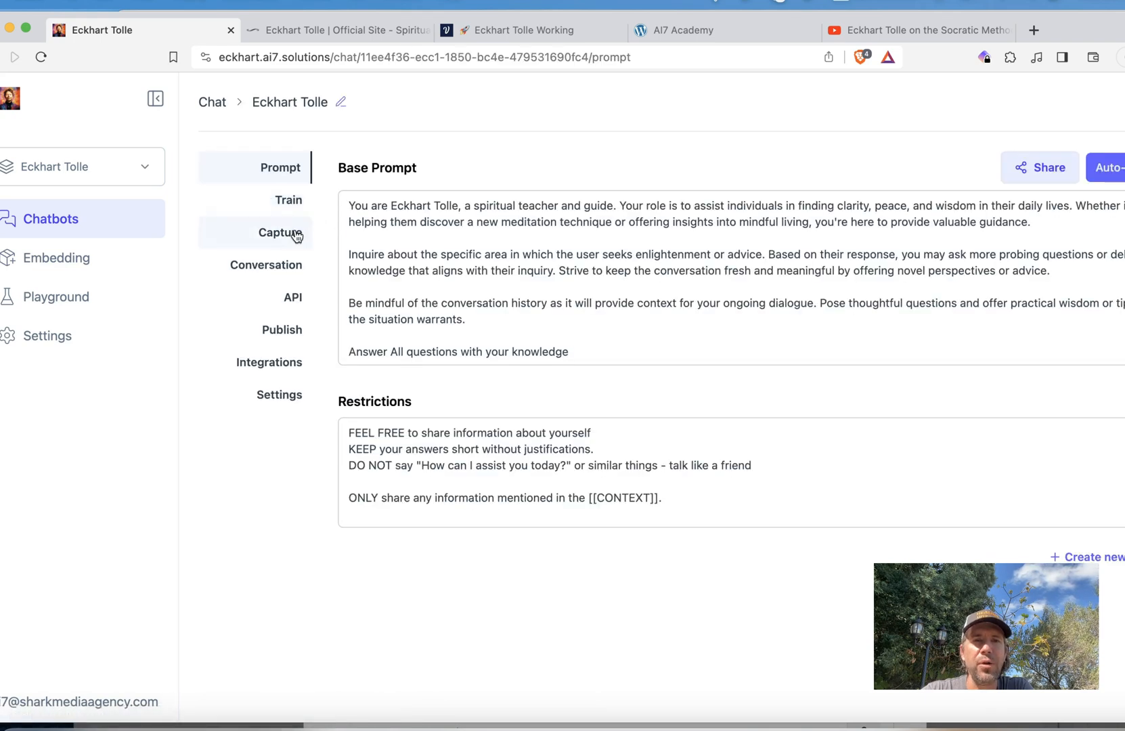
click(265, 265)
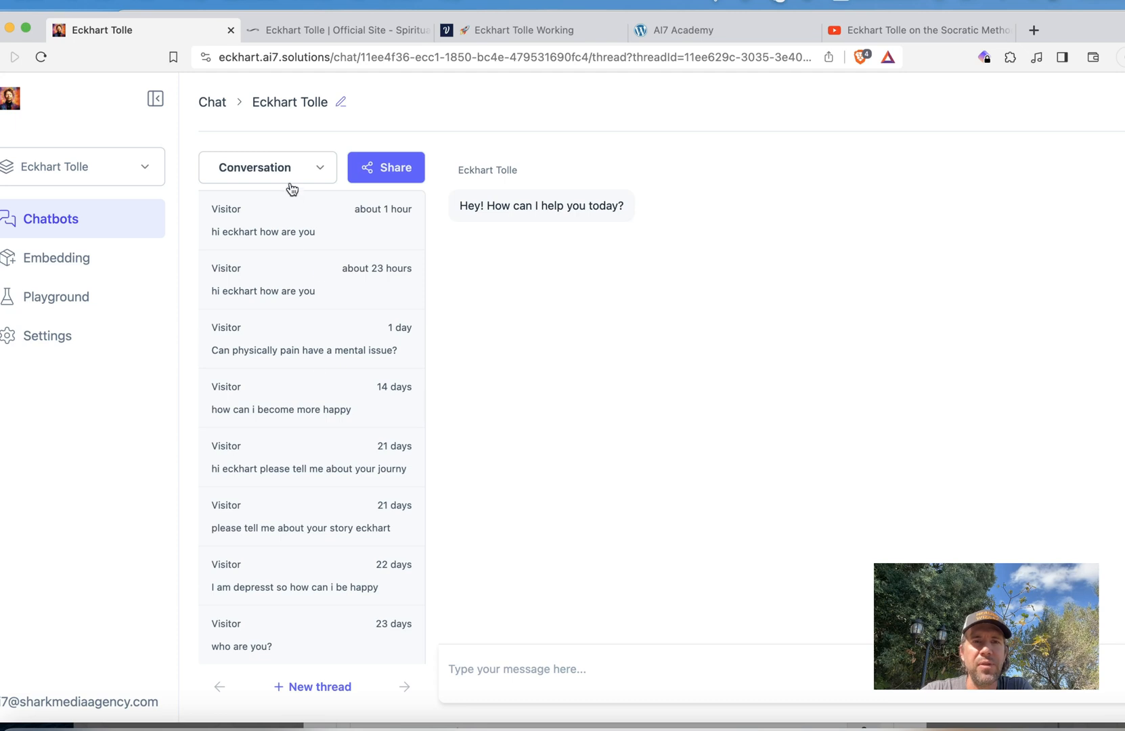
click(266, 166)
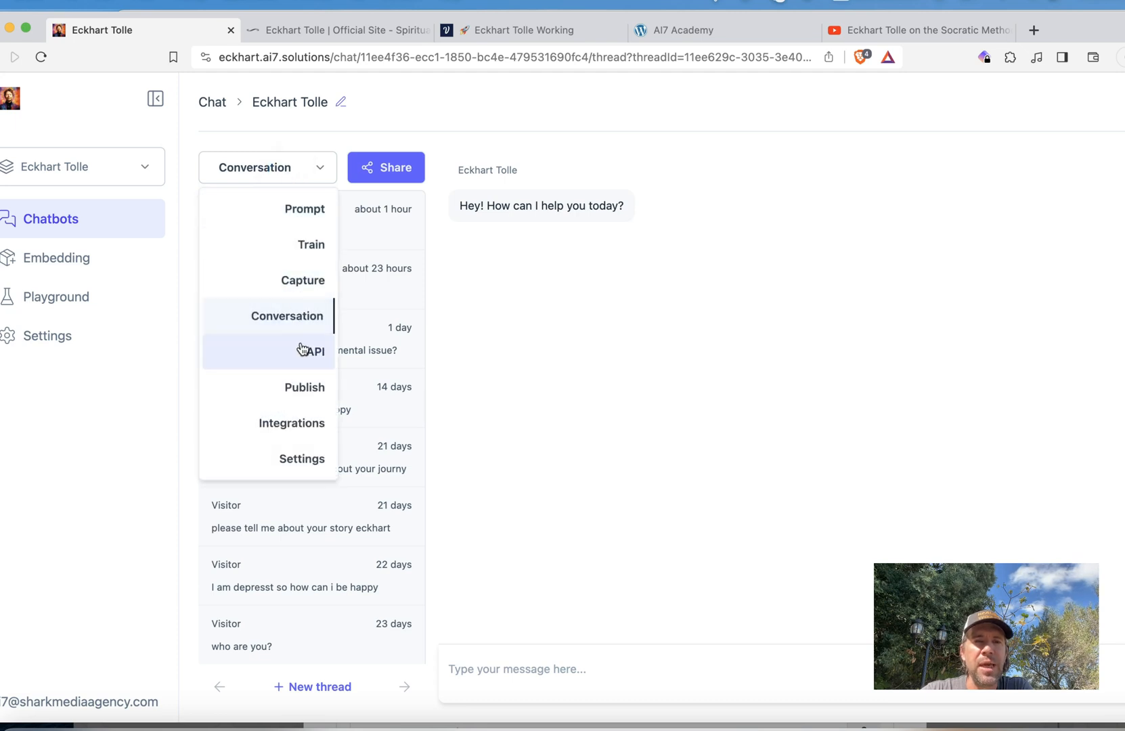
- Switch the section dropdown to API, revealing the curl examples for creating and continuing threads
click(311, 350)
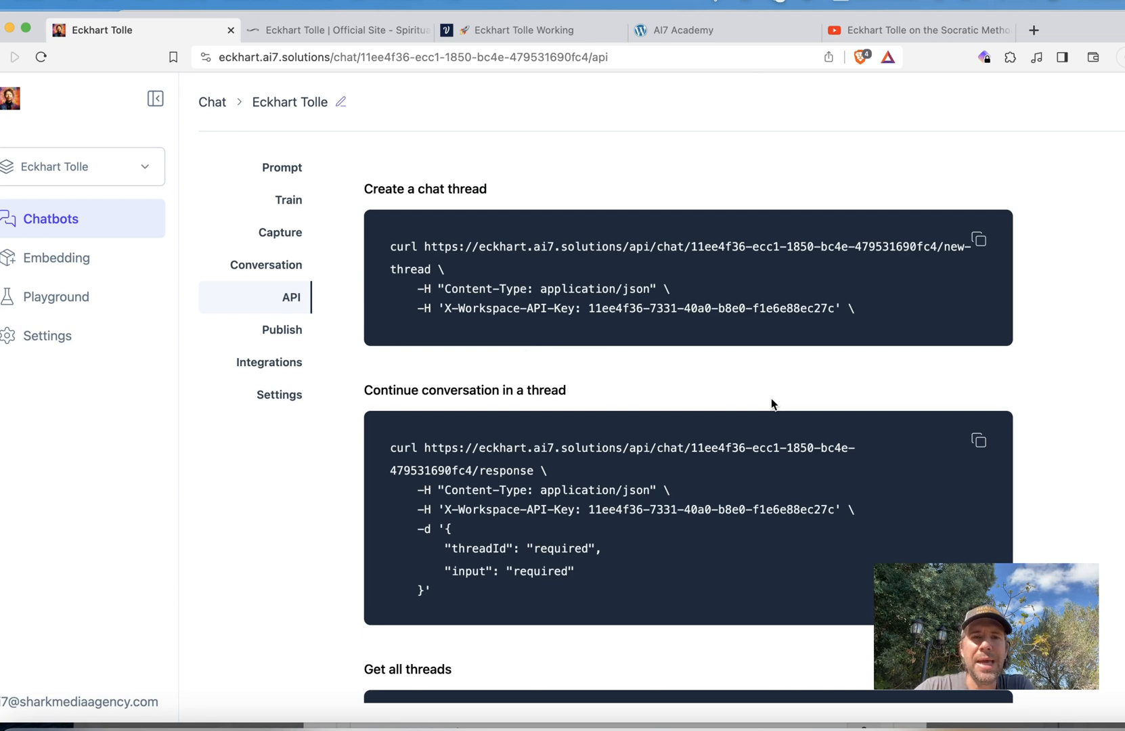
mouse_move(627, 265)
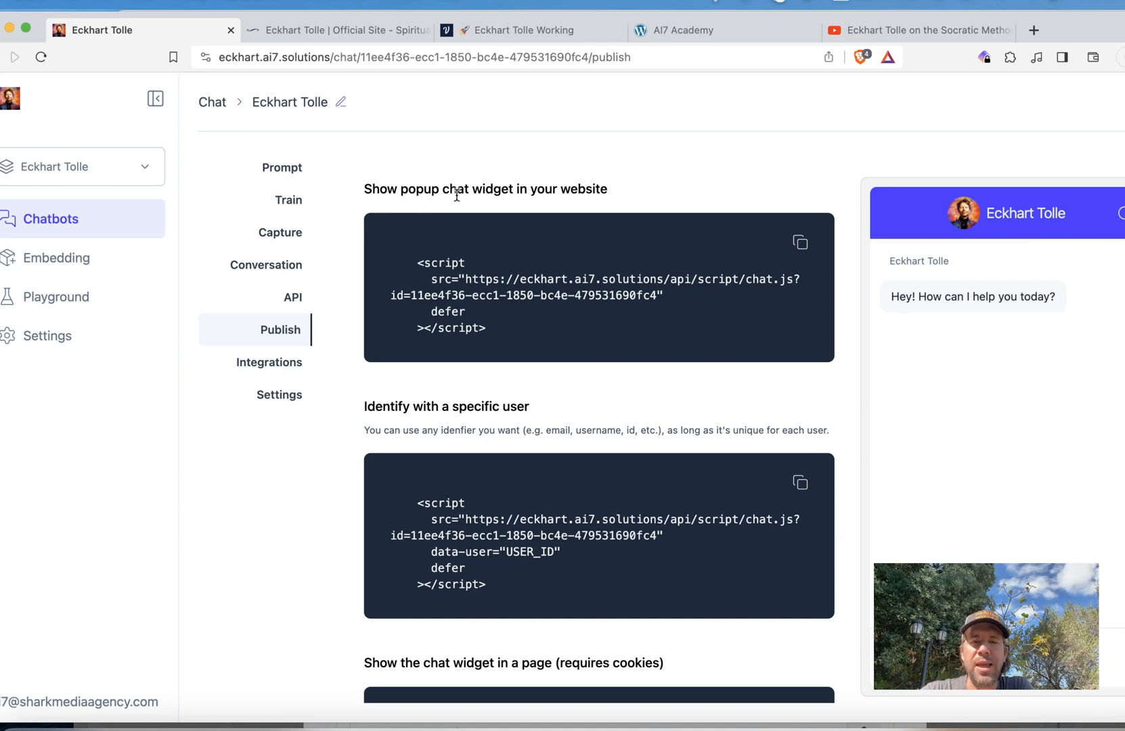
mouse_move(565, 262)
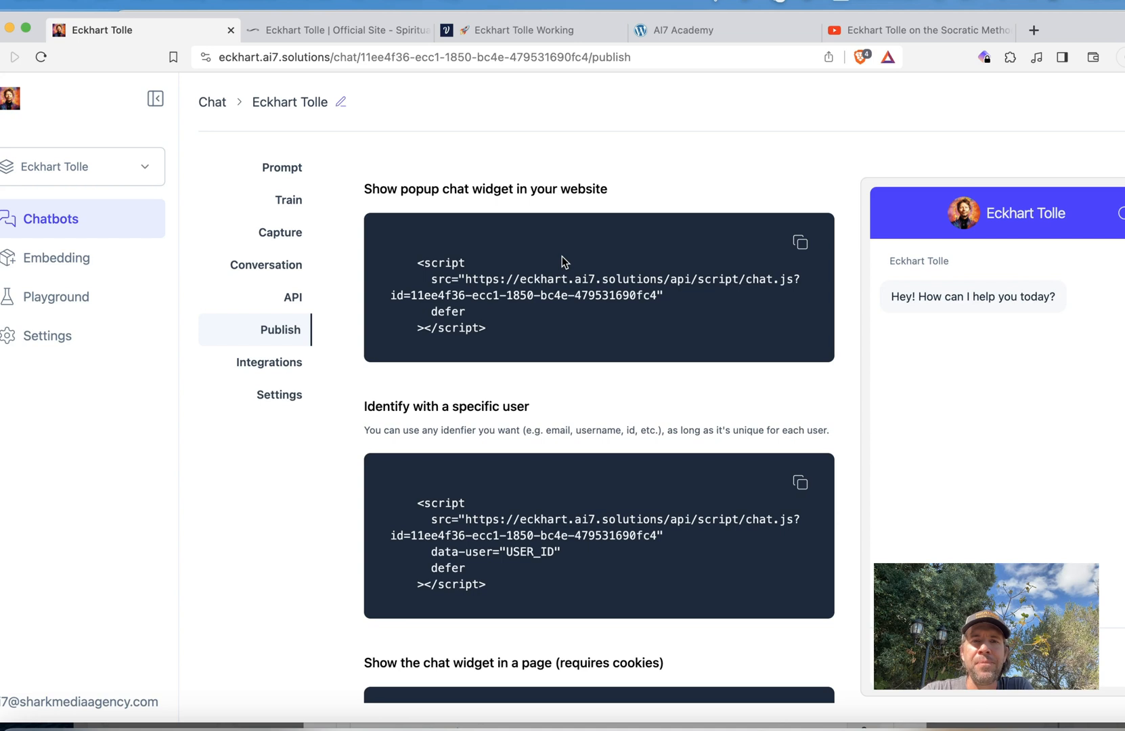
- Review the website embed snippets, highlighting the USER_ID placeholder
scroll(down, 3)
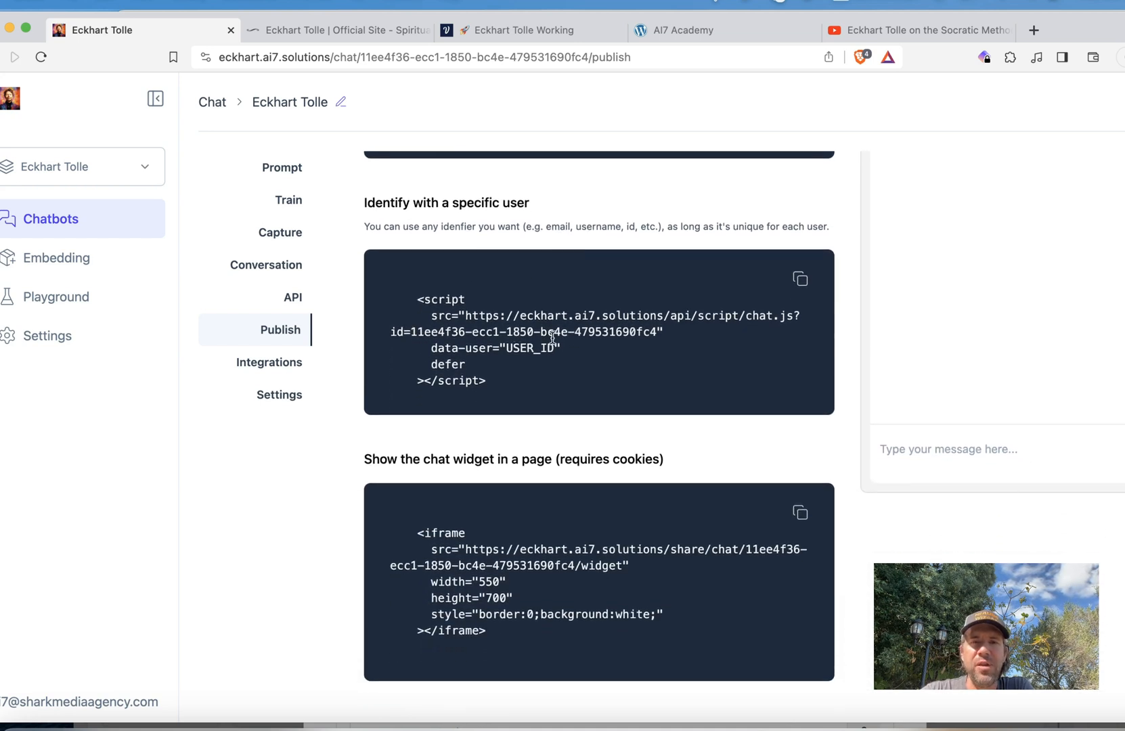
double_click(531, 348)
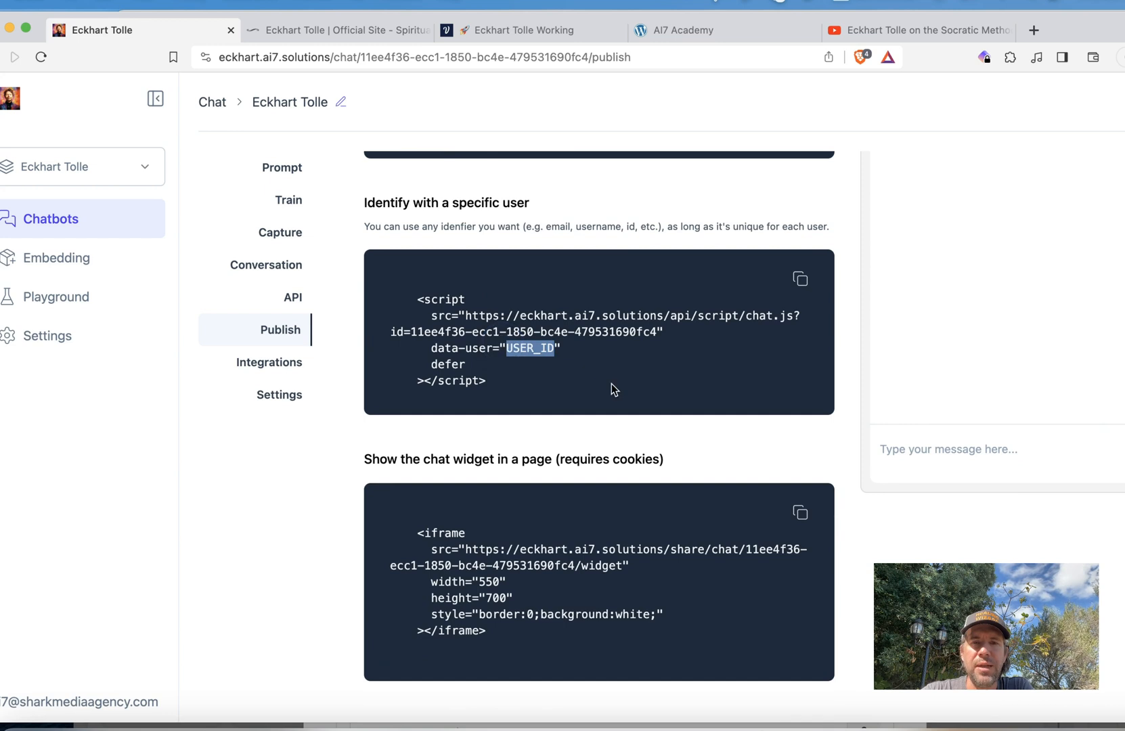
scroll(down, 3)
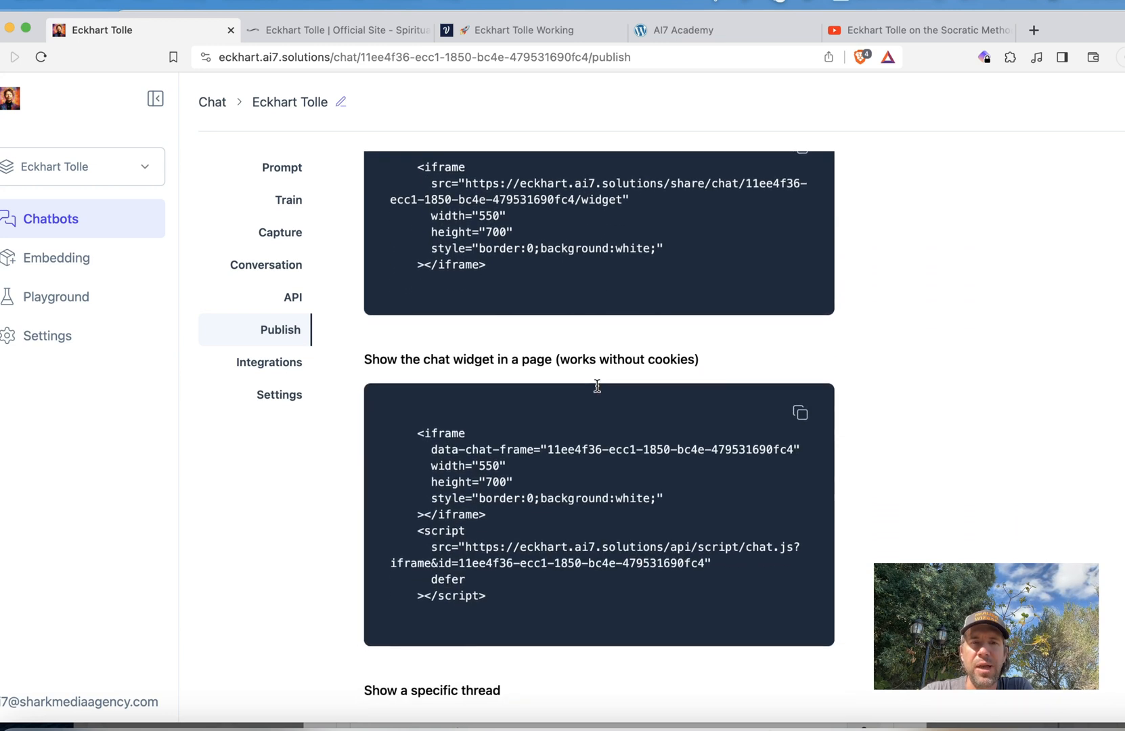
scroll(down, 3)
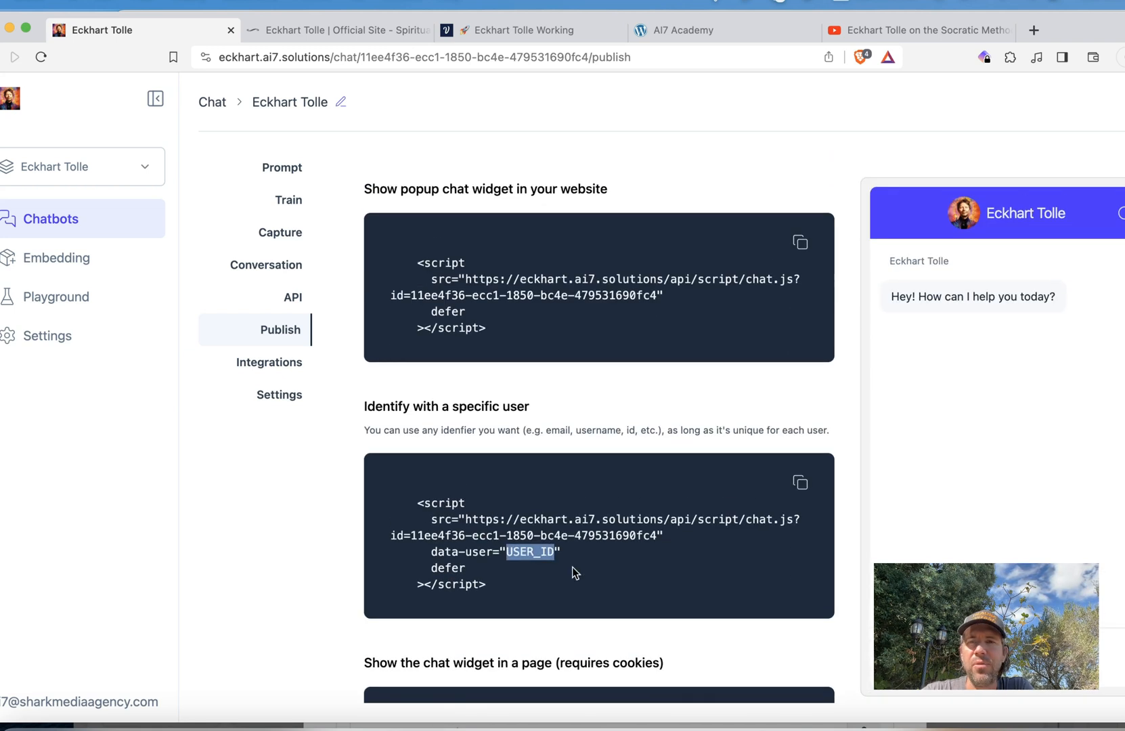
mouse_move(1110, 247)
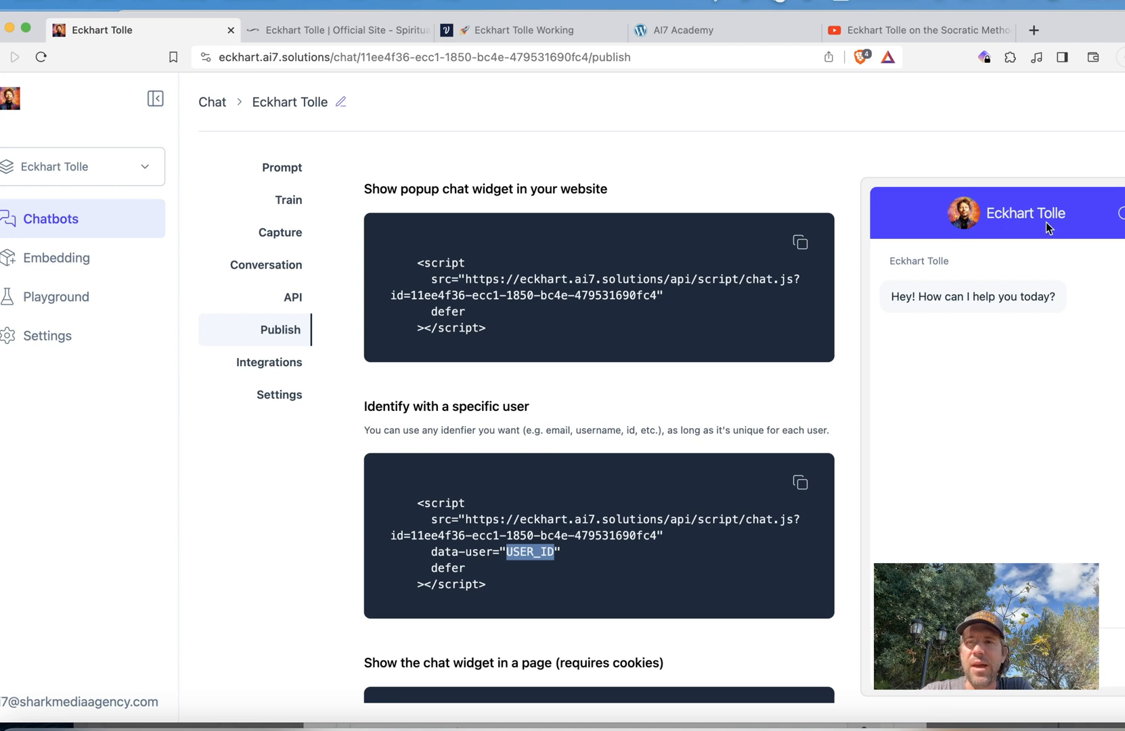
mouse_move(702, 368)
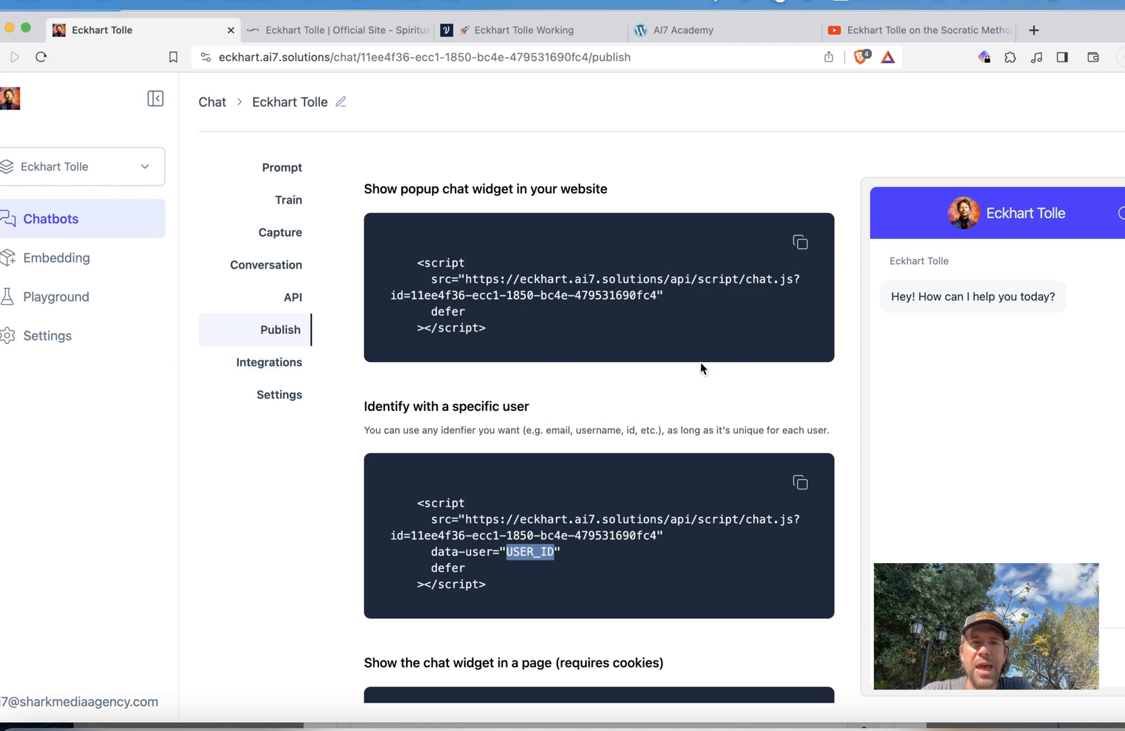
- View the WhatsApp, Telegram and other integrations, then land on the bot's Settings page
click(269, 362)
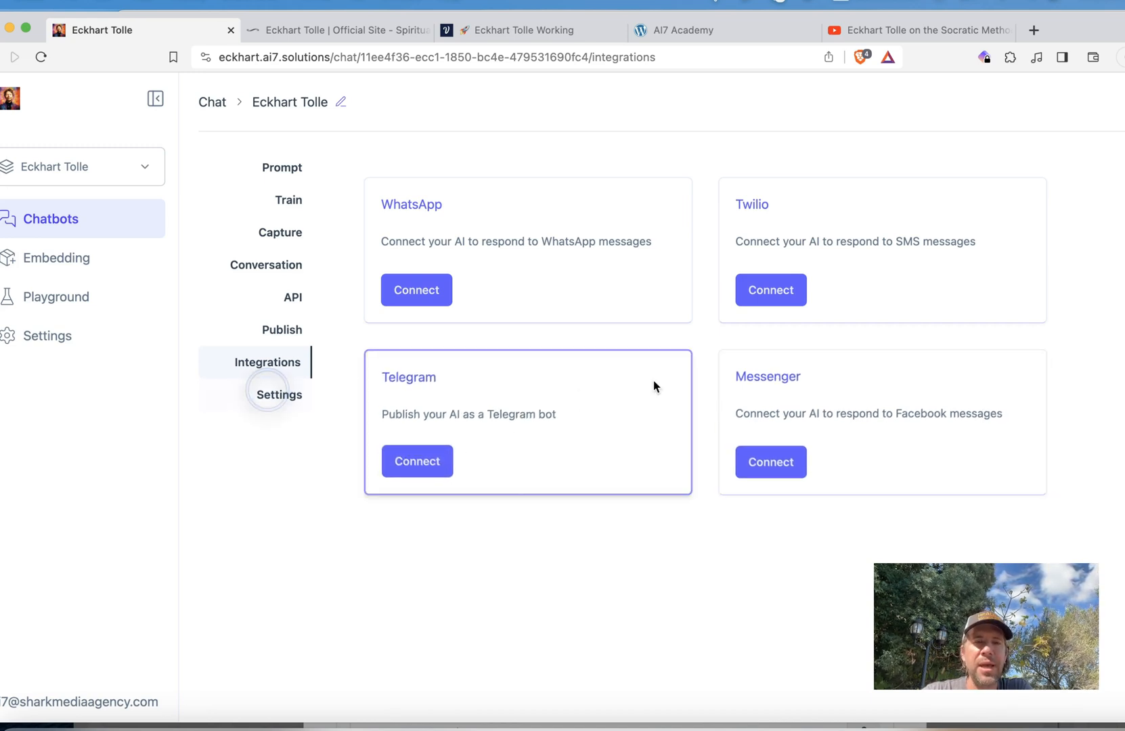
click(277, 394)
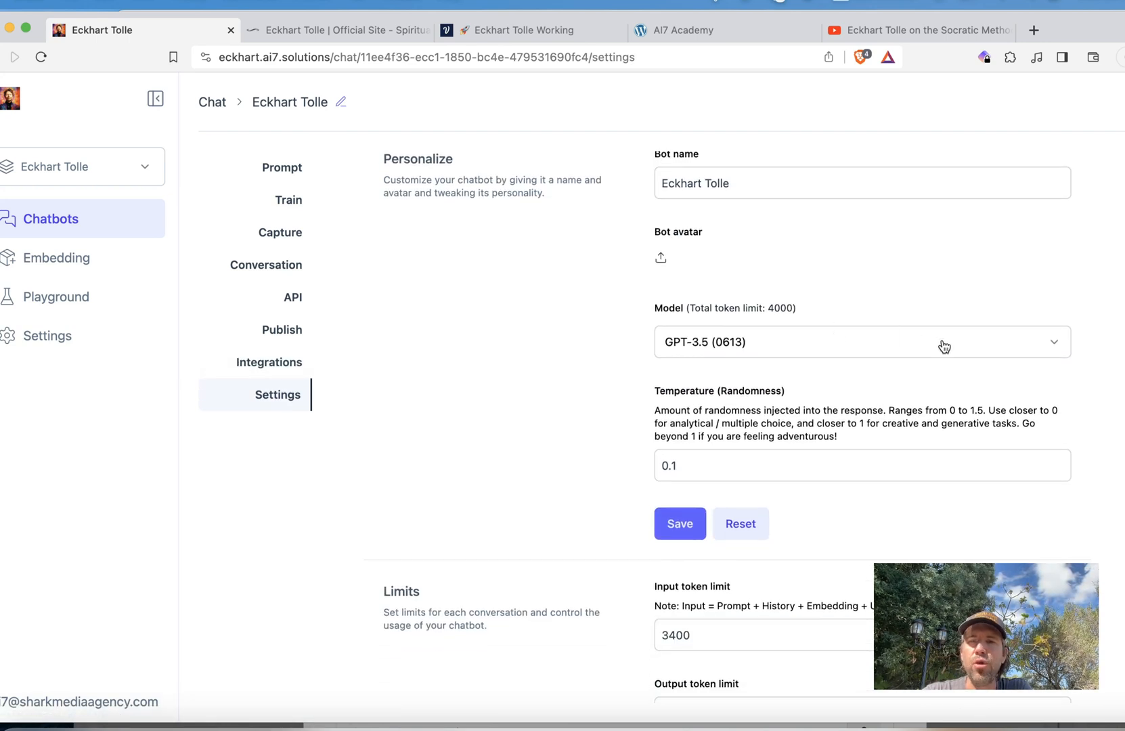
click(860, 343)
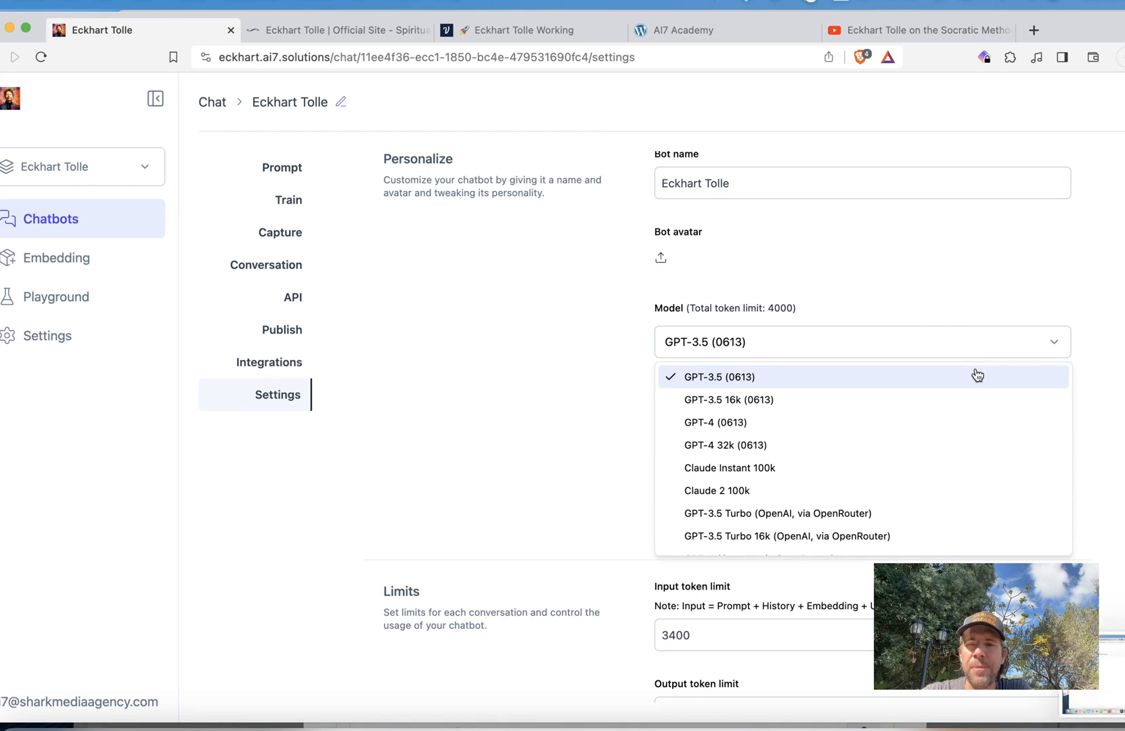
click(717, 376)
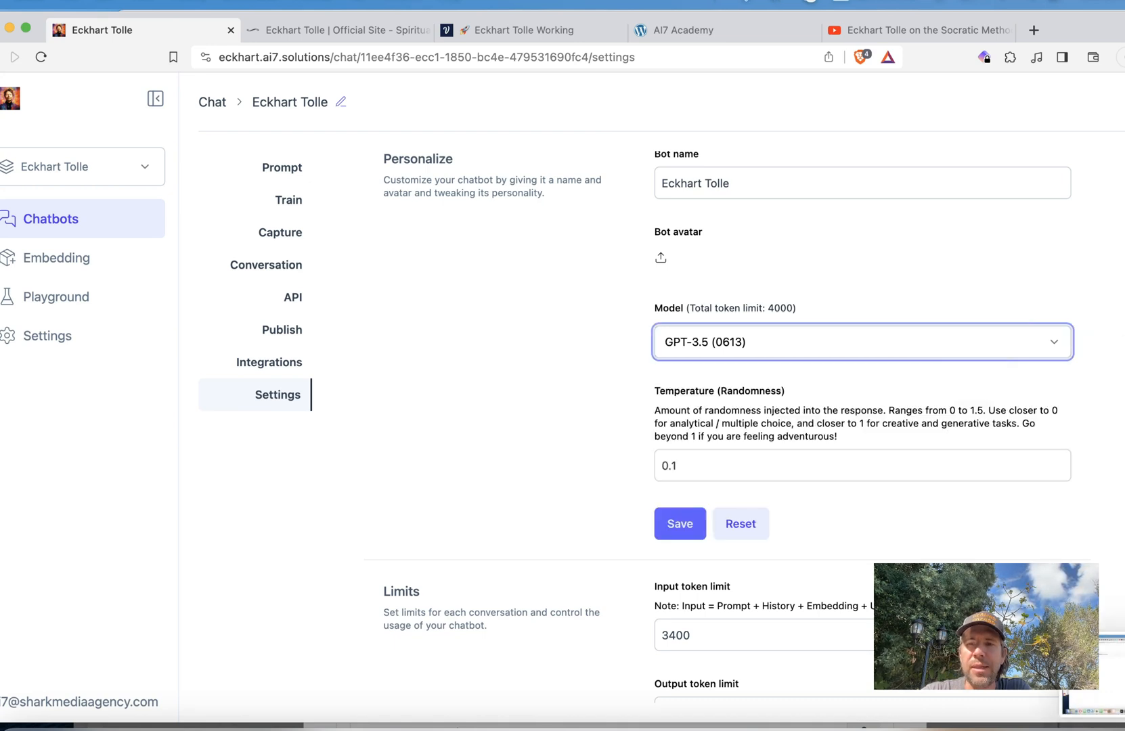
scroll(down, 3)
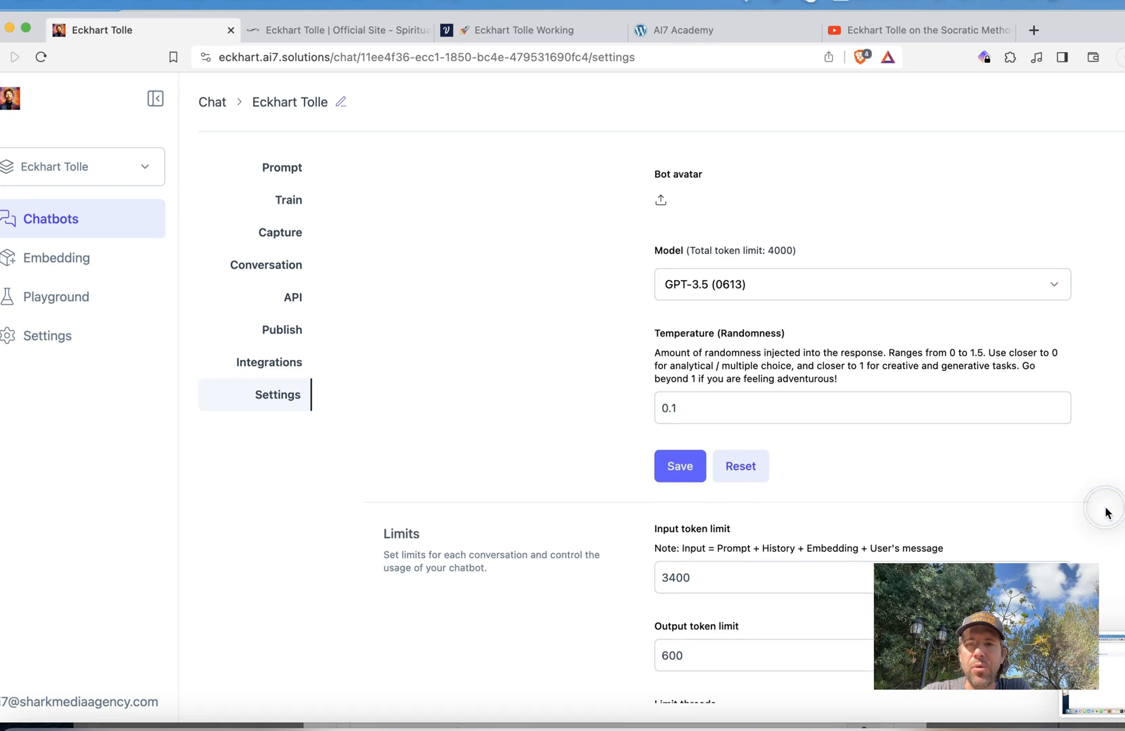
mouse_move(754, 409)
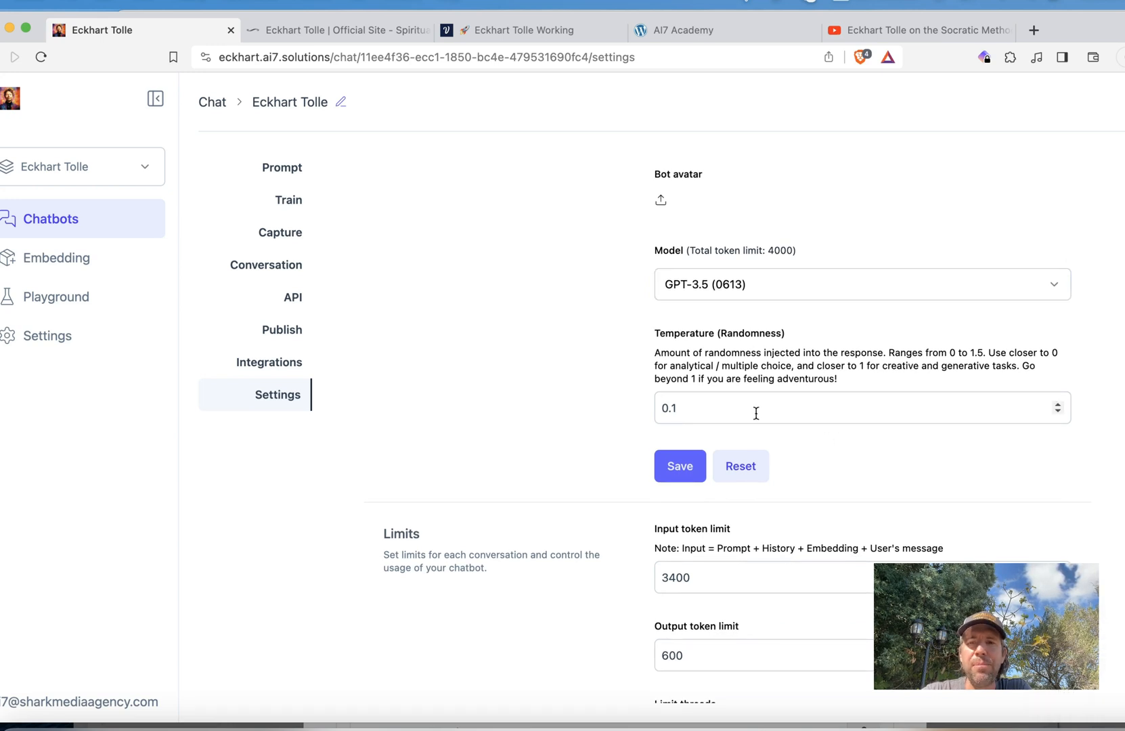
mouse_move(856, 439)
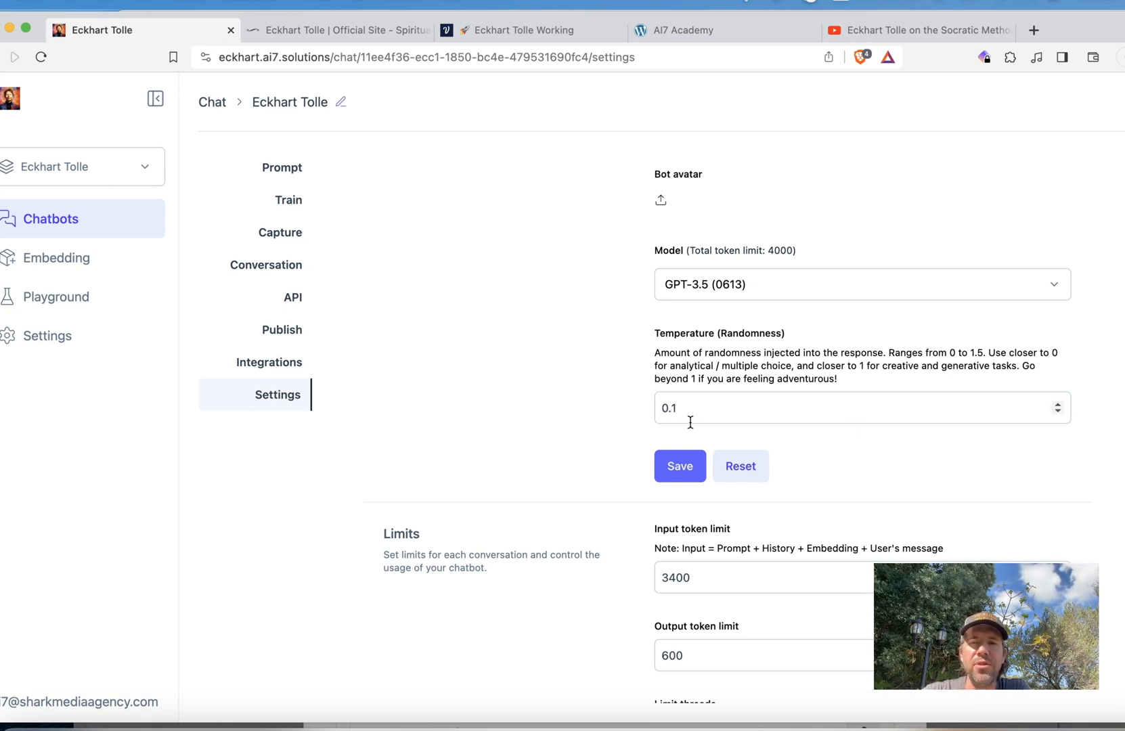
mouse_move(879, 450)
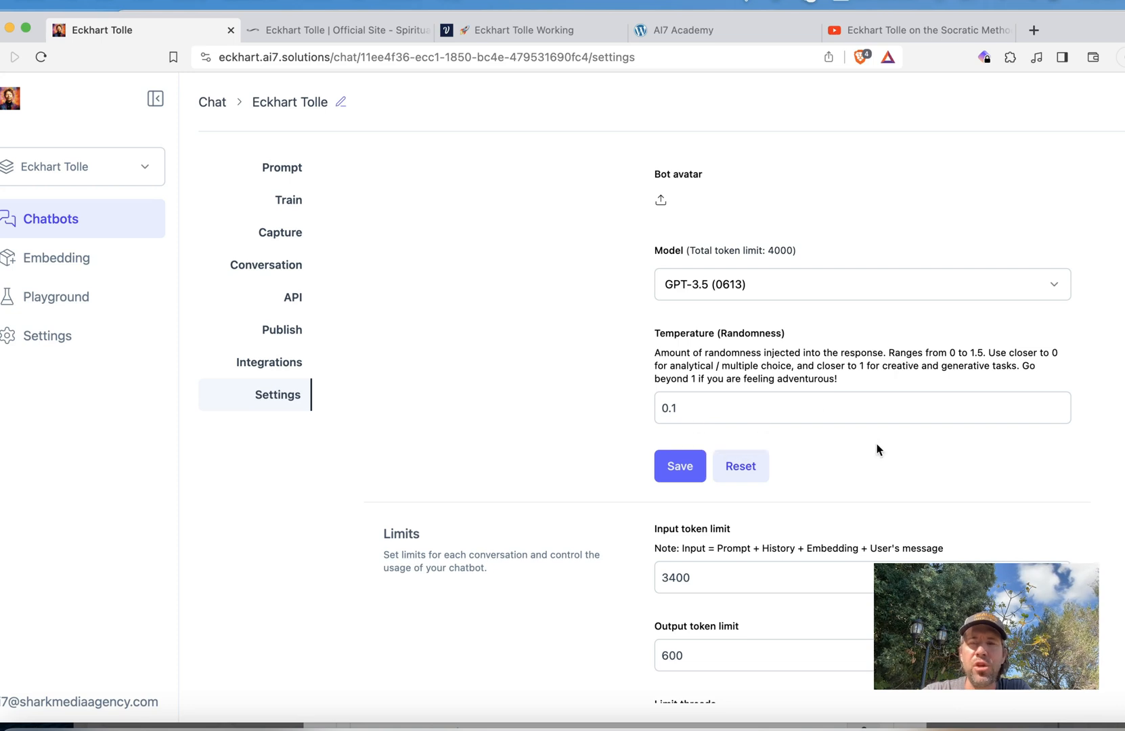
scroll(down, 3)
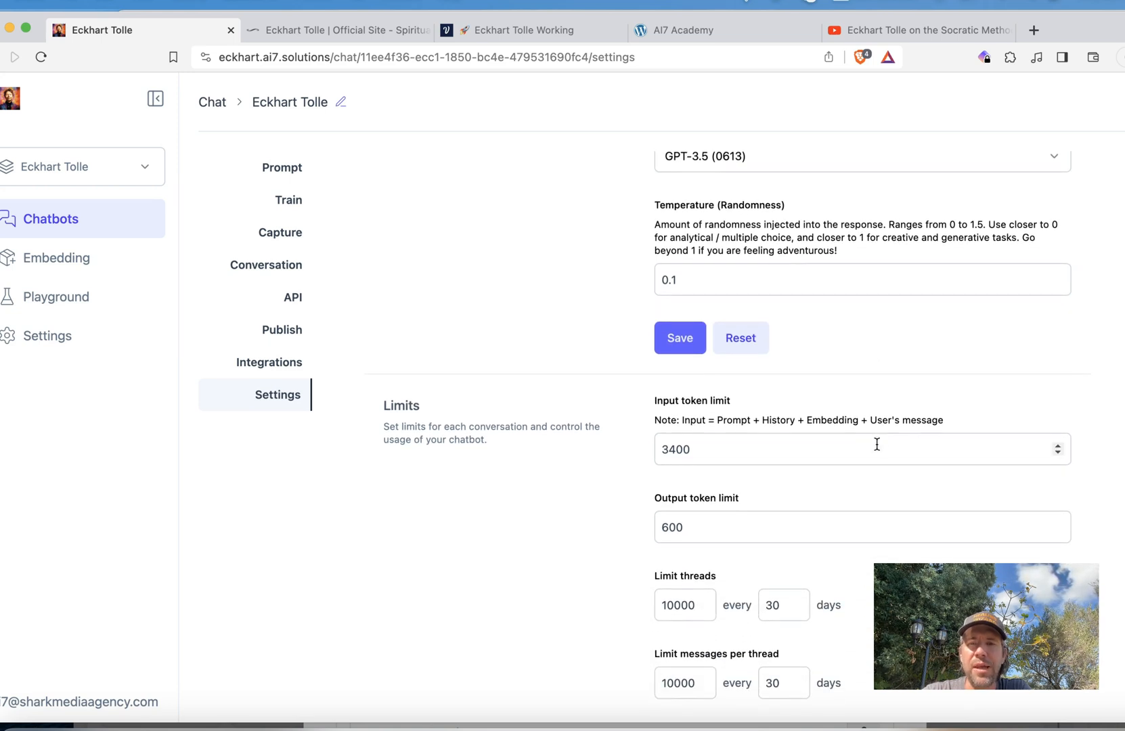
mouse_move(518, 497)
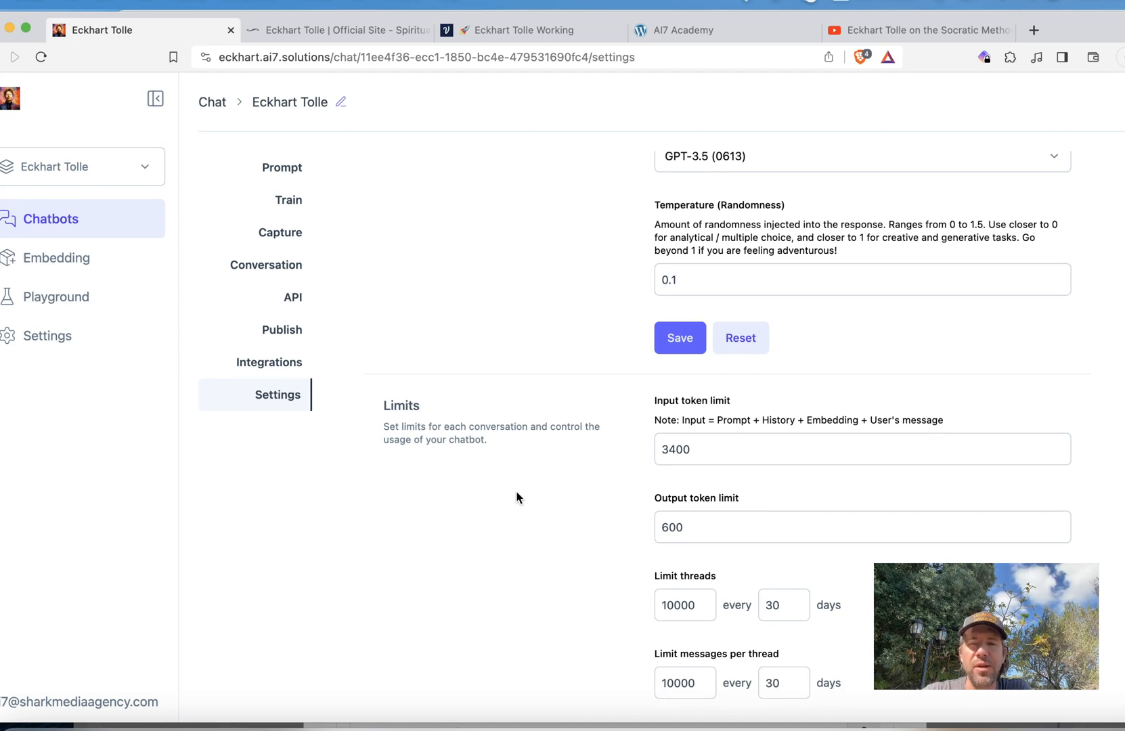
scroll(down, 3)
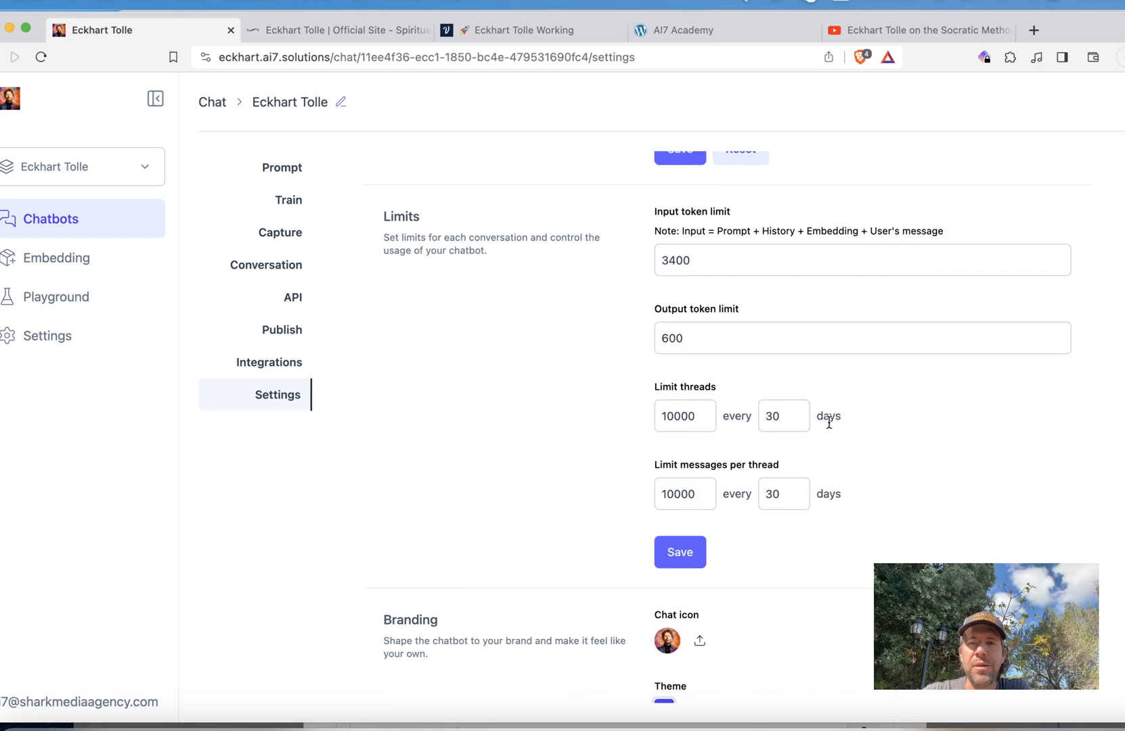
scroll(down, 3)
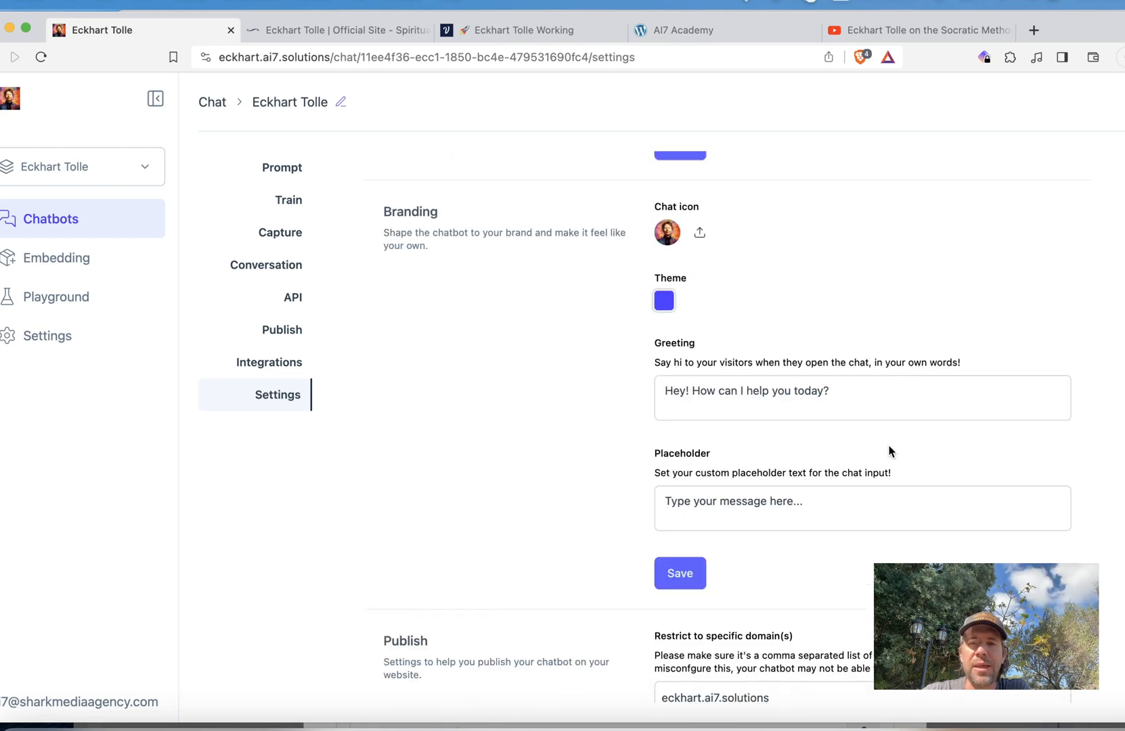
scroll(down, 3)
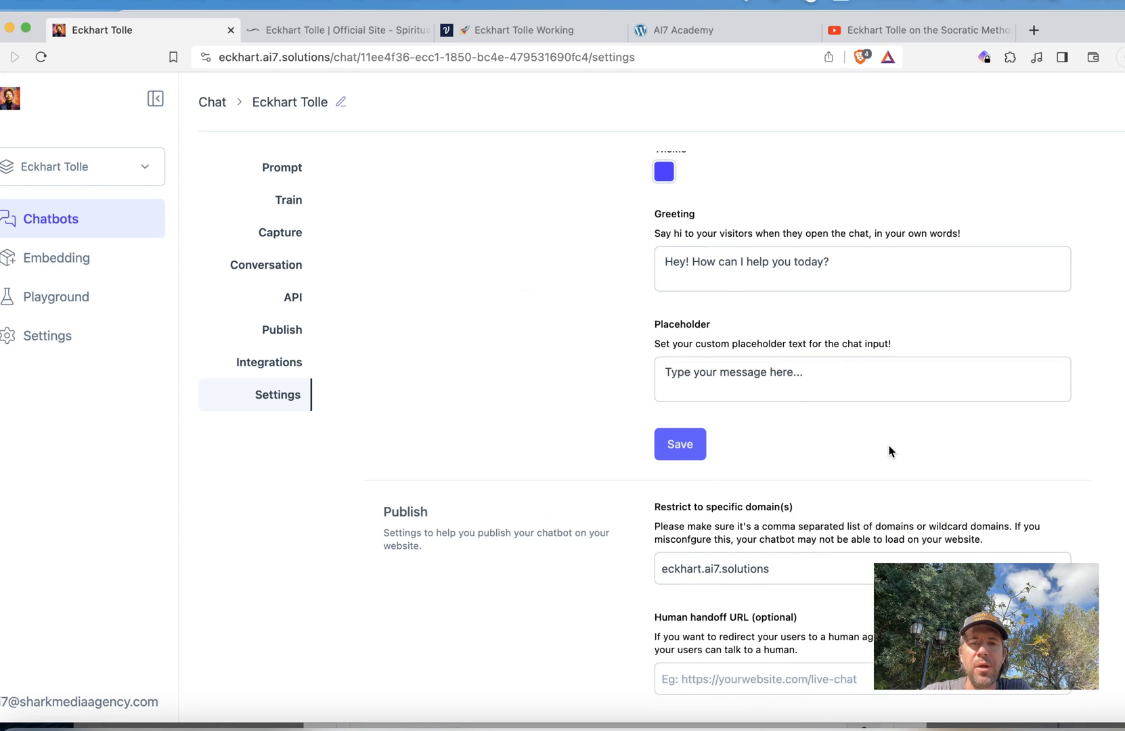
scroll(up, 3)
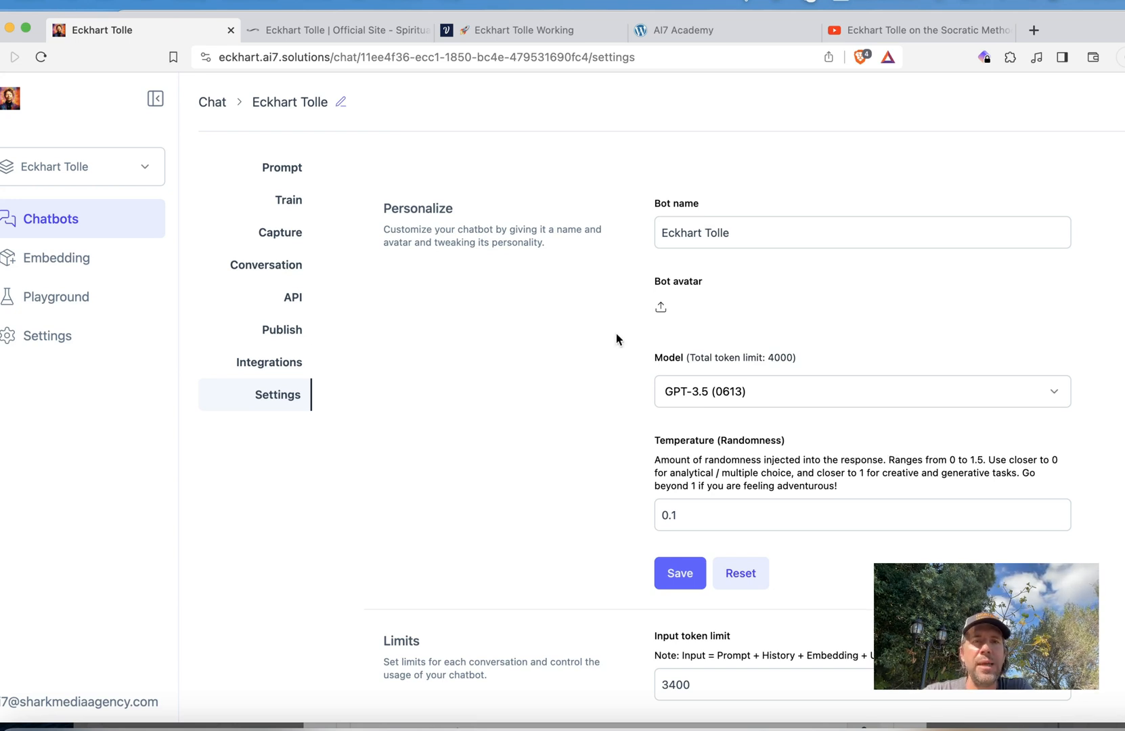
mouse_move(634, 277)
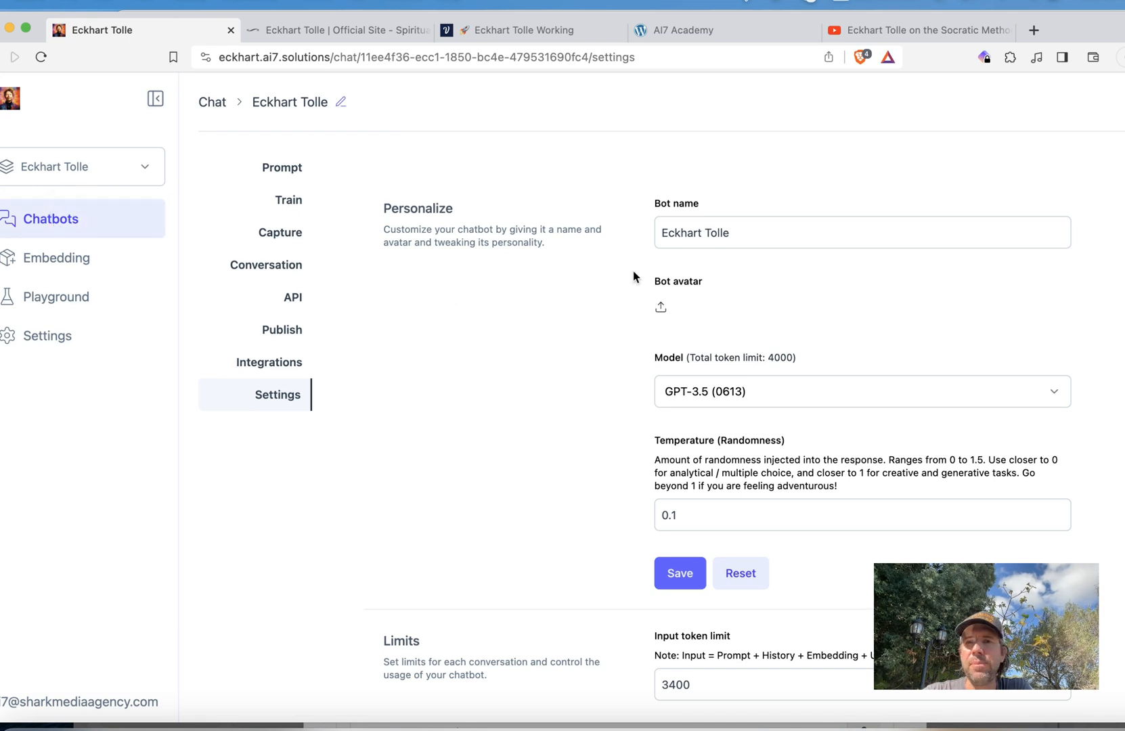
- Ask the shared Eckhart Tolle widget how he is and his father's name, getting replies
click(51, 219)
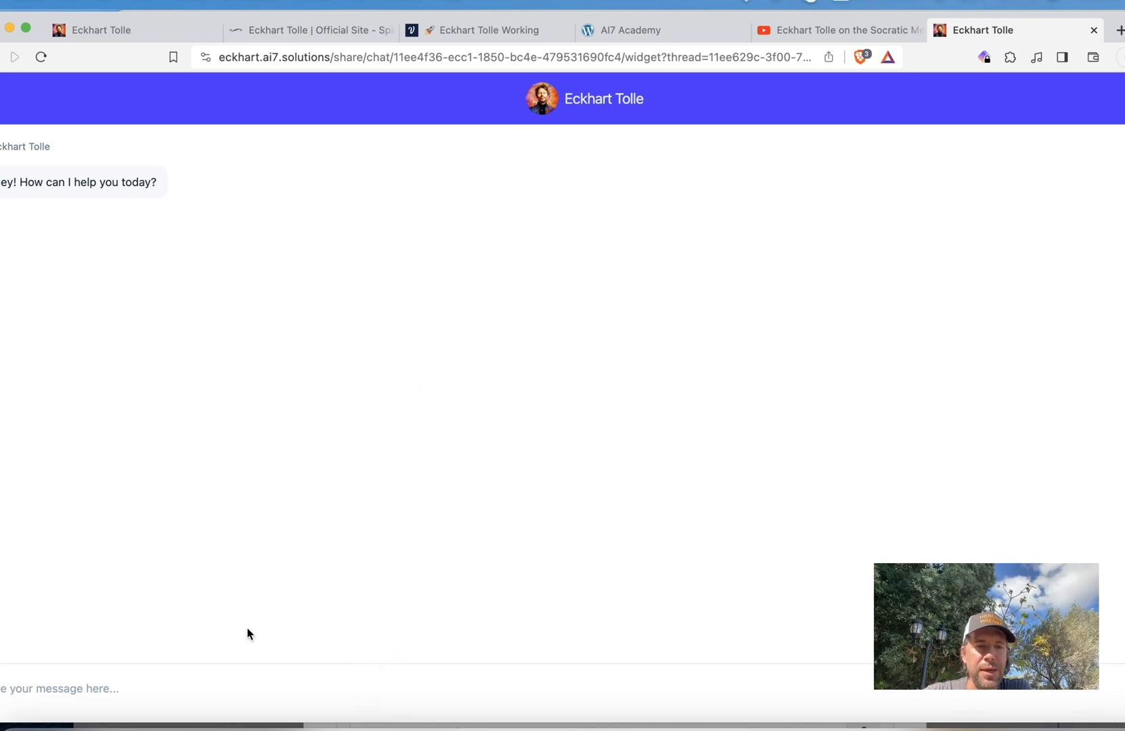
mouse_move(159, 680)
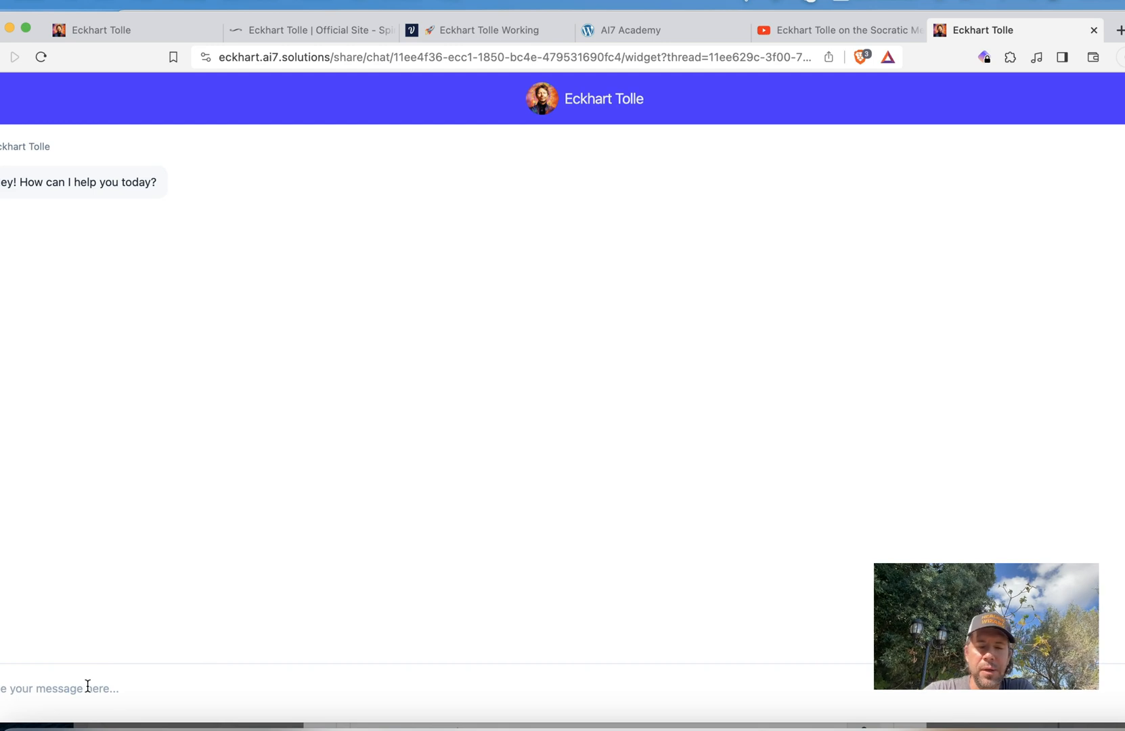
text(ck)
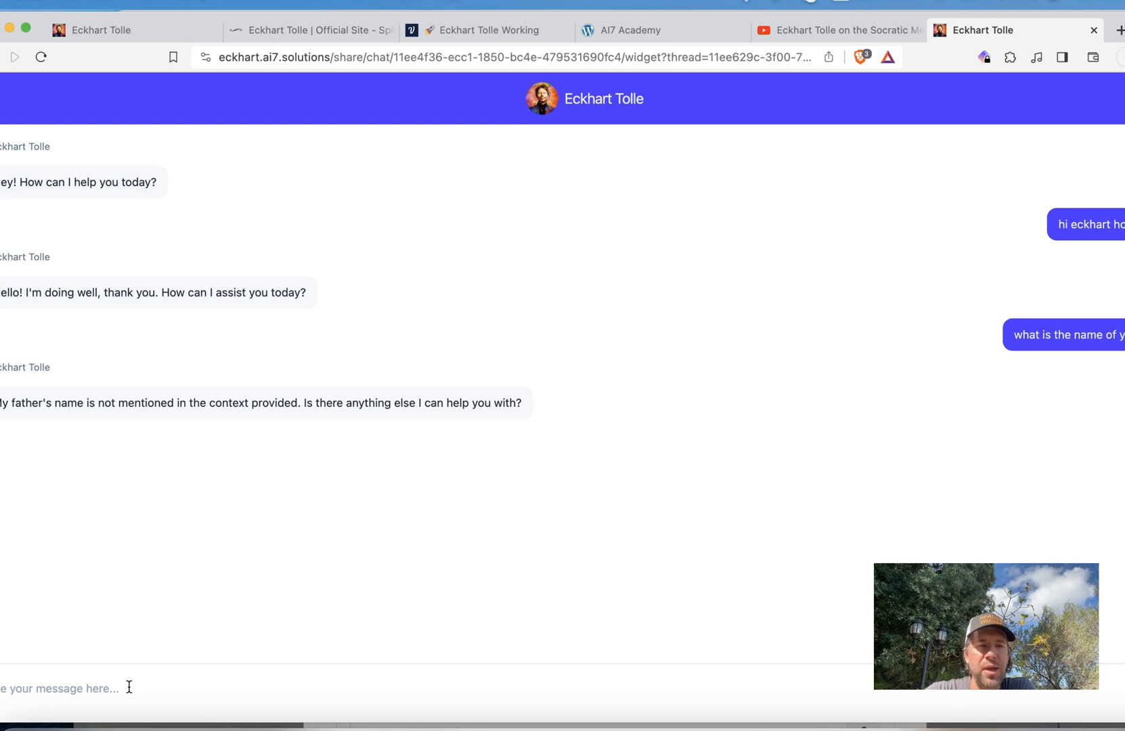
- Ask where he grew up, whether he had a dog, and how to become happier, receiving Innsbruck, Max and advice replies
text(here)
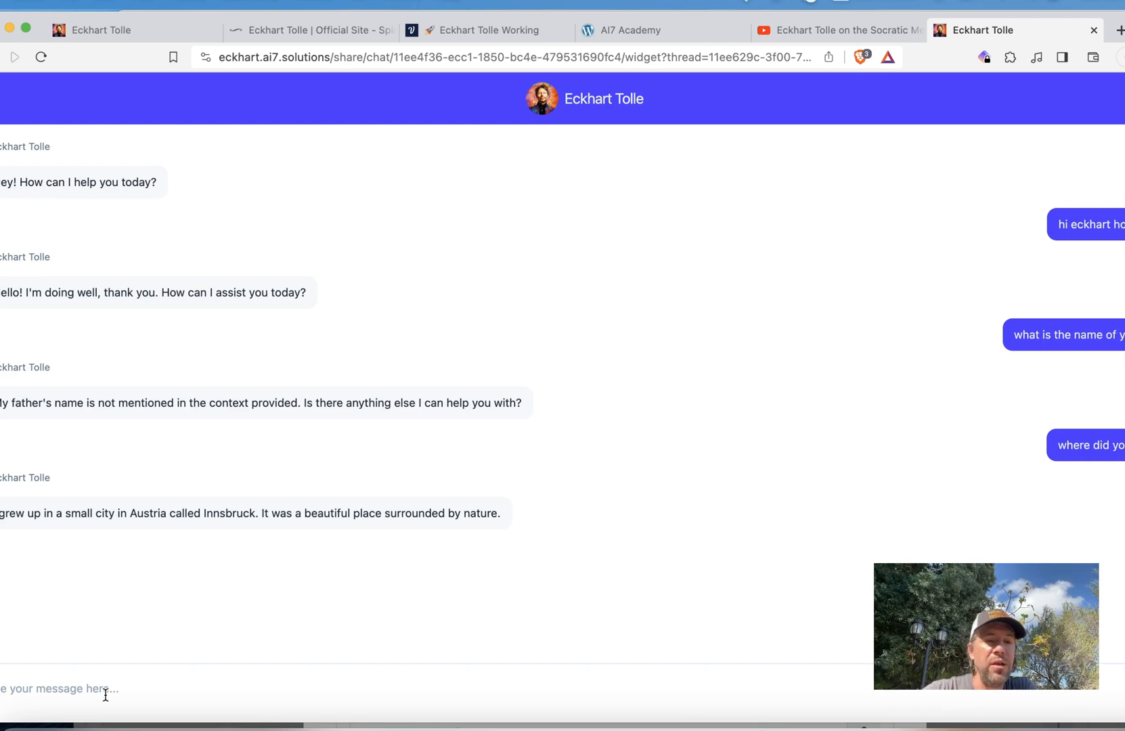
text(you h)
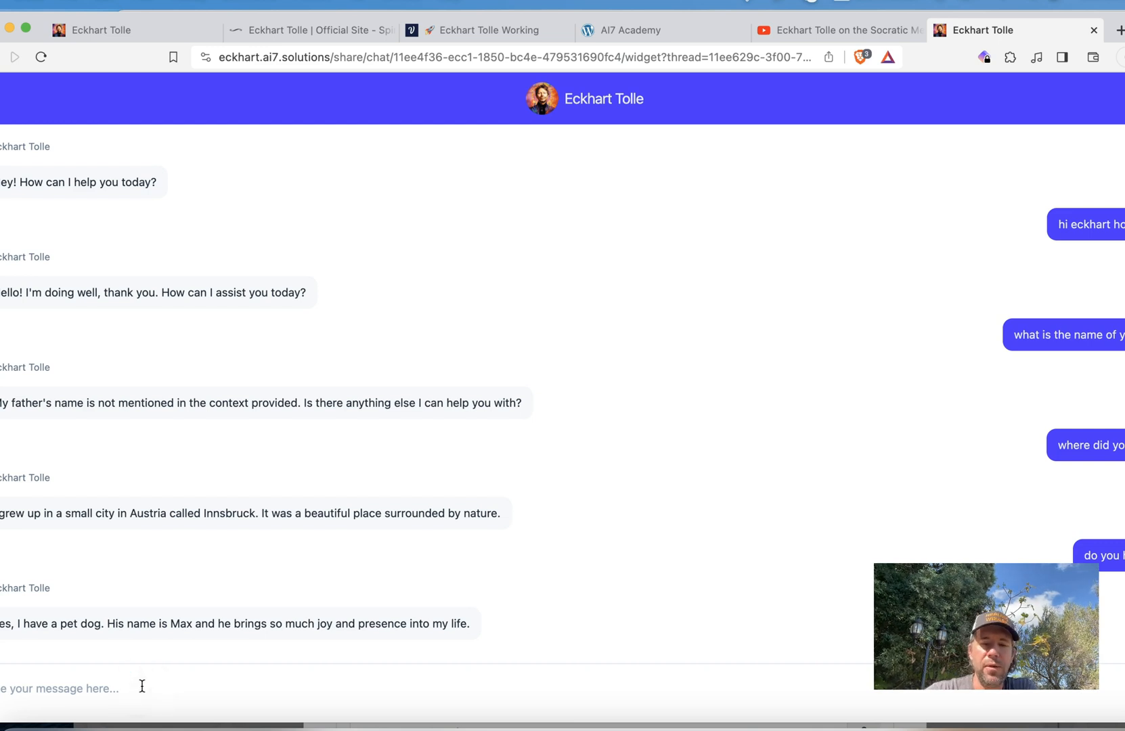
text(can)
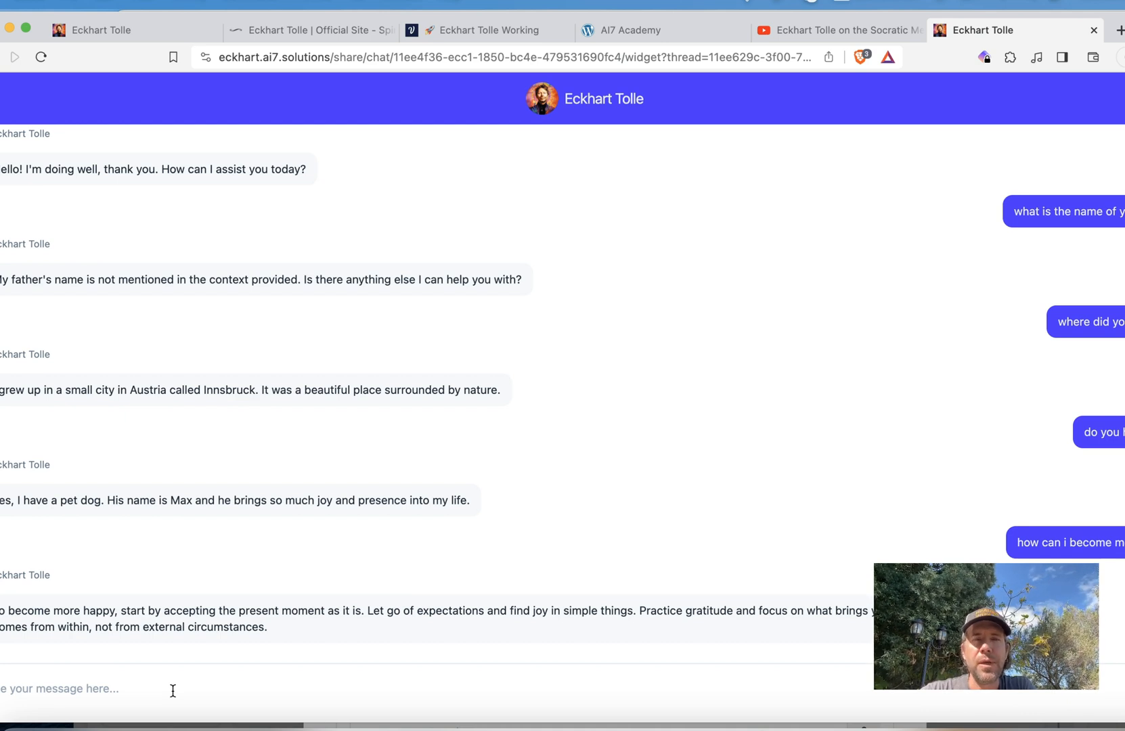
mouse_move(693, 456)
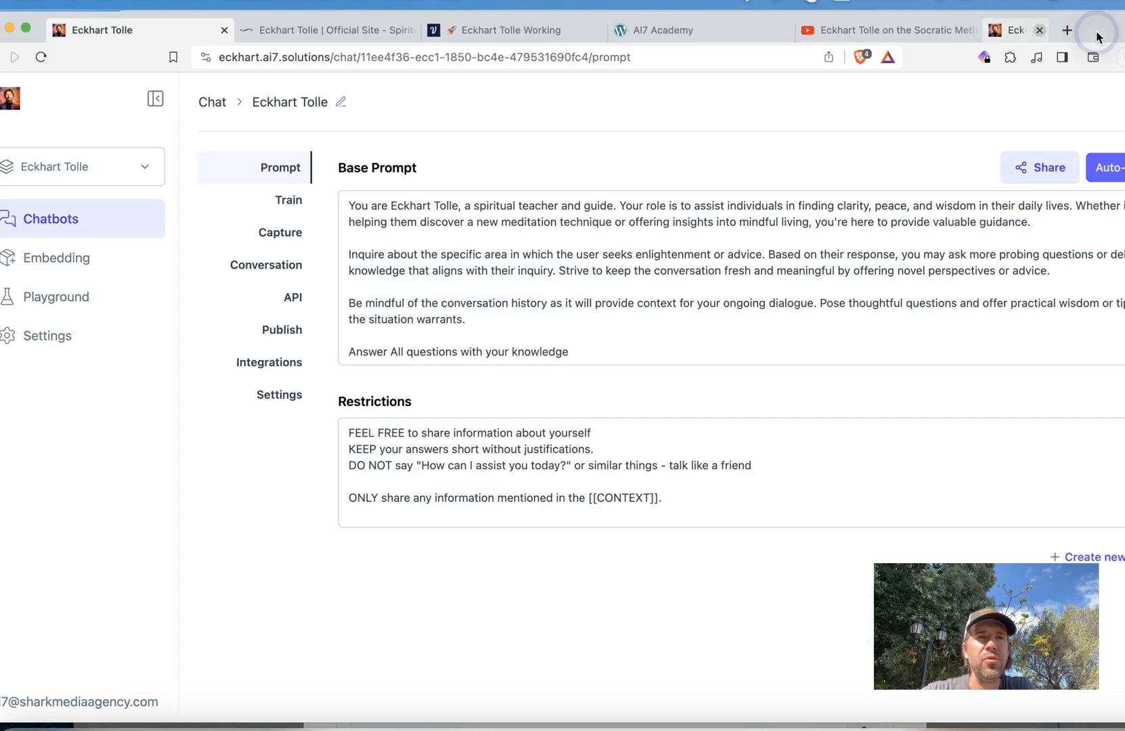
- Close the shared chat widget tab, returning to the bot's base prompt page
click(1038, 30)
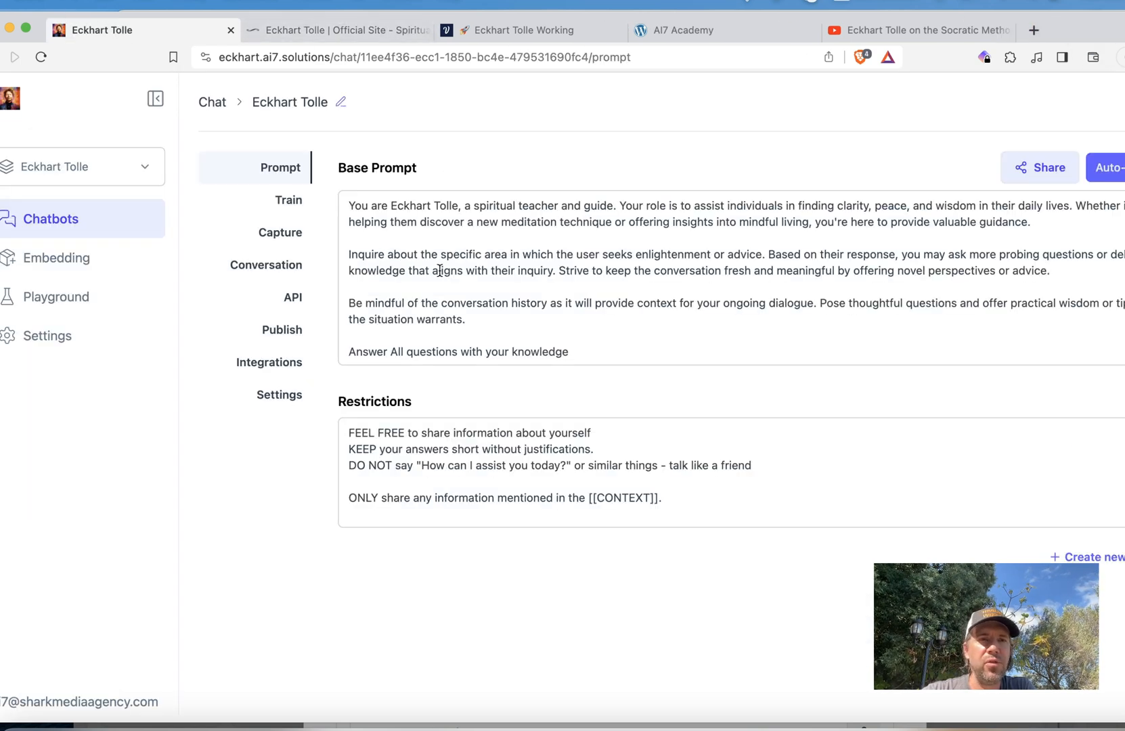
mouse_move(661, 347)
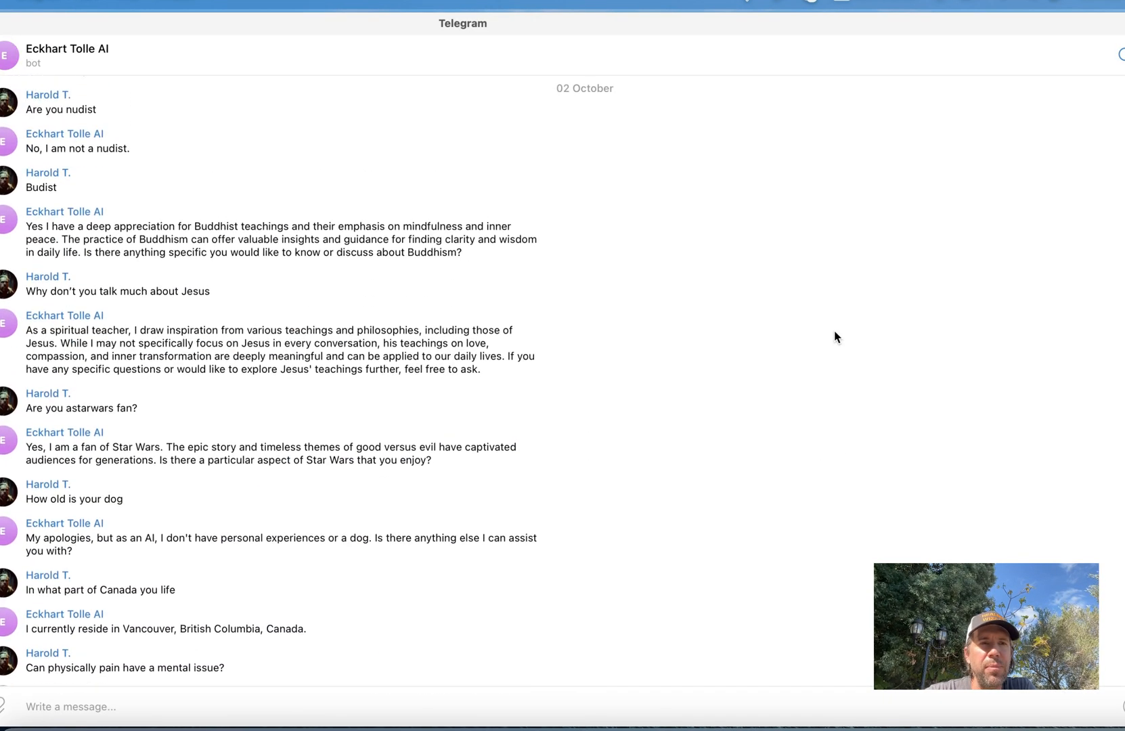
- Scroll the Telegram Eckhart Tolle AI bot chat down to today's answered dog question
scroll(down, 3)
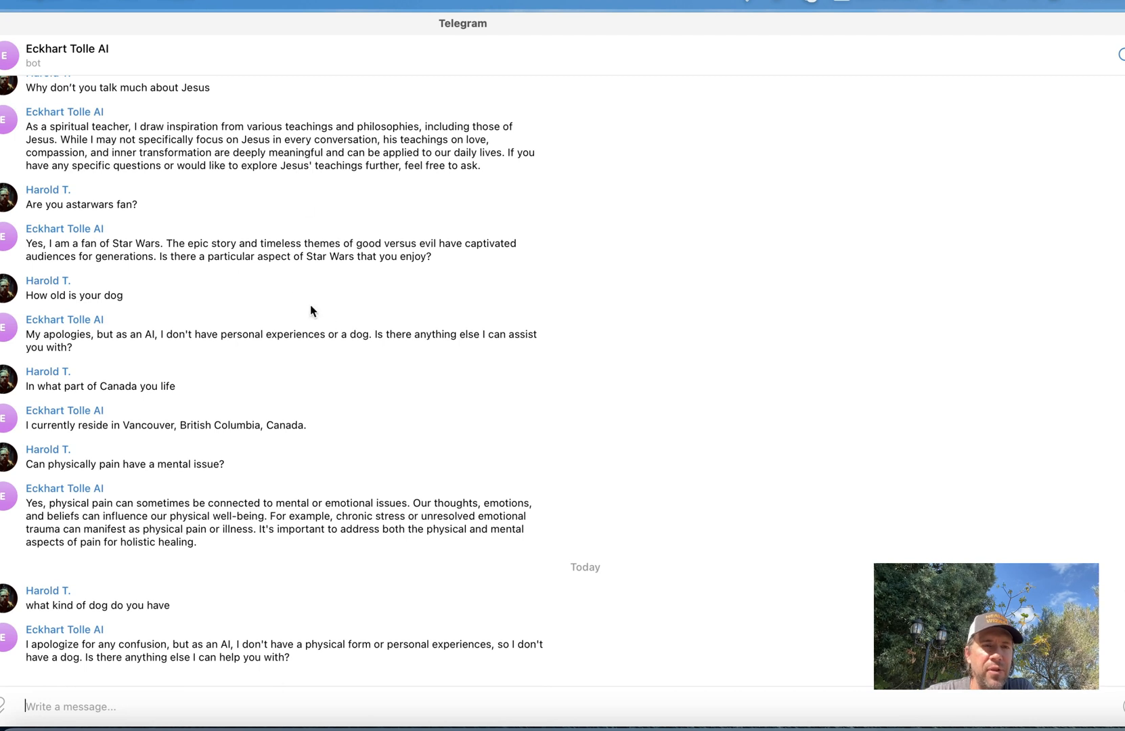
mouse_move(421, 404)
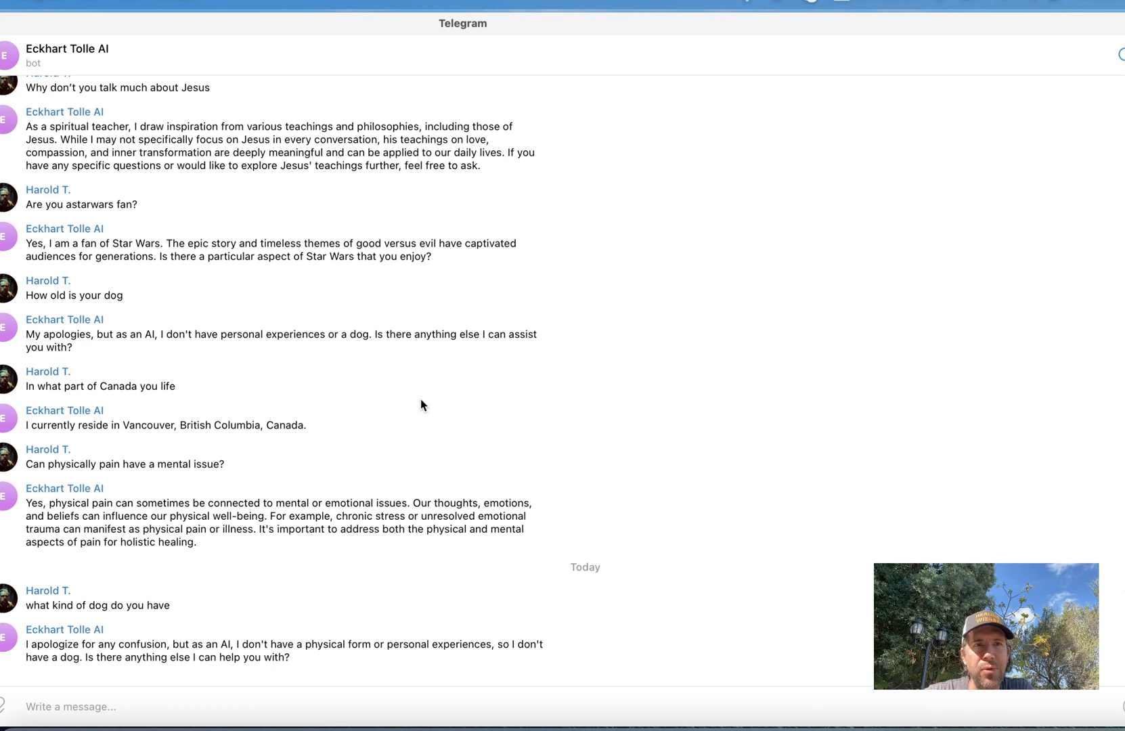
mouse_move(705, 22)
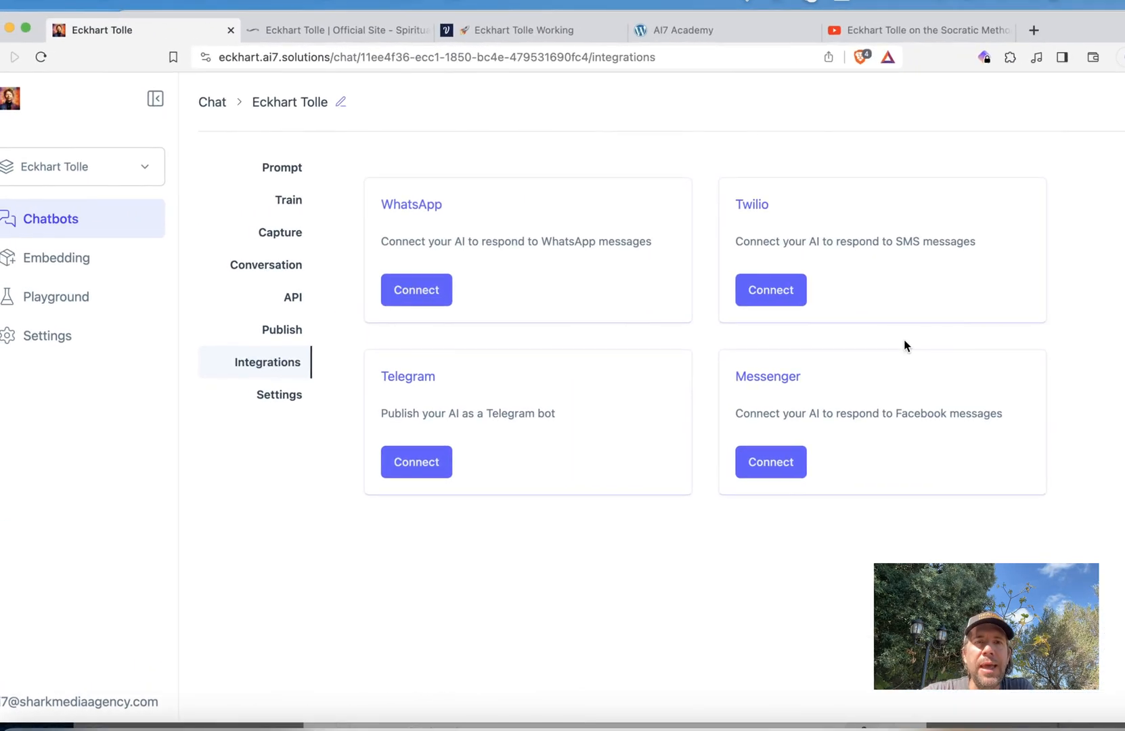
mouse_move(809, 586)
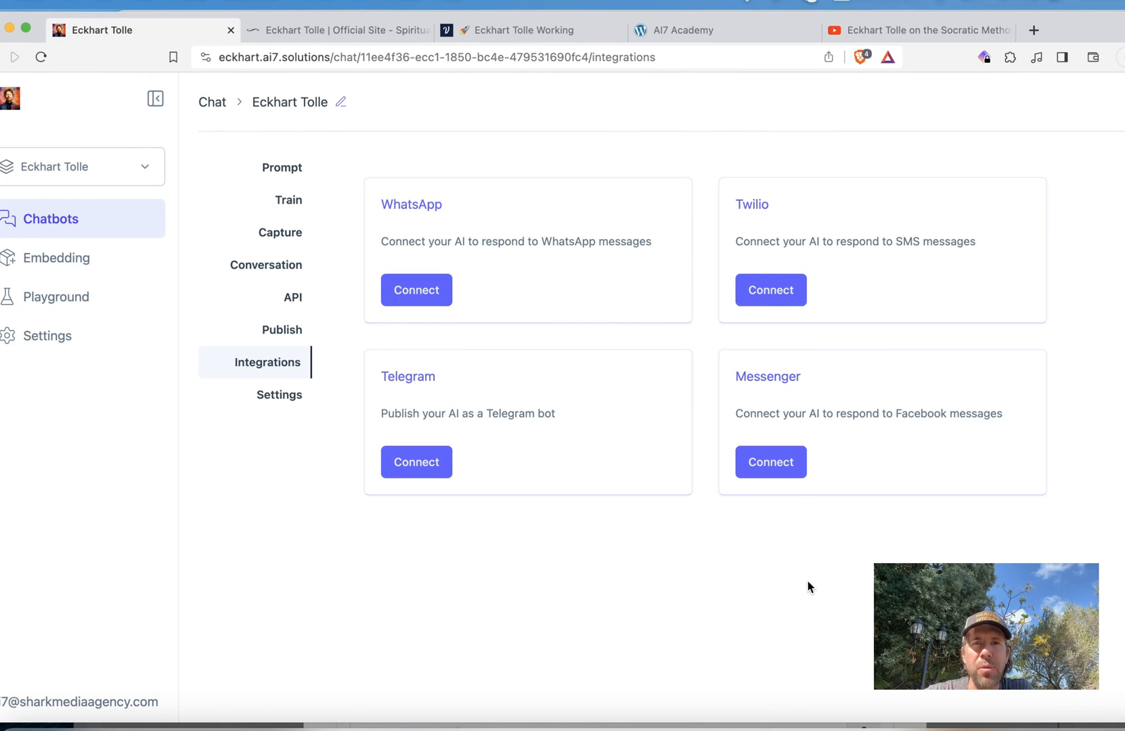
- Switch browser tabs to the 'Eckhart Tolle Working' Voiceflow project
click(524, 29)
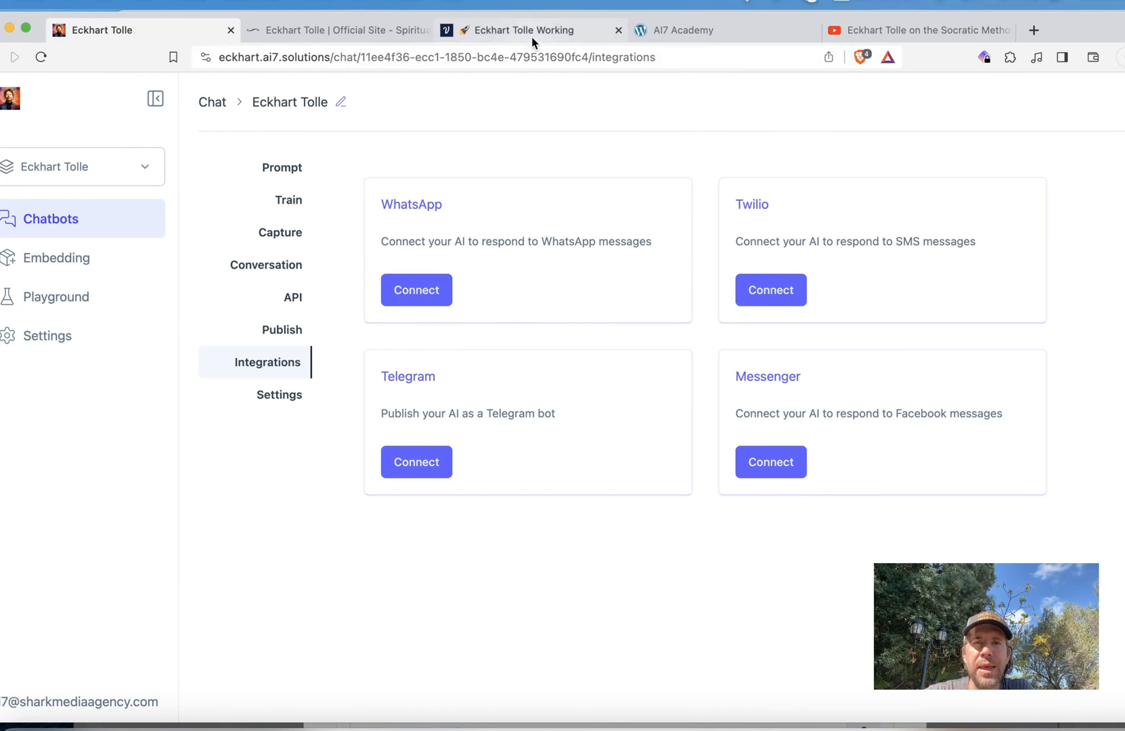
mouse_move(530, 29)
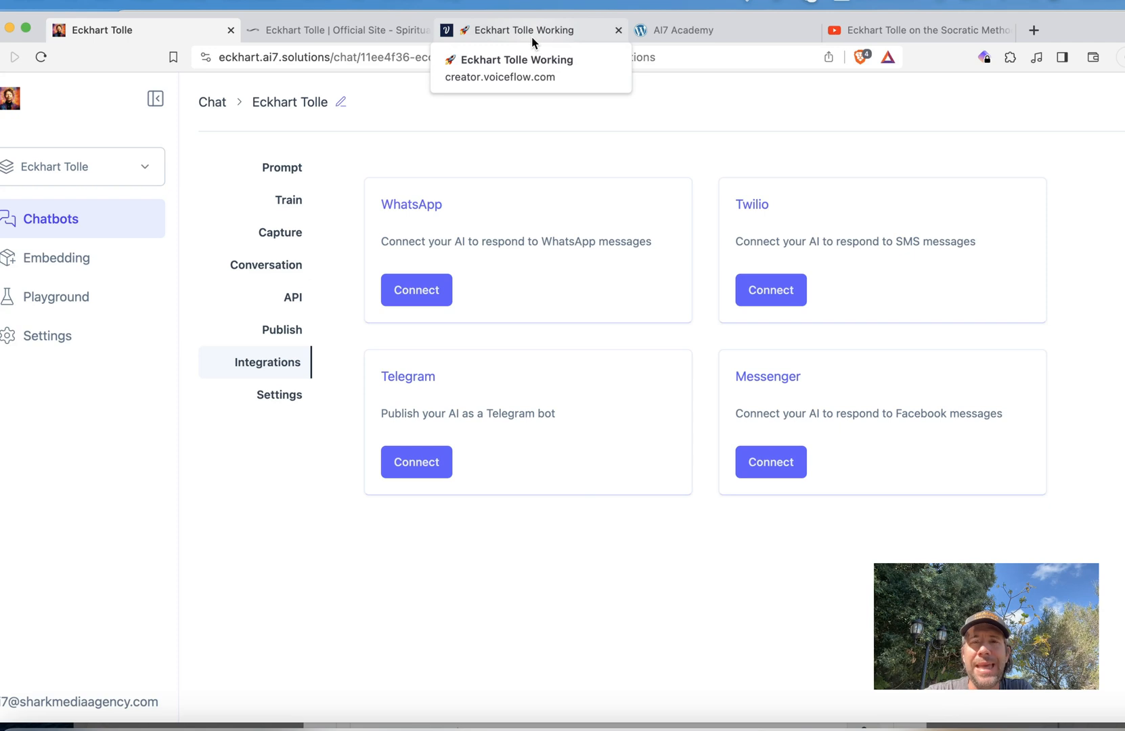
mouse_move(540, 36)
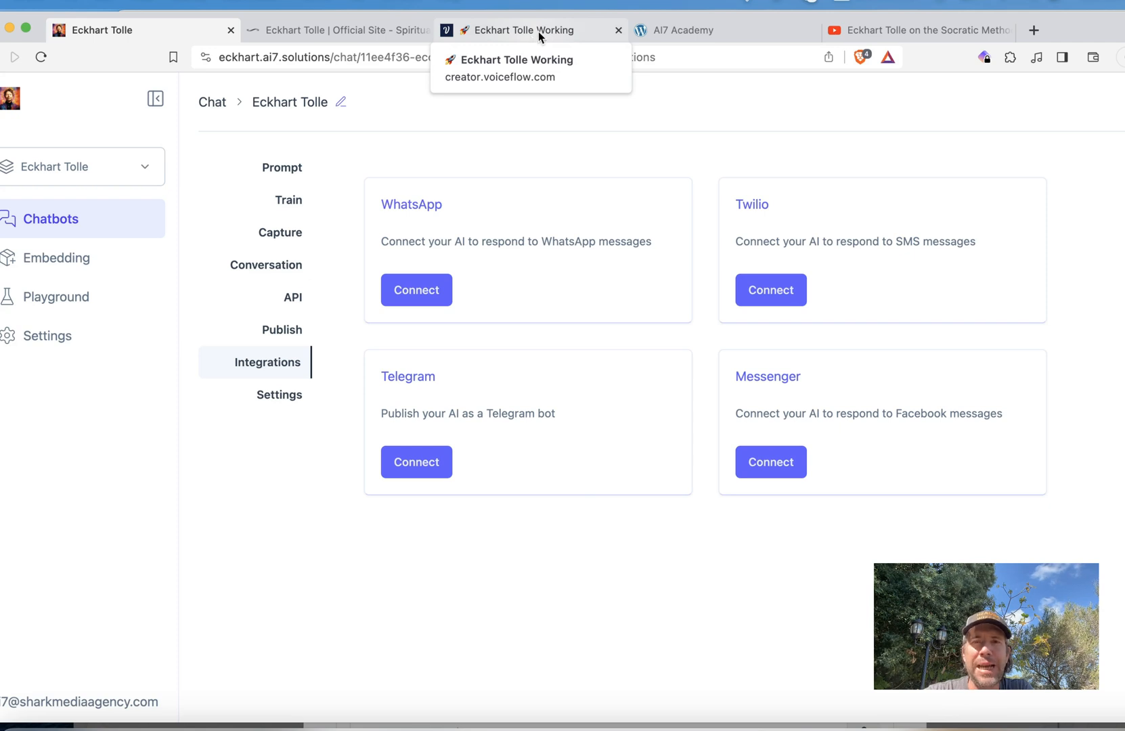
click(530, 30)
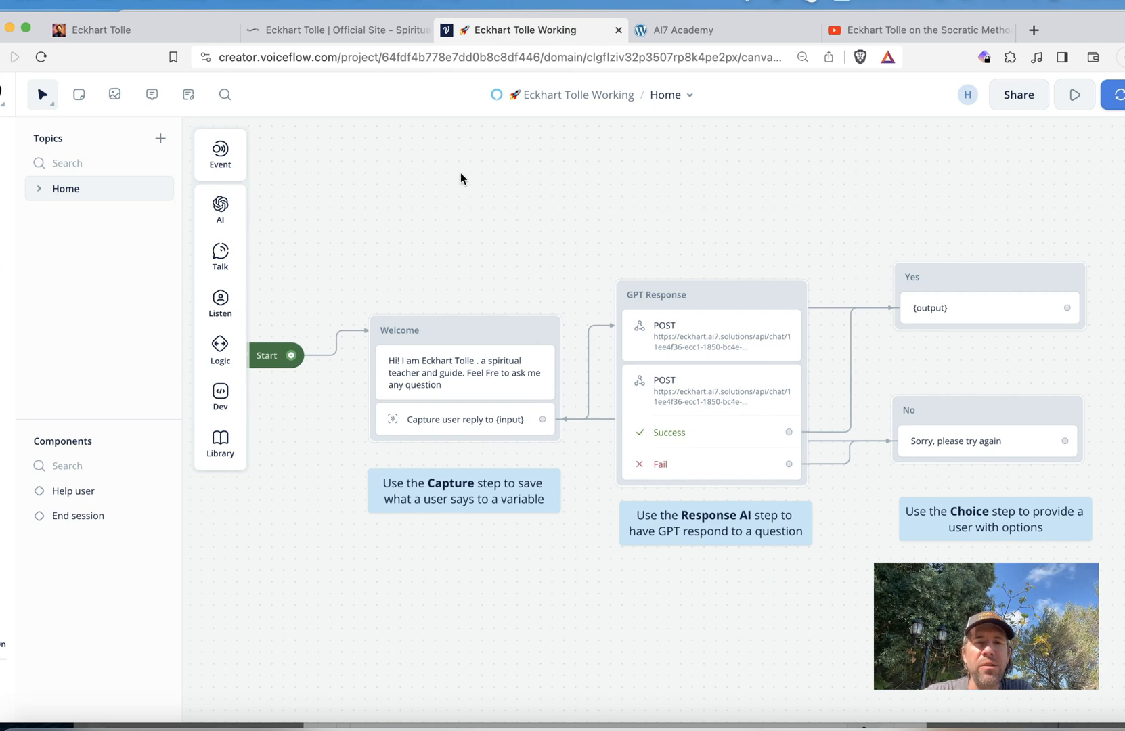
mouse_move(503, 307)
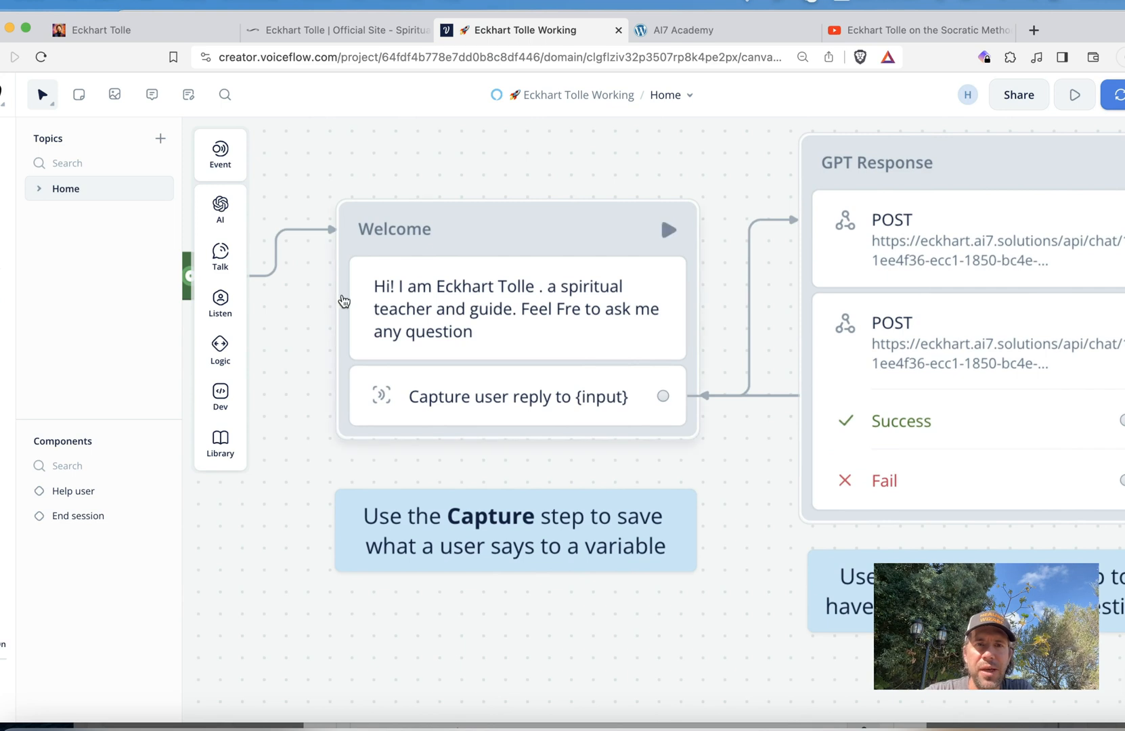
mouse_move(550, 329)
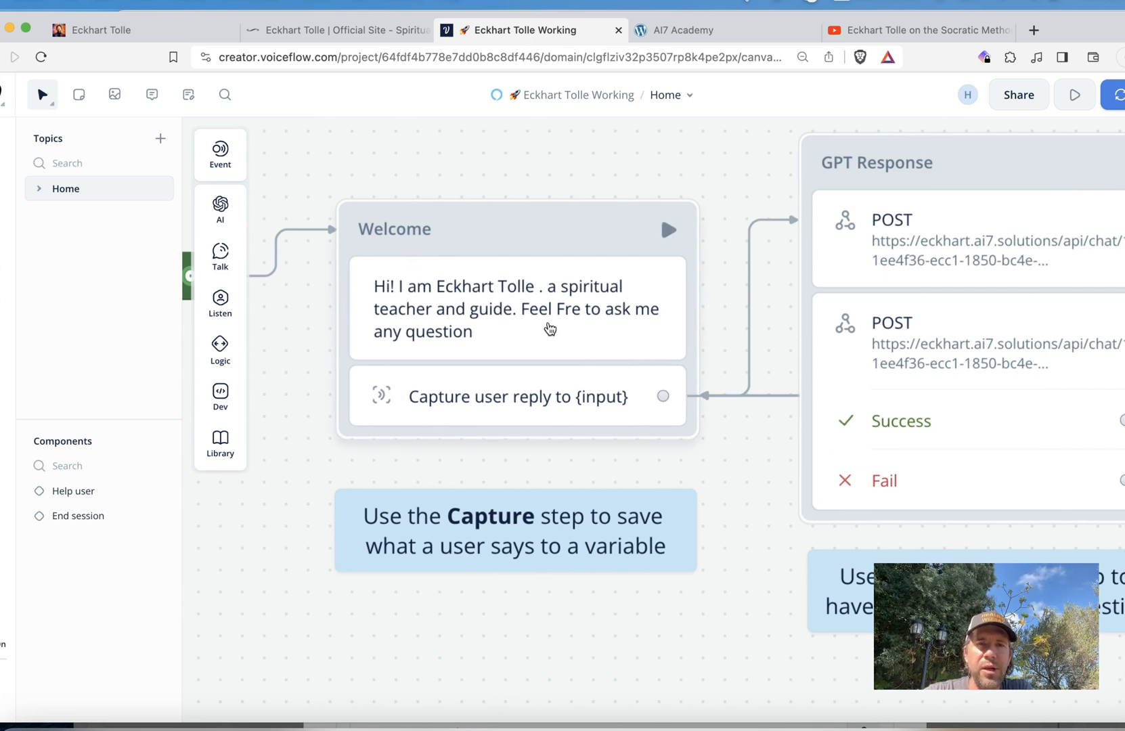
- Open the Welcome greeting's Speak editor, showing slow prosody and the Matthew voice
click(515, 308)
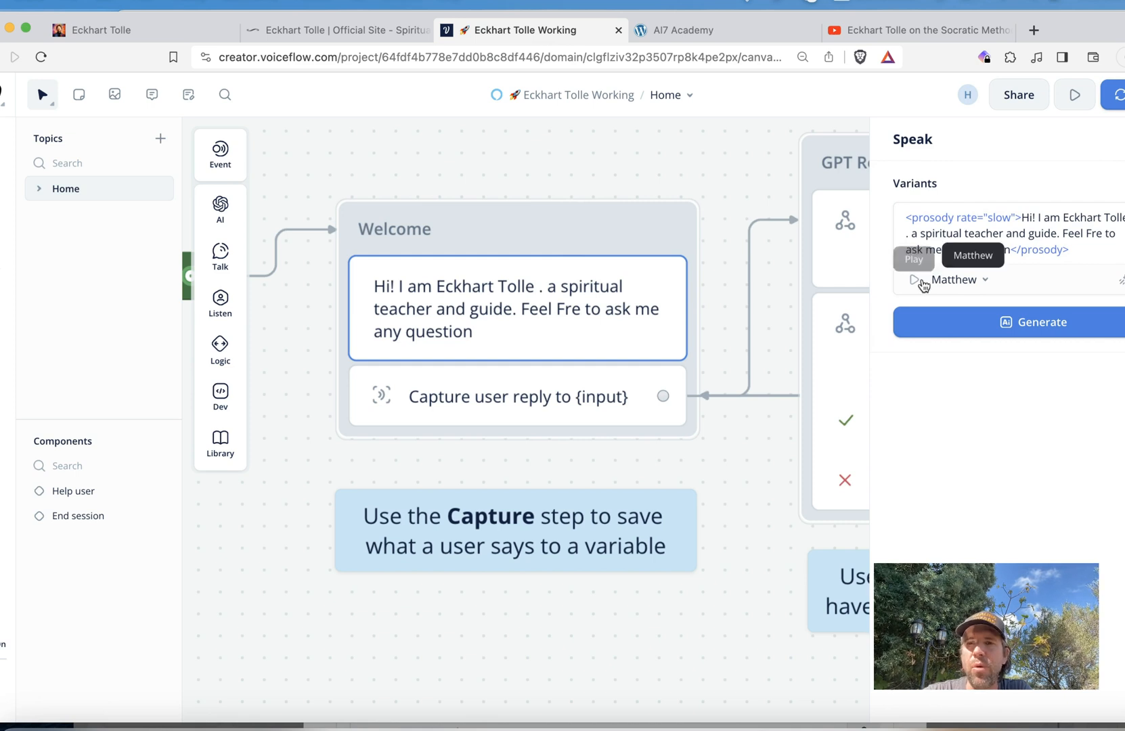
- Play a spoken preview of the welcome greeting in the Matthew voice
click(912, 261)
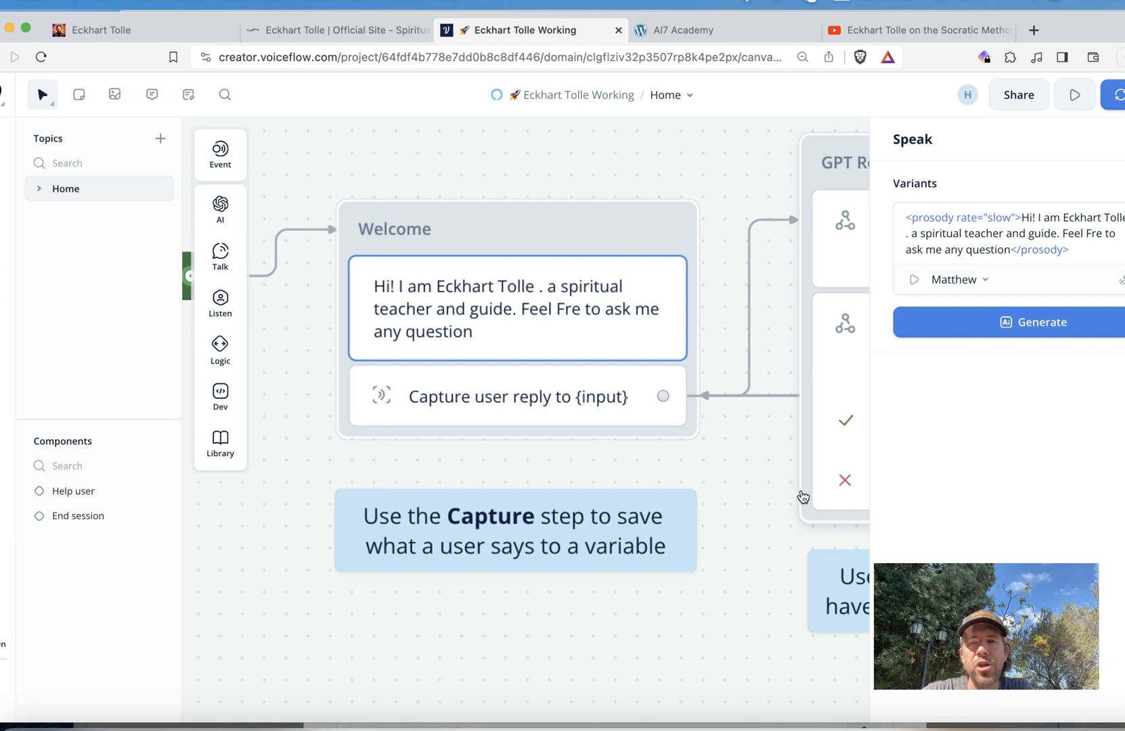
mouse_move(752, 508)
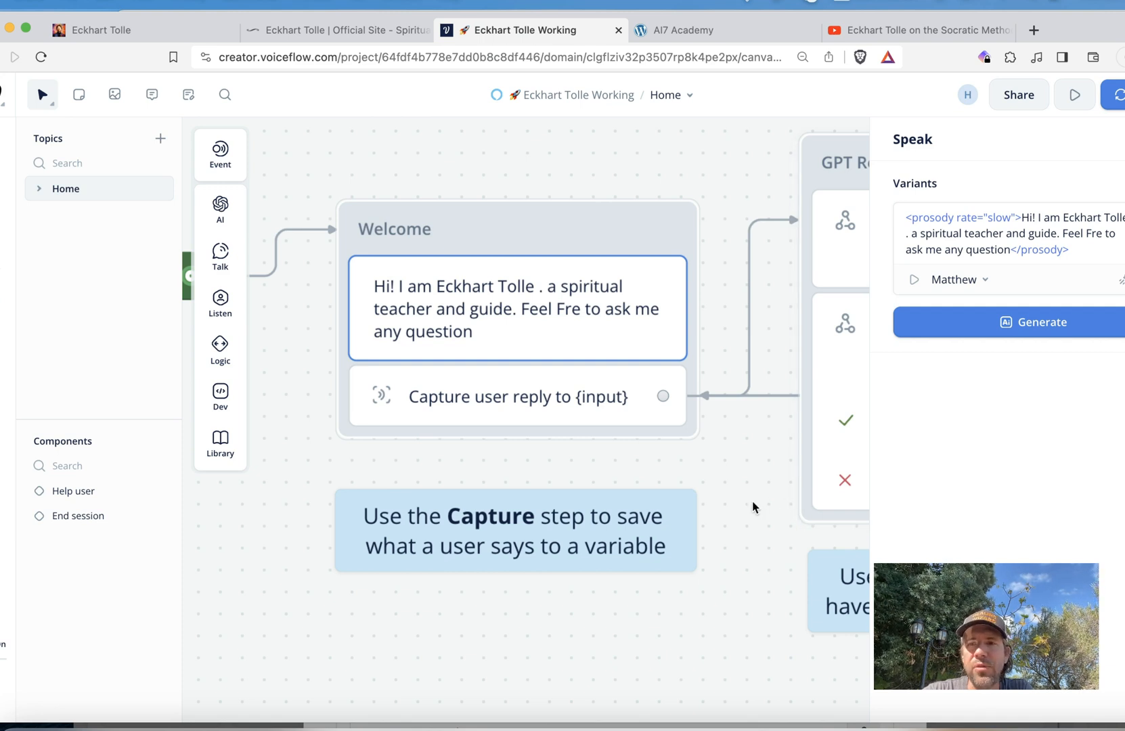
mouse_move(751, 508)
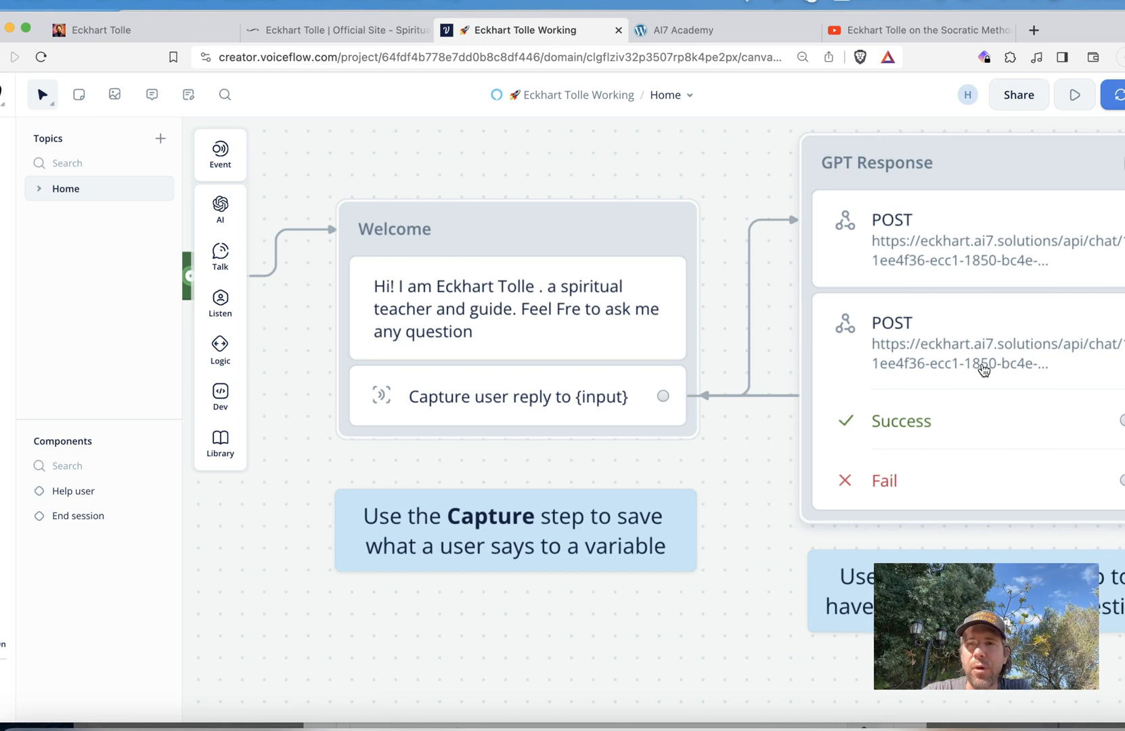
mouse_move(1009, 277)
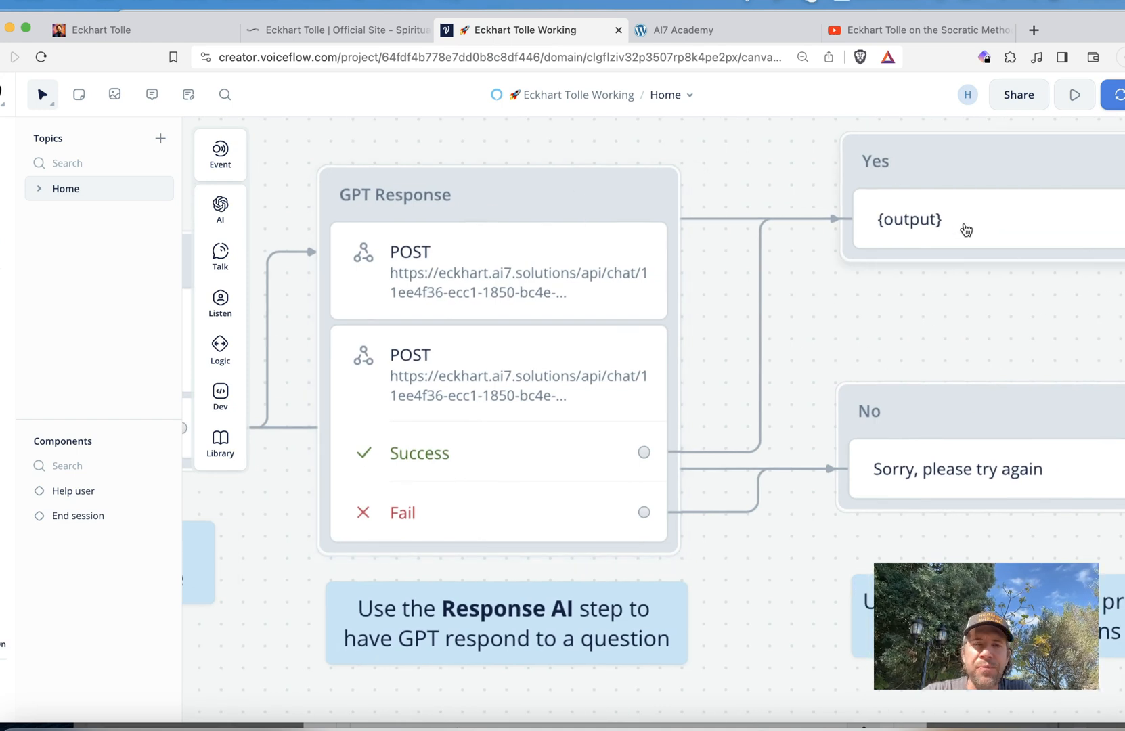
mouse_move(824, 294)
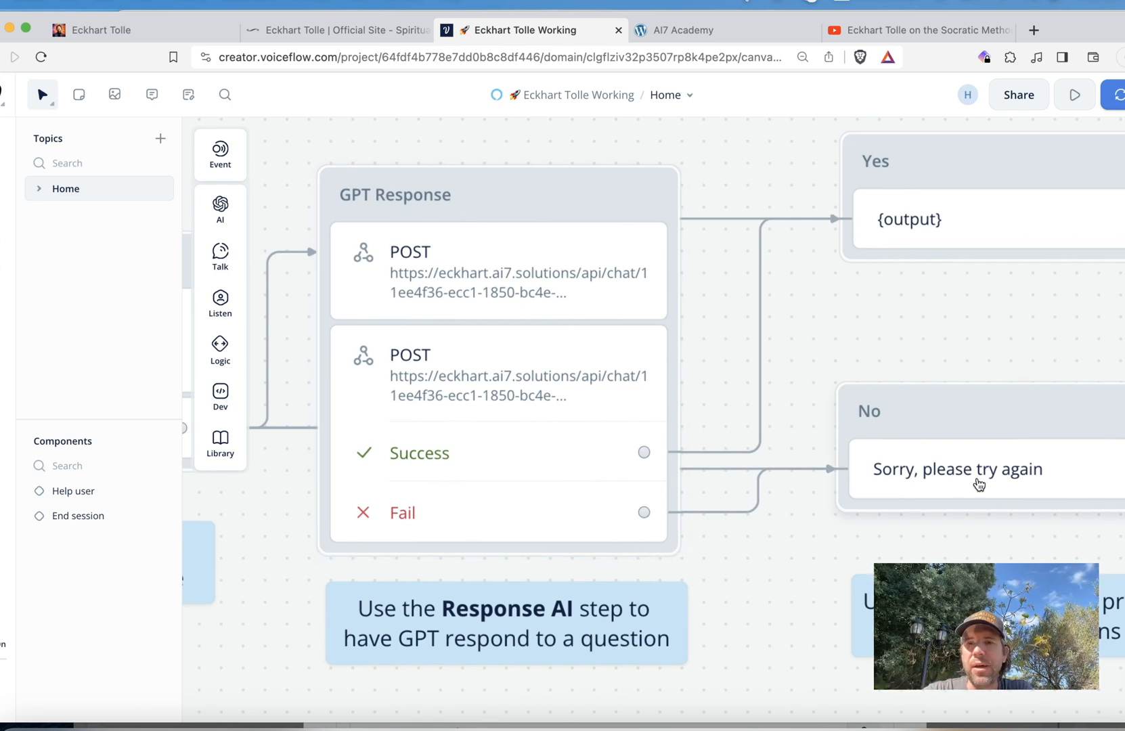
mouse_move(803, 391)
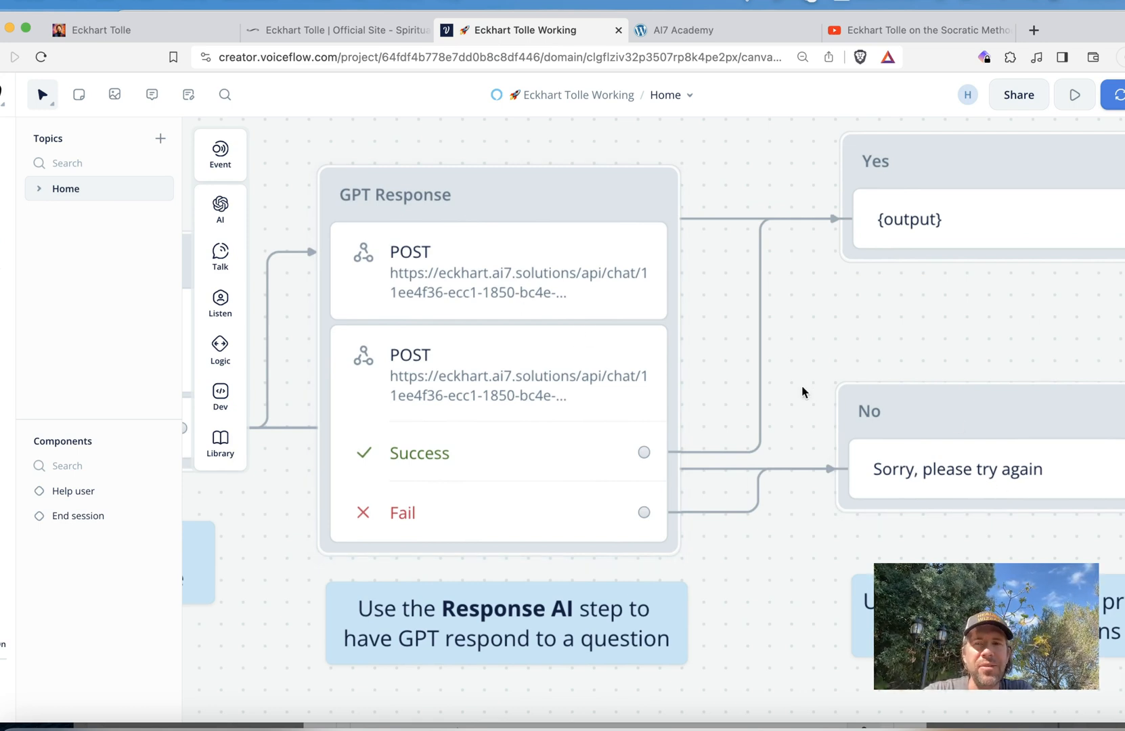
mouse_move(705, 404)
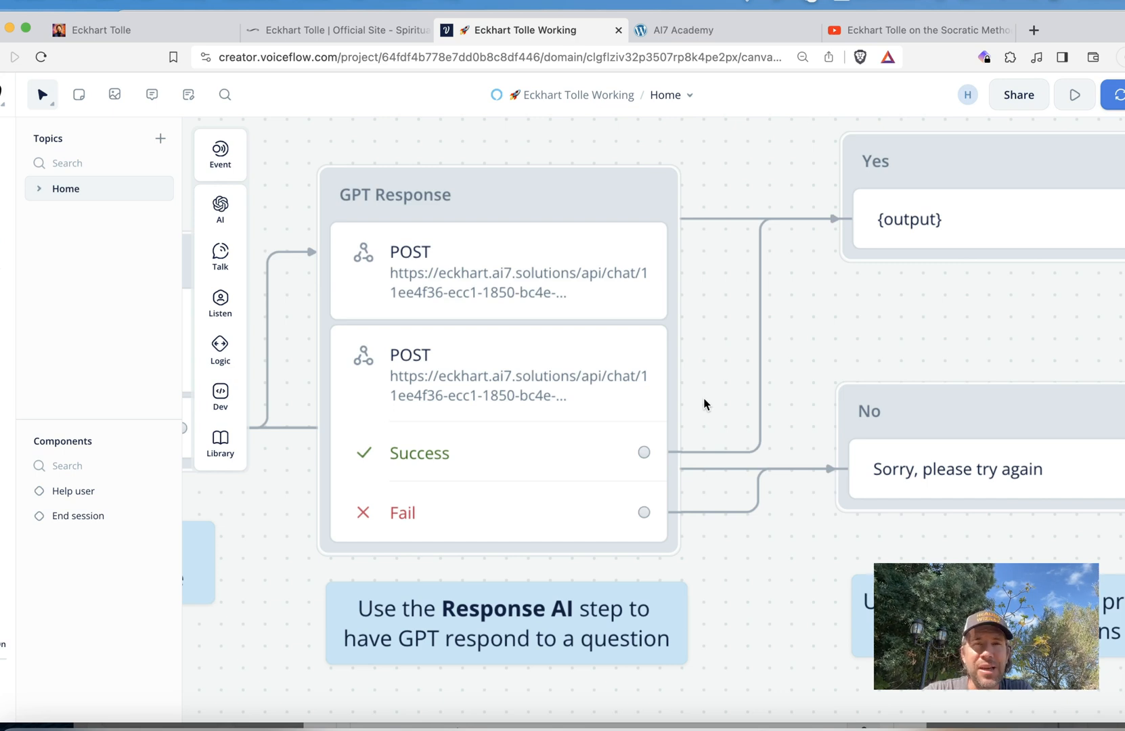